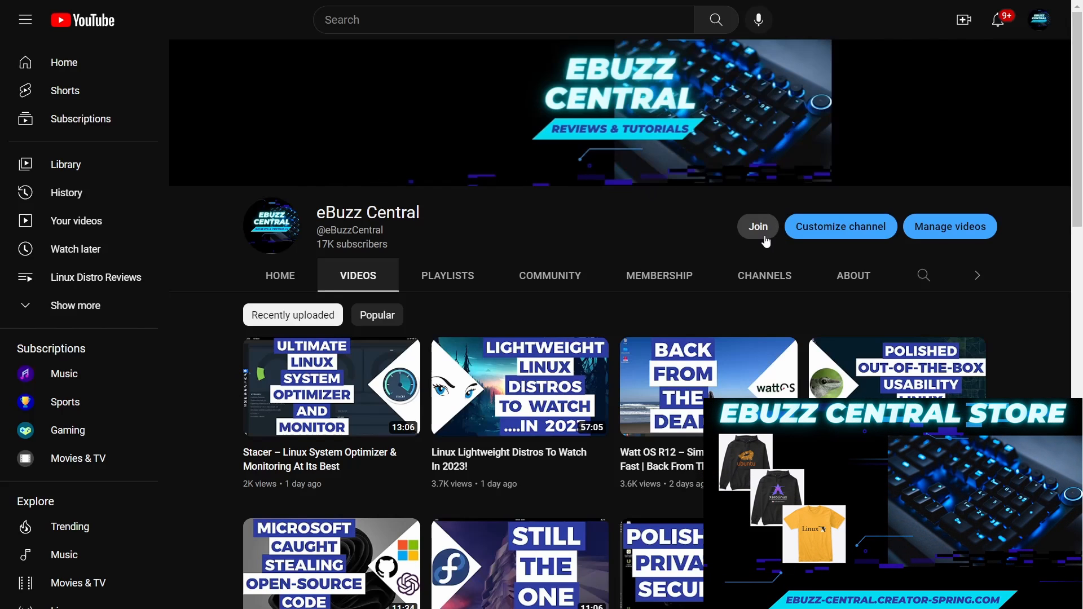
# Step: Bring up the eBuzz Central membership offer listing its four paid tiers and perks
pyautogui.click(757, 226)
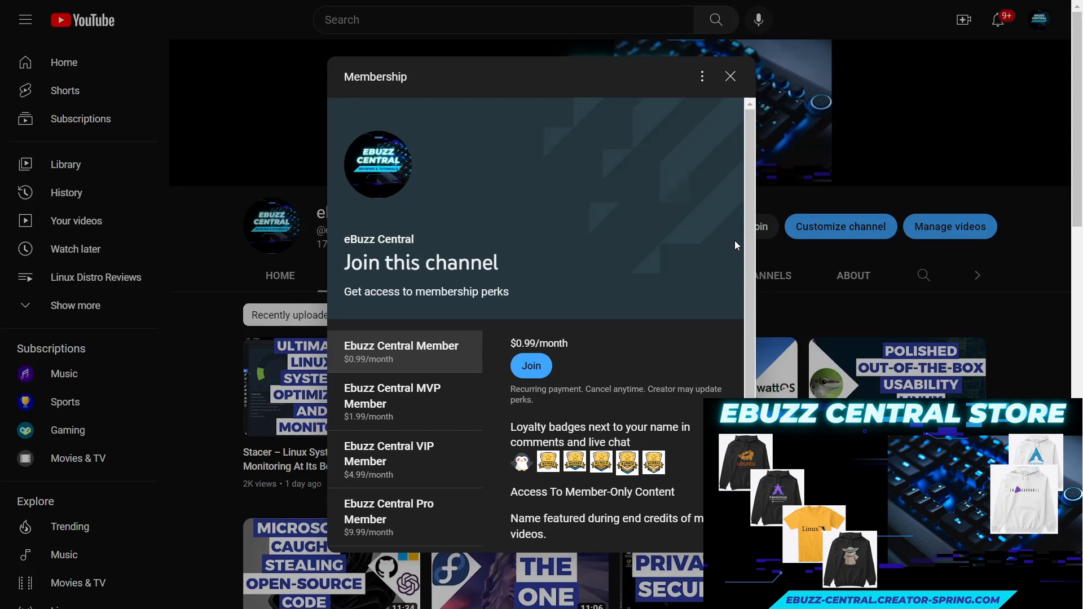
pyautogui.moveTo(447, 513)
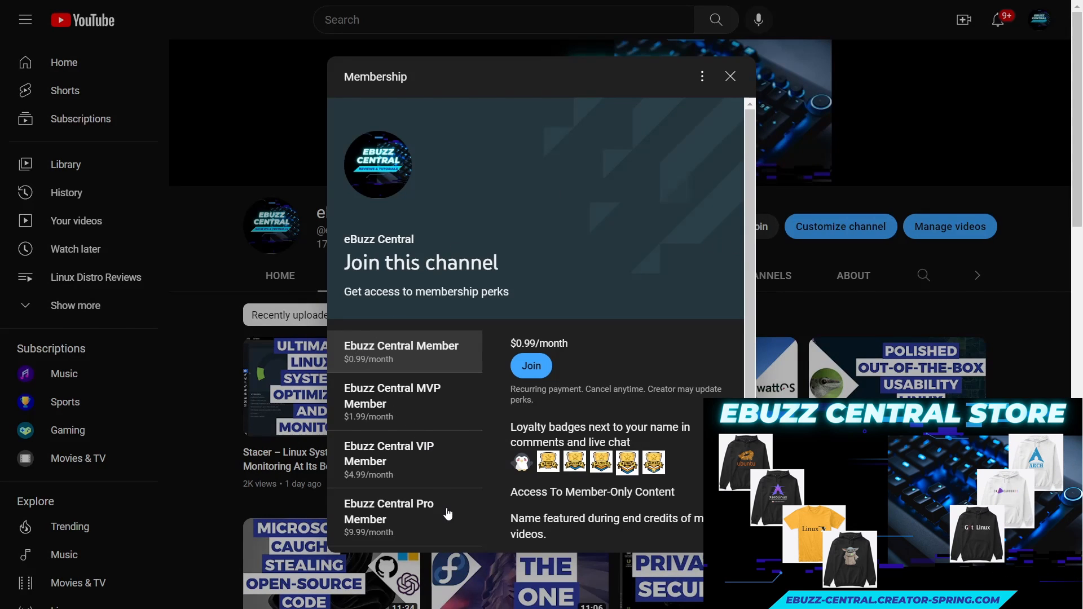
pyautogui.moveTo(427, 450)
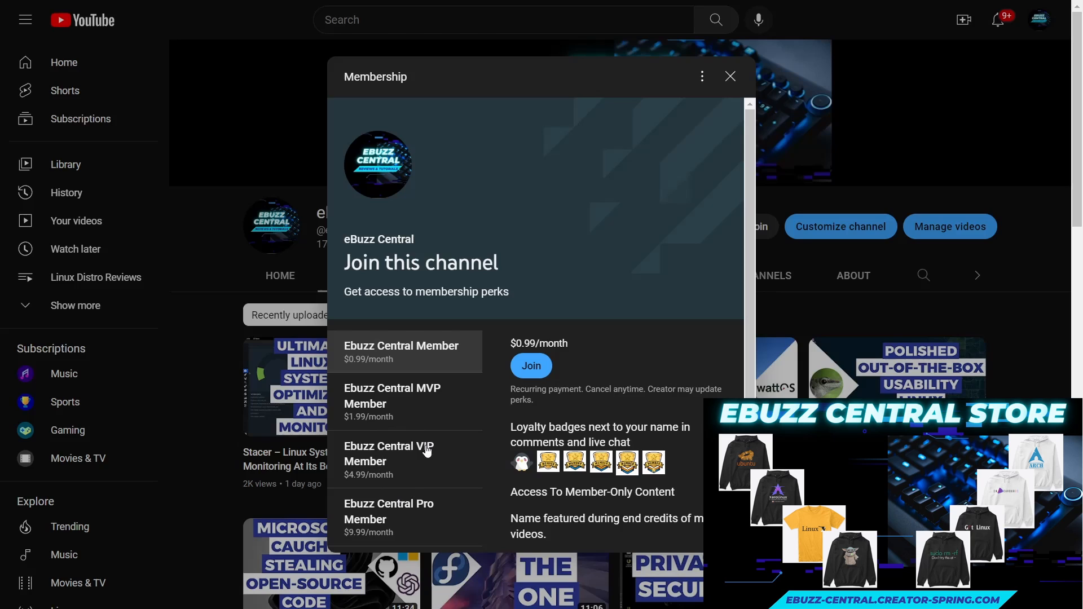
pyautogui.moveTo(442, 424)
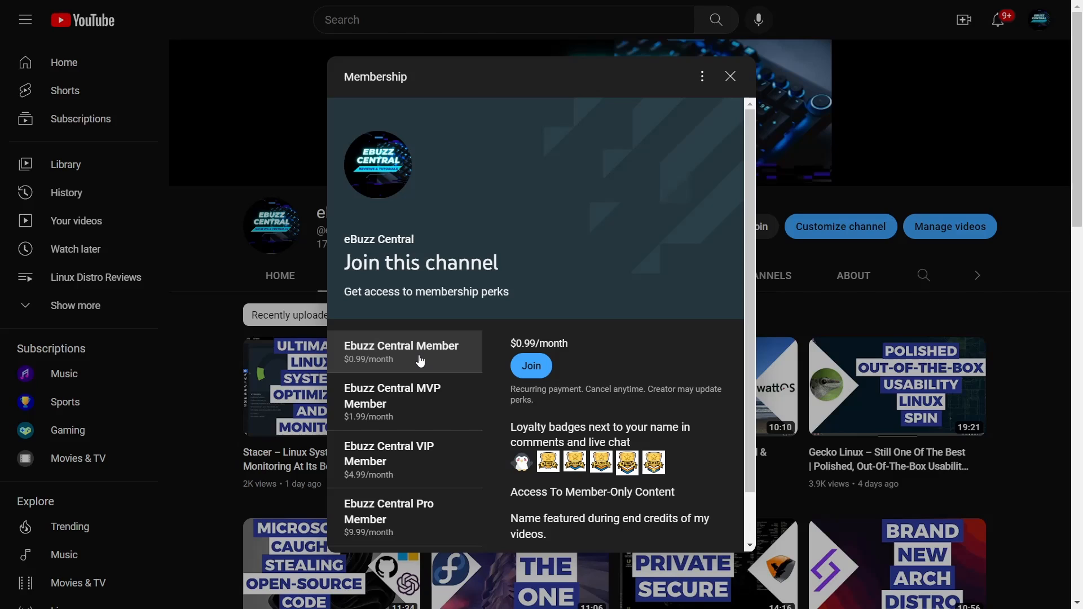
pyautogui.moveTo(596, 137)
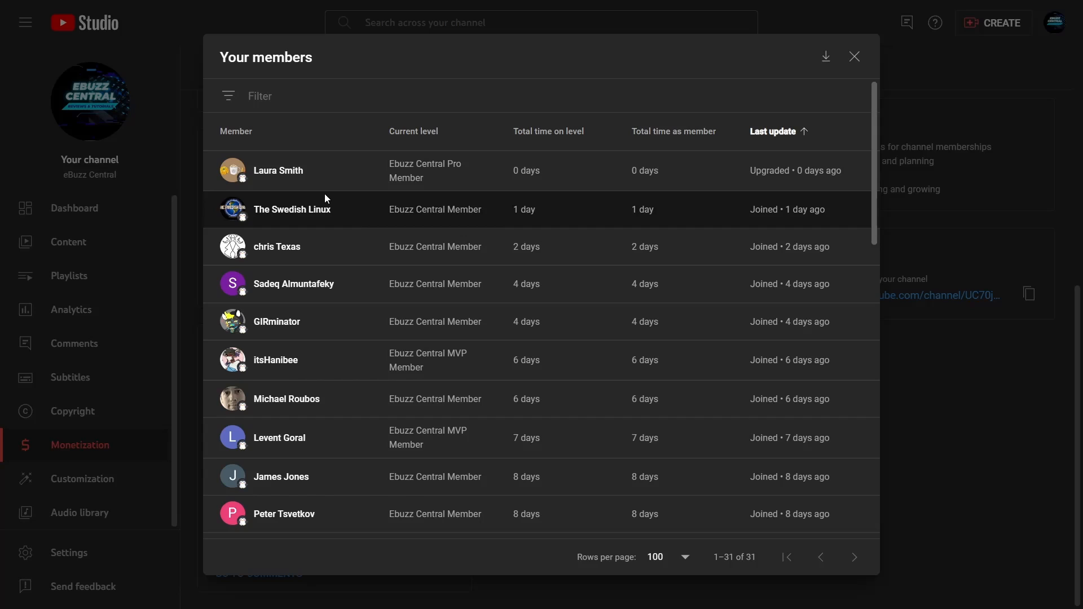
# Step: Scroll down the YouTube Studio members table to review the channel's members
pyautogui.scroll(-3)
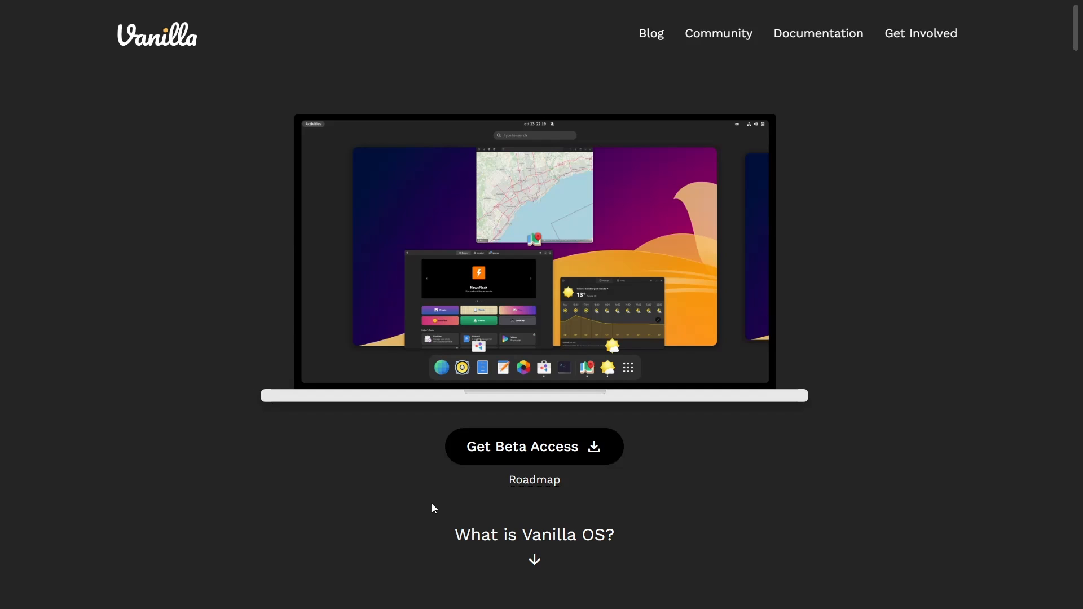
# Step: Scroll the homepage from the beta banner past Nicely Updated, Work and Gaming to Complete
pyautogui.scroll(-3)
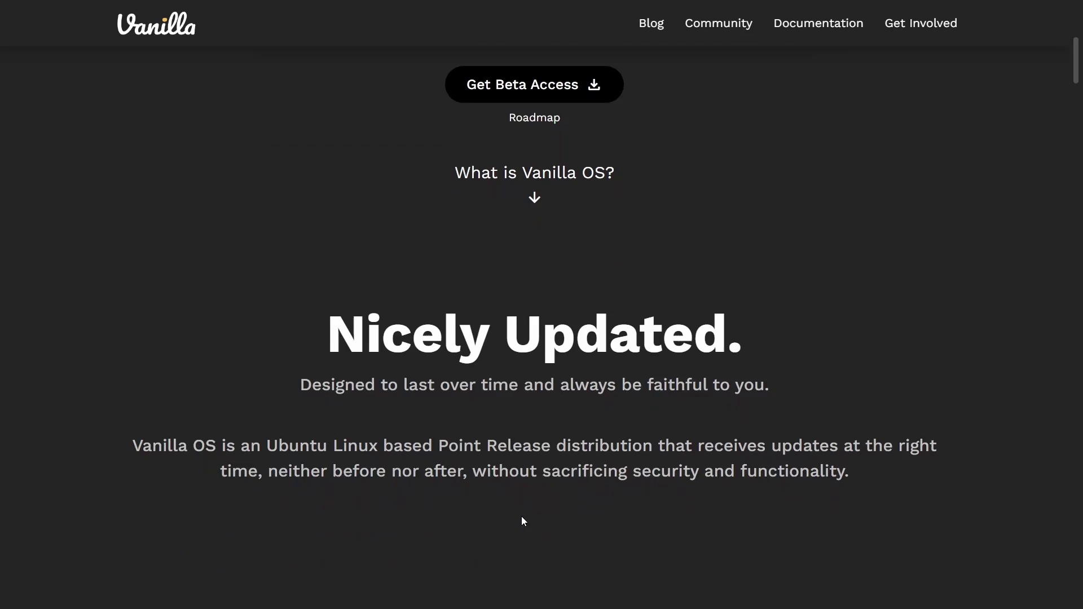
pyautogui.scroll(-3)
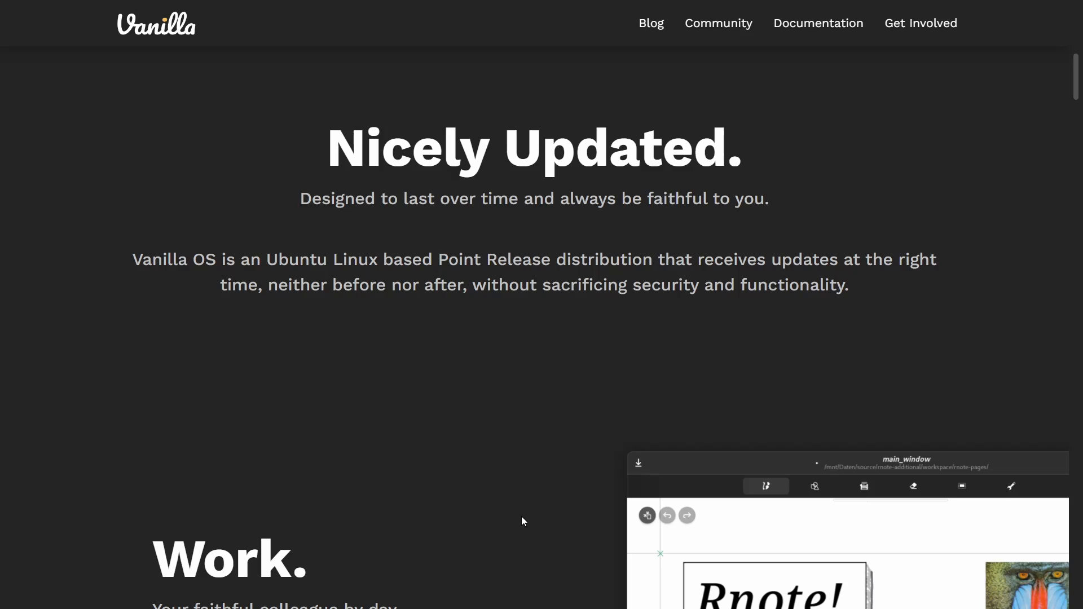
pyautogui.scroll(-3)
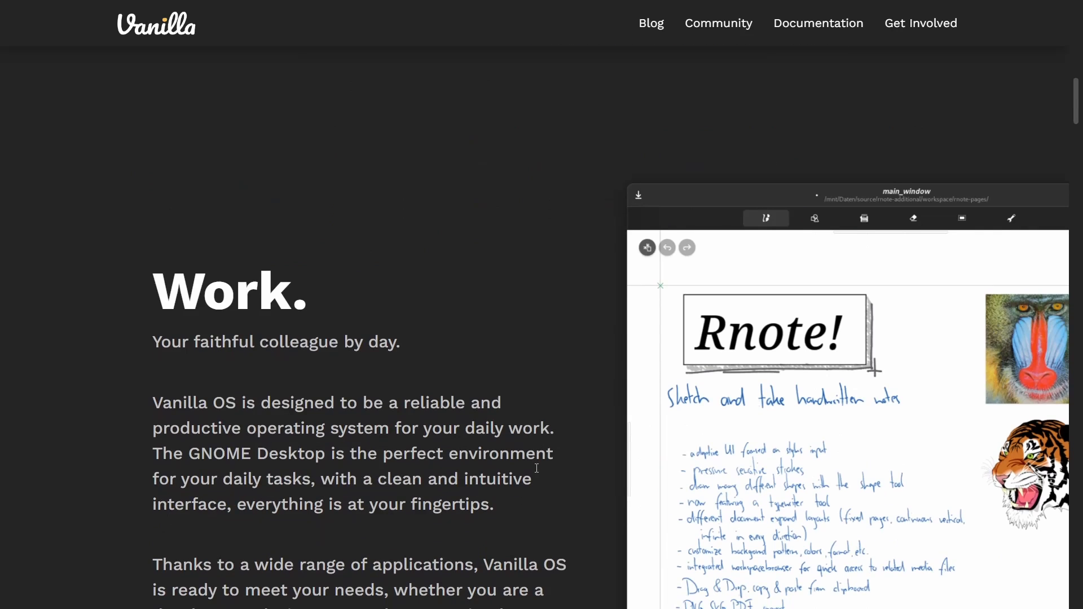
pyautogui.scroll(-3)
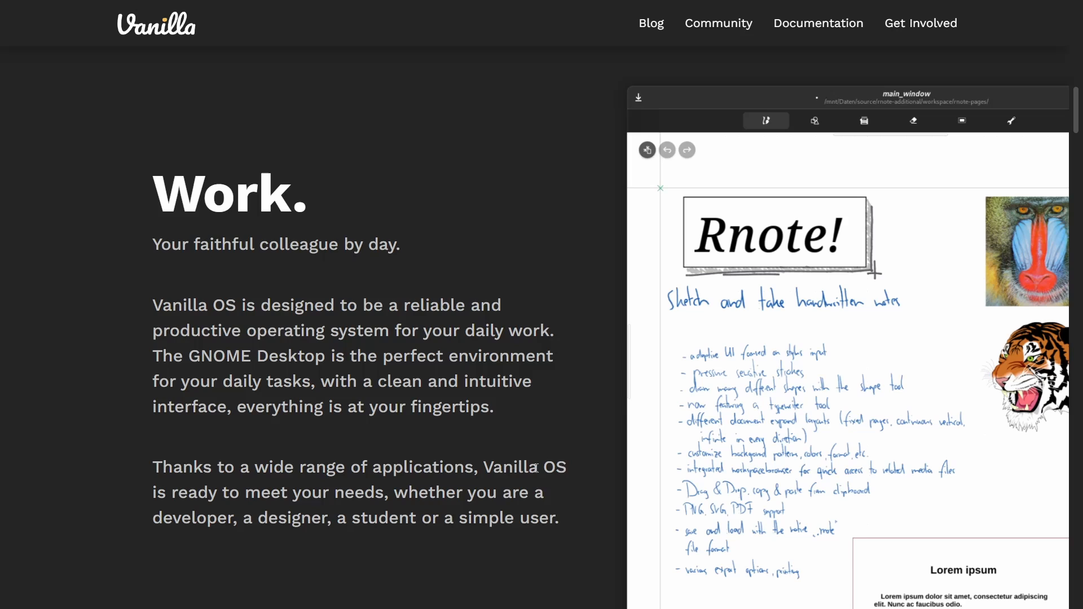
pyautogui.scroll(-3)
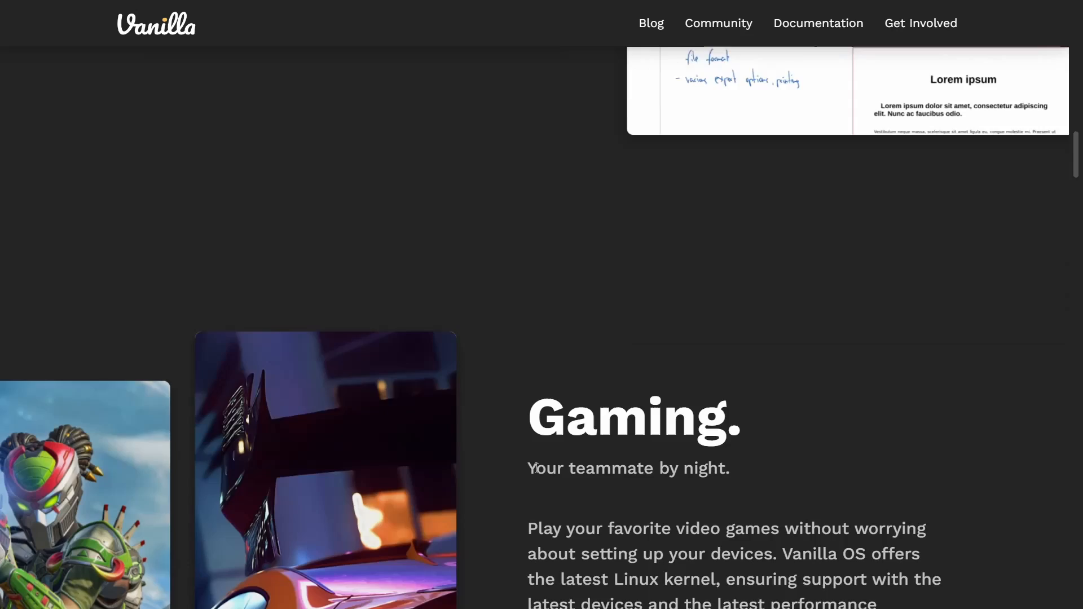
pyautogui.scroll(-3)
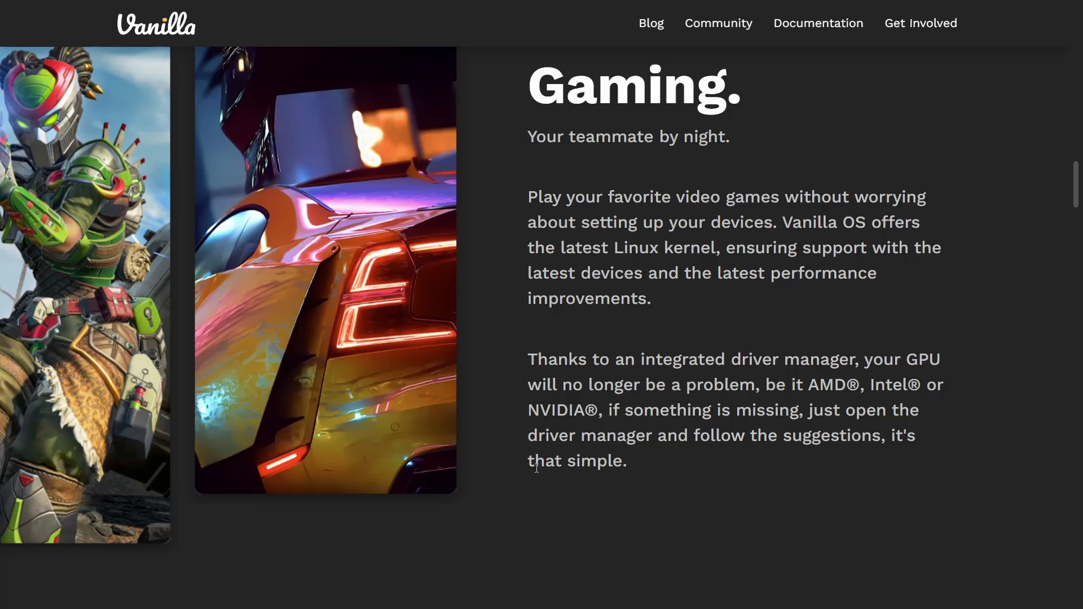
pyautogui.scroll(-3)
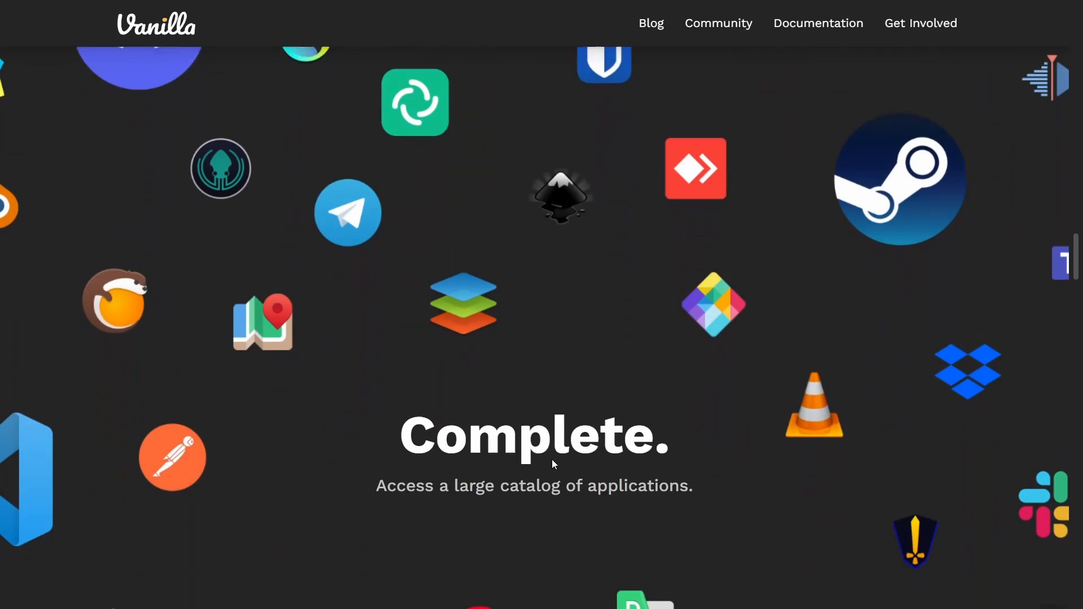
# Step: Scroll on past the Choice section on package formats to Immutable and its Learn More button
pyautogui.scroll(-3)
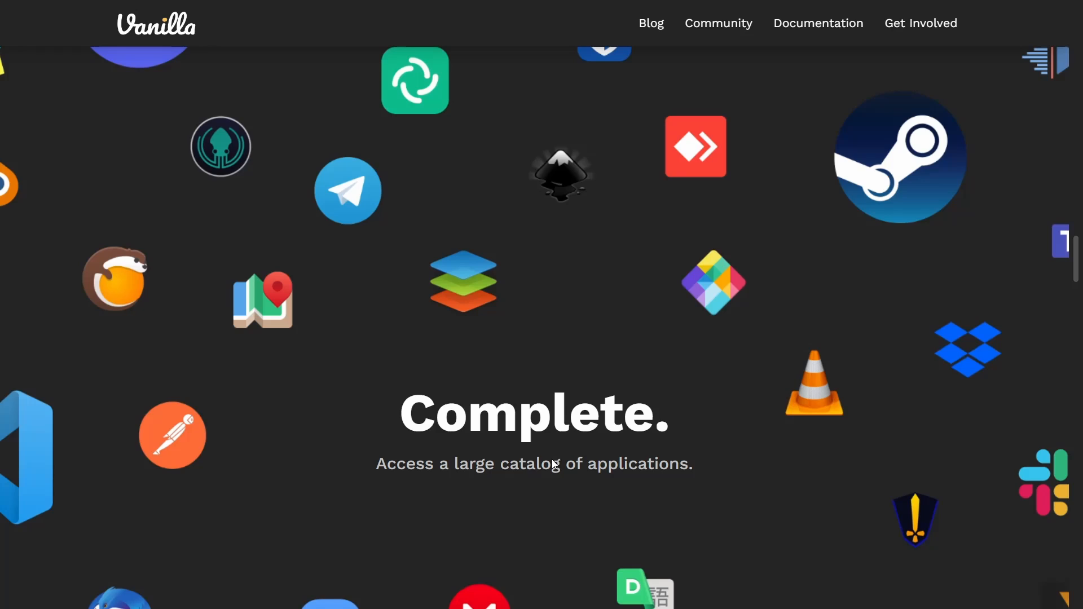
pyautogui.scroll(-3)
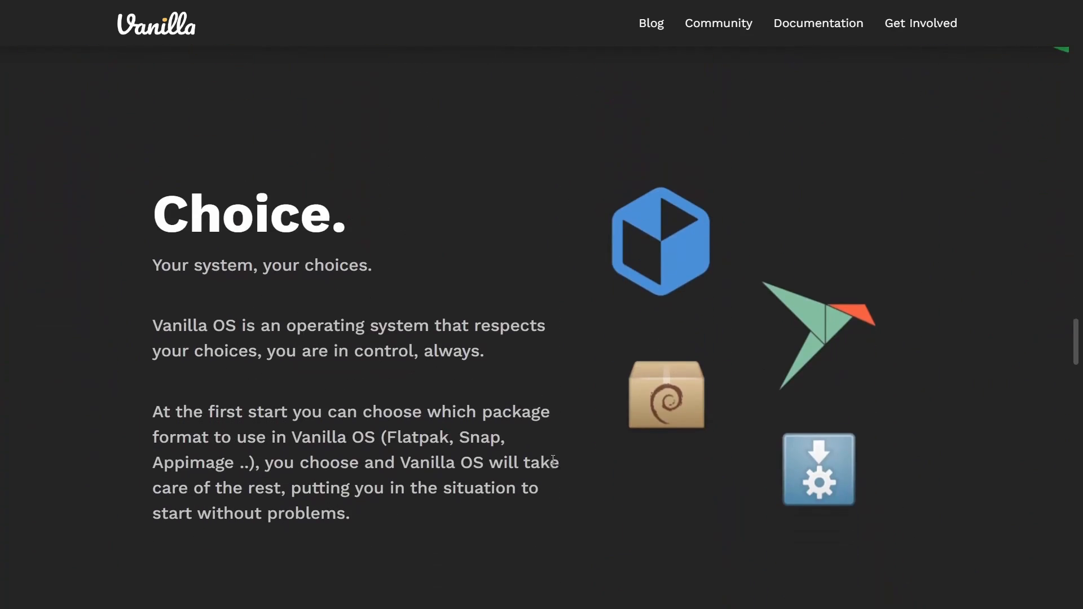
pyautogui.scroll(-3)
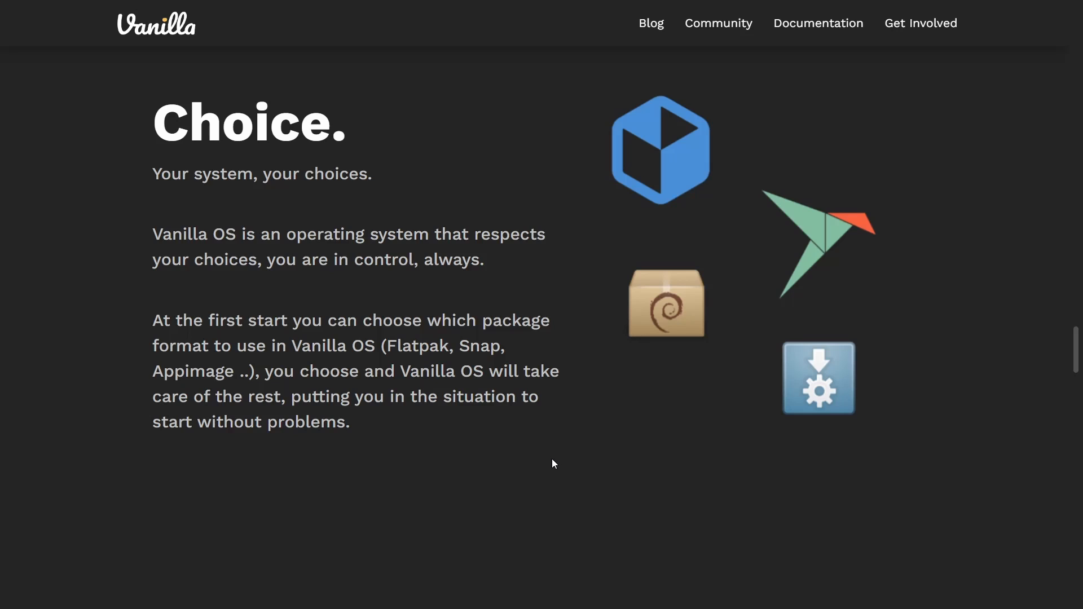
pyautogui.scroll(-3)
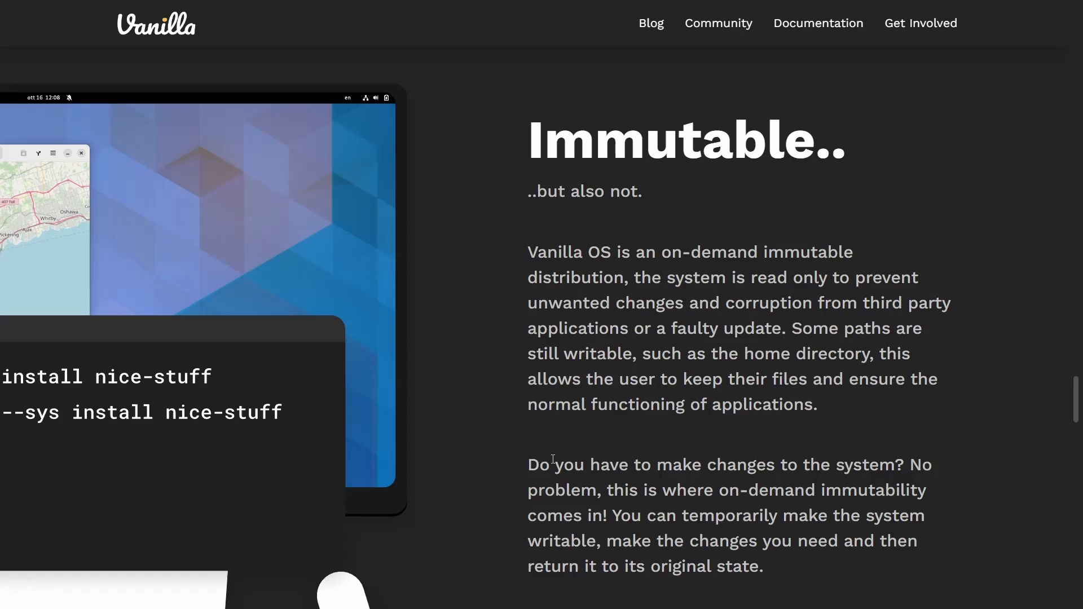
pyautogui.scroll(-3)
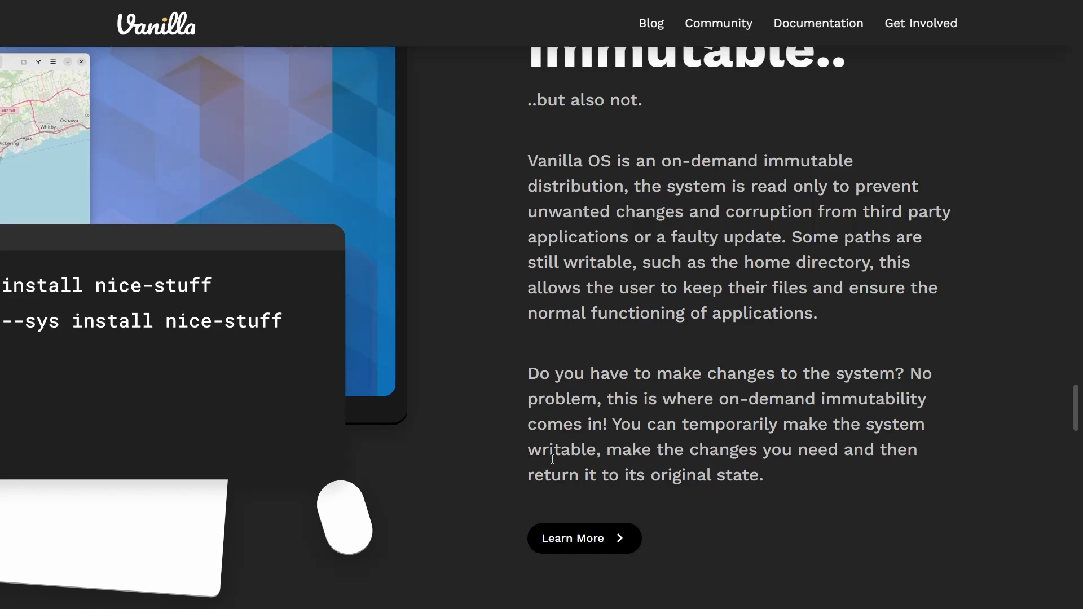
pyautogui.moveTo(591, 544)
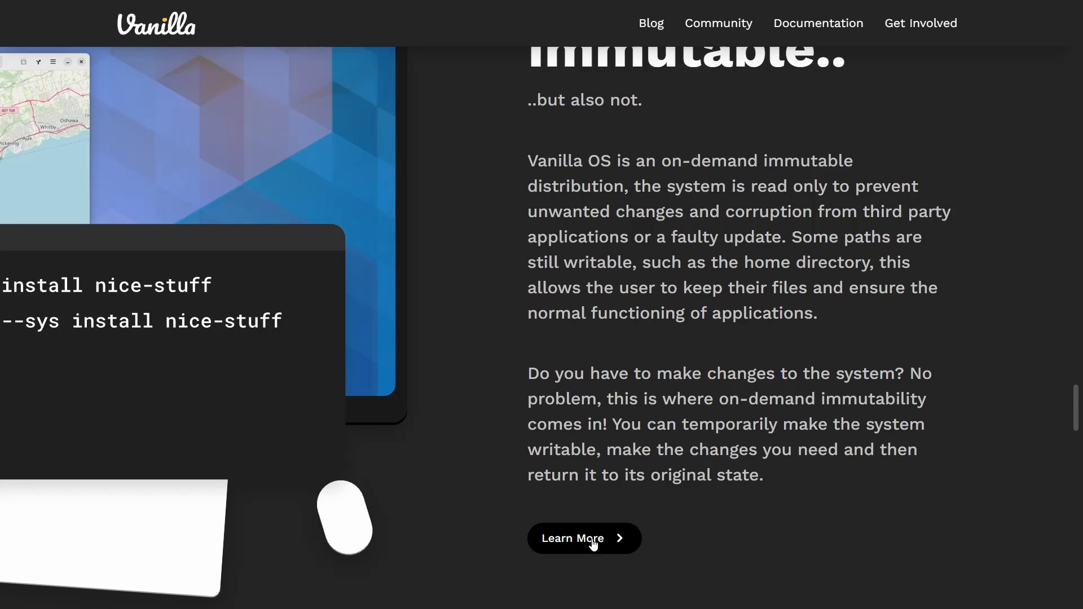
# Step: Follow Learn More under Immutable to the documentation FAQ with Almost and Apx sections
pyautogui.click(583, 538)
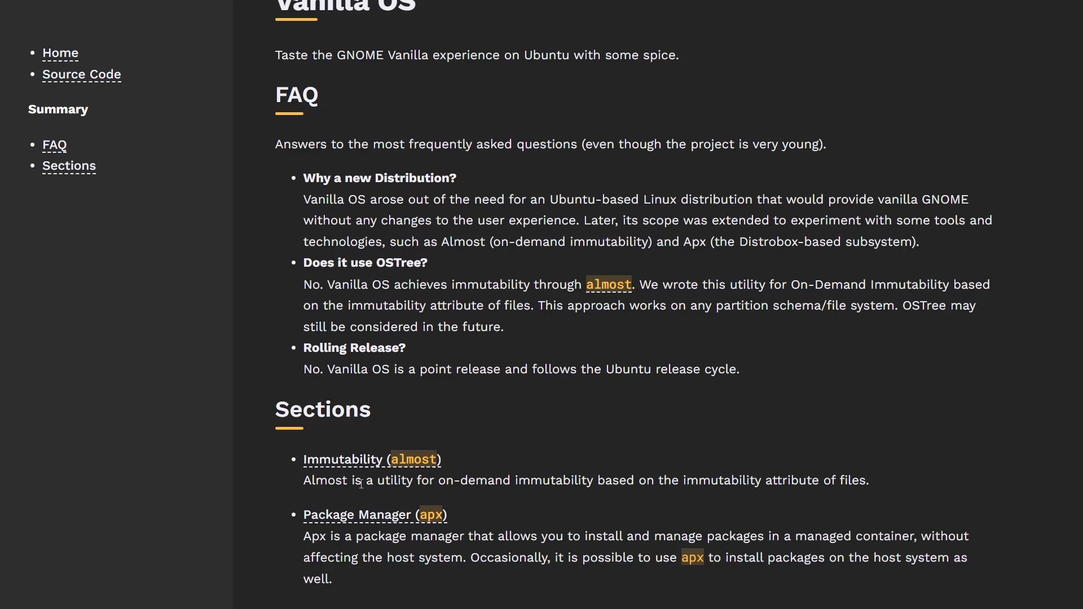
pyautogui.moveTo(600, 483)
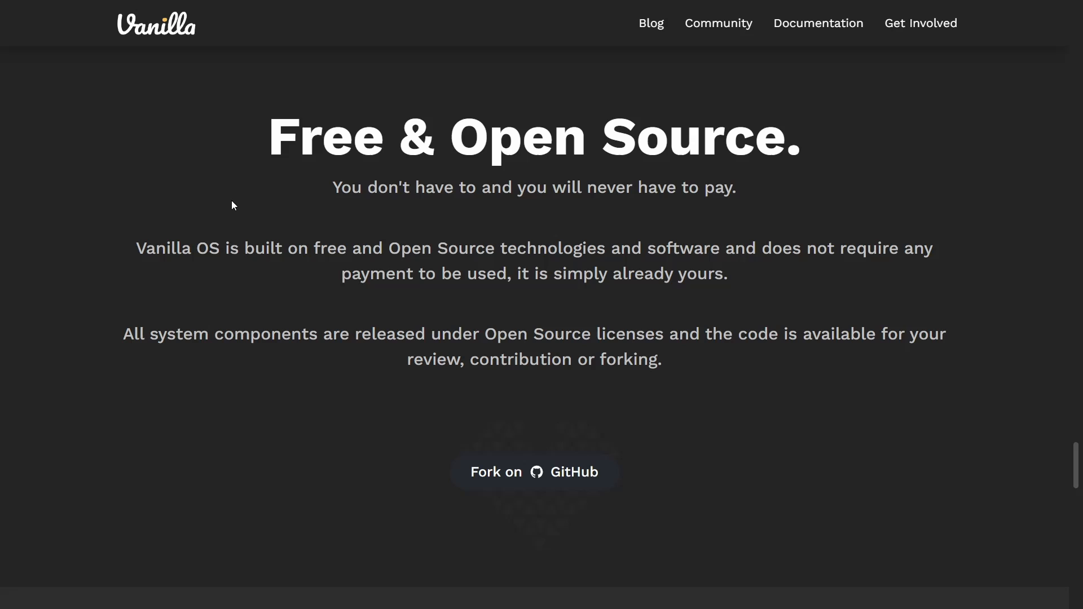
# Step: Scroll the homepage past Free & Open Source down to Frequently Asked Questions
pyautogui.scroll(-3)
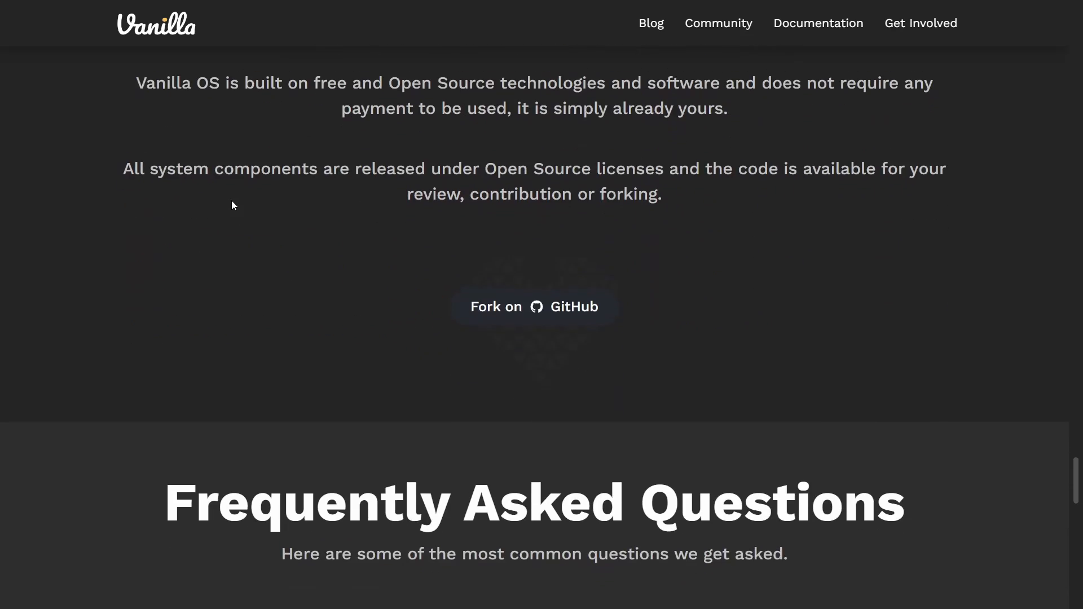
pyautogui.scroll(-3)
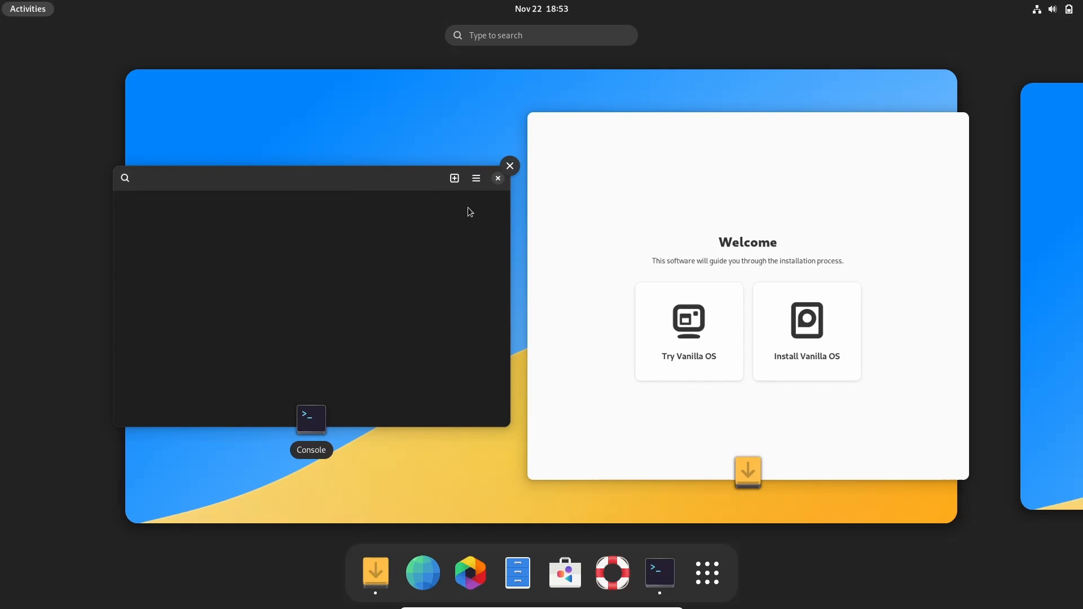
# Step: Switch to the open Console window beside the Vanilla OS Installer welcome screen
pyautogui.click(509, 165)
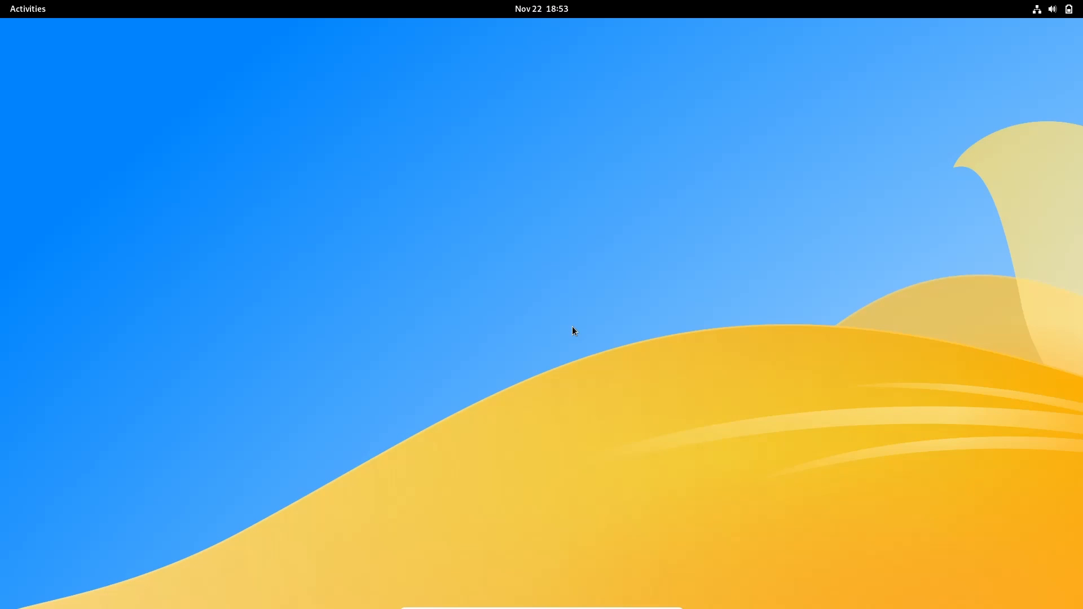
# Step: Bring up the GNOME Activities overview with the empty workspace and dock of pinned apps
pyautogui.click(28, 9)
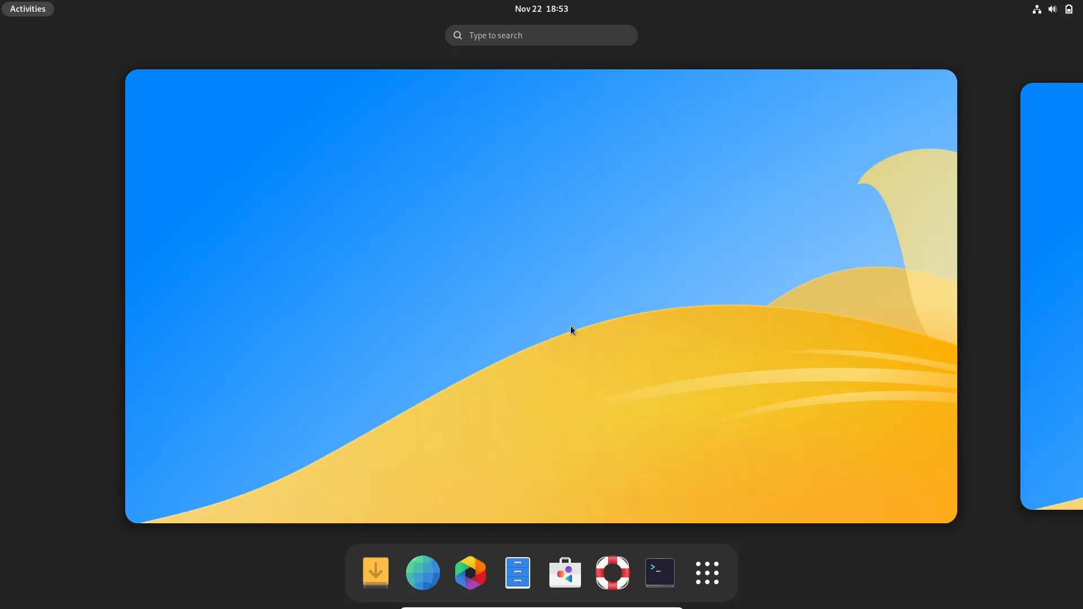
pyautogui.moveTo(572, 284)
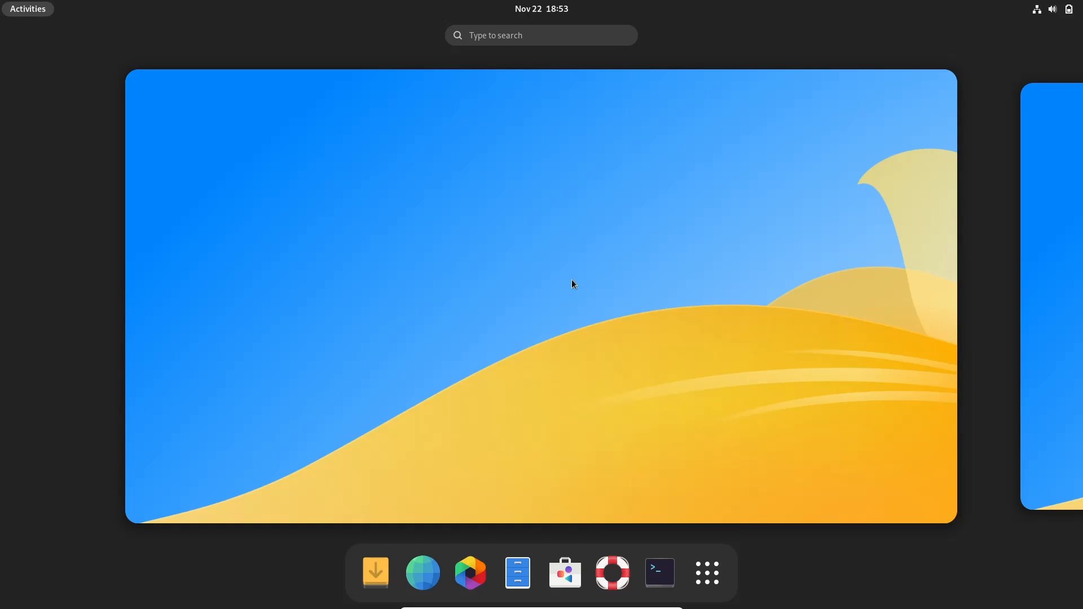
# Step: Launch Console from the dock, view top's live process list, then close the window
pyautogui.click(658, 572)
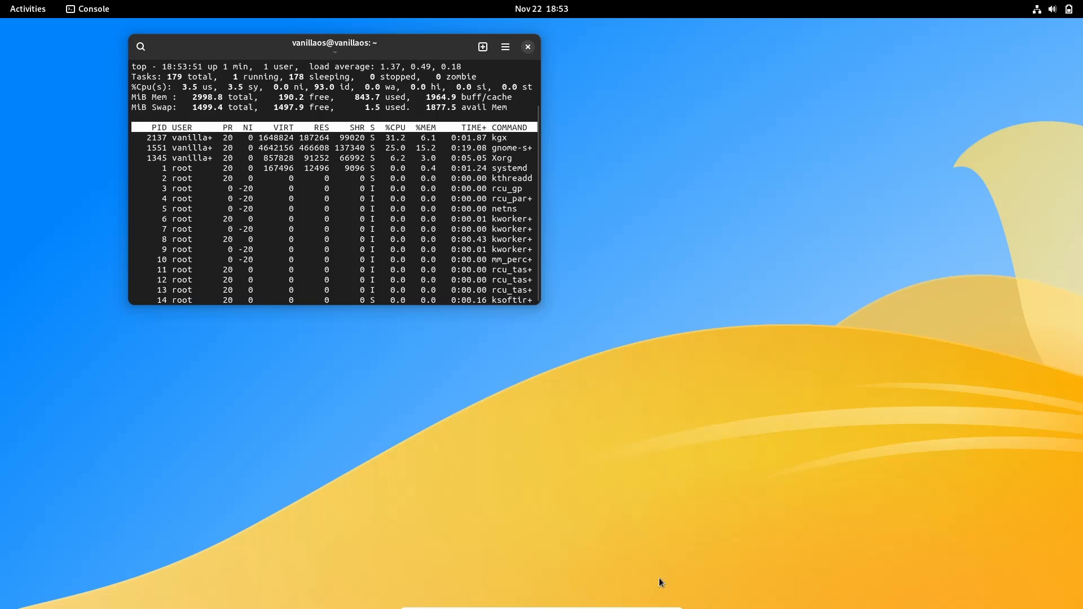
pyautogui.moveTo(644, 523)
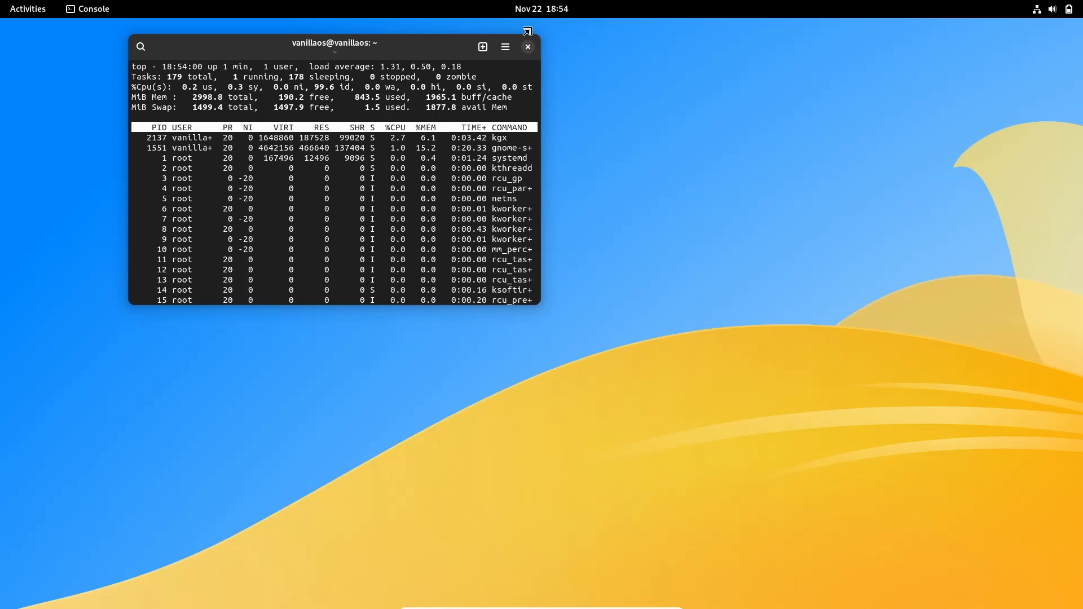
pyautogui.click(528, 47)
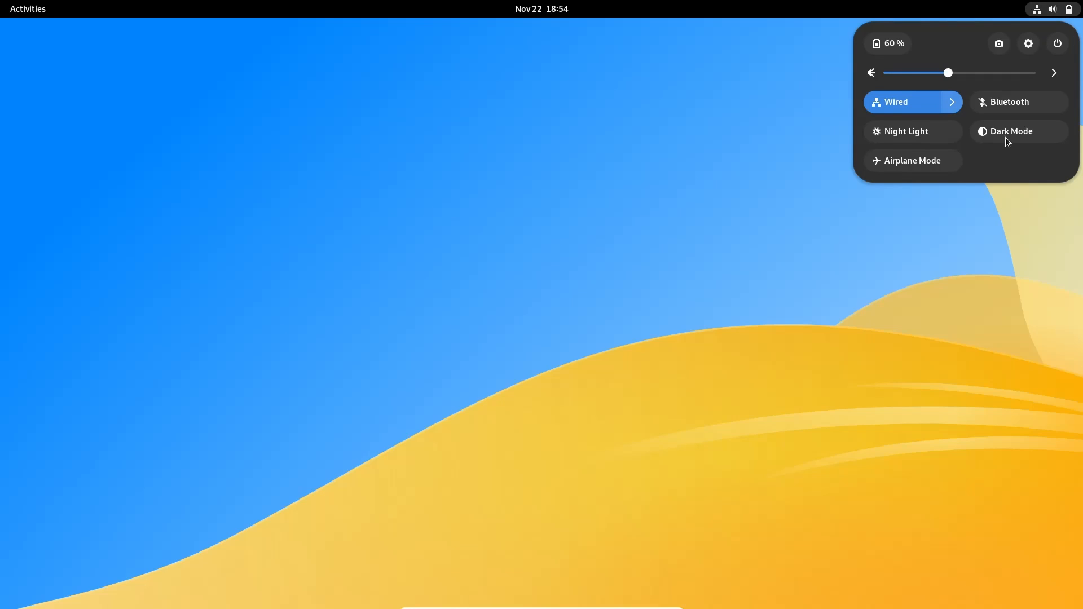
pyautogui.moveTo(746, 214)
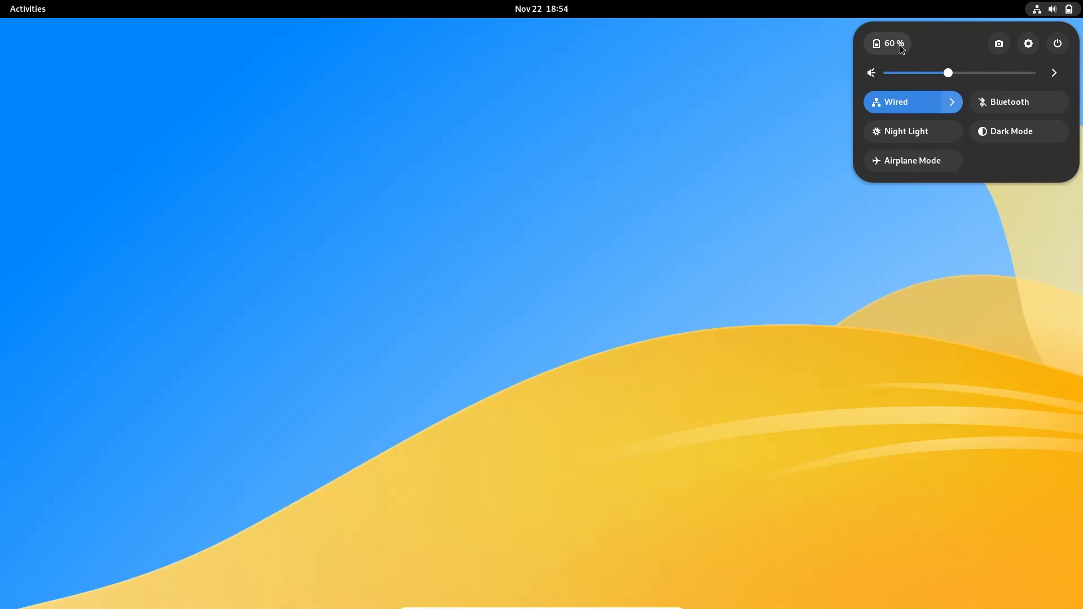
pyautogui.moveTo(967, 97)
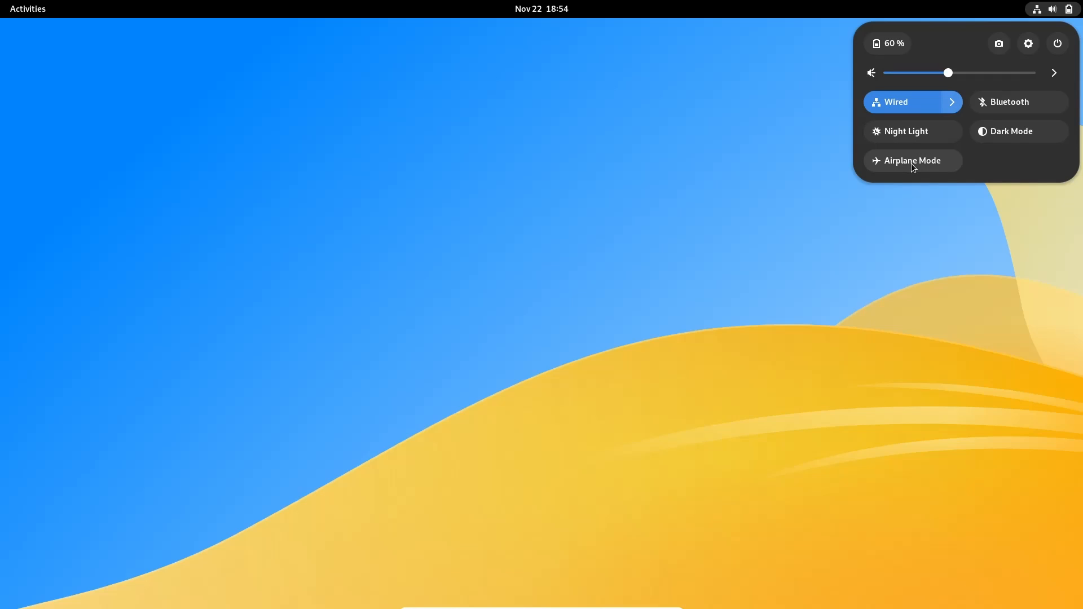
# Step: Turn on Dark Mode in quick settings, dismiss the panel and return to the Activities overview
pyautogui.click(1018, 132)
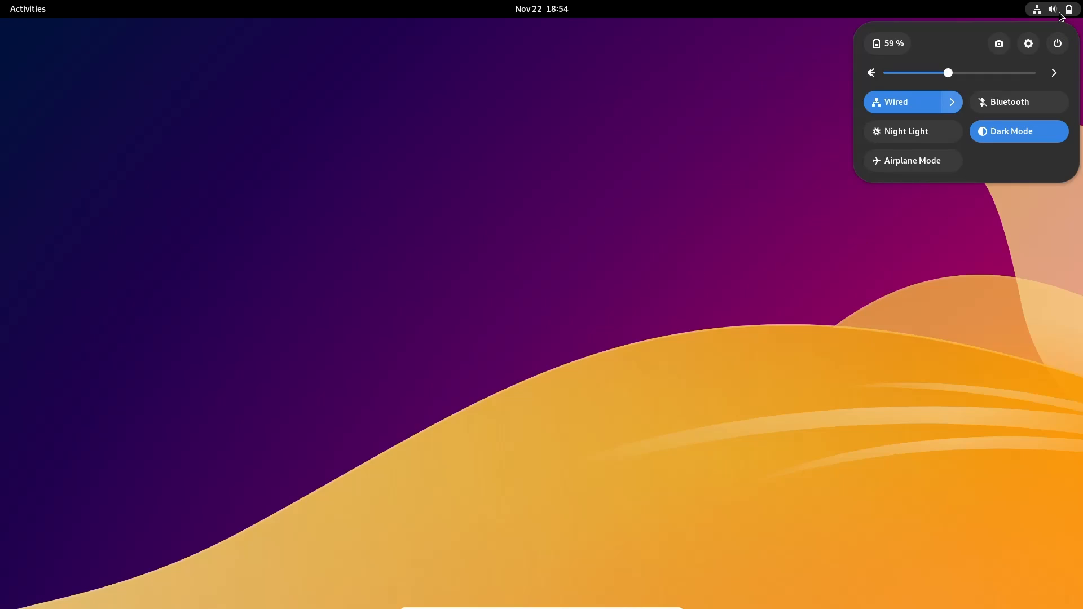
pyautogui.click(1052, 9)
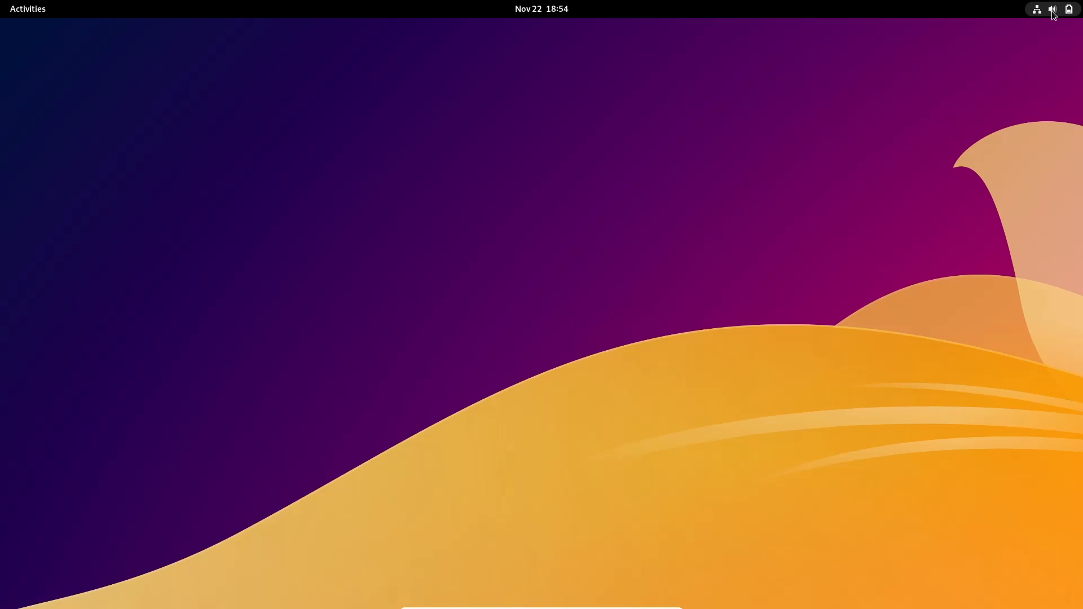
pyautogui.click(27, 9)
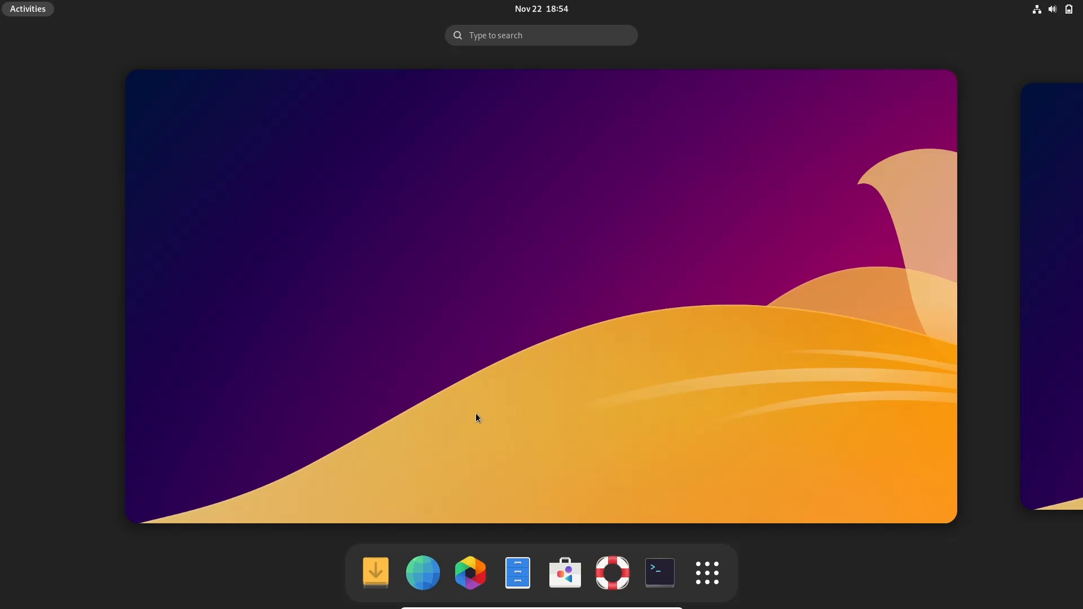
pyautogui.moveTo(375, 572)
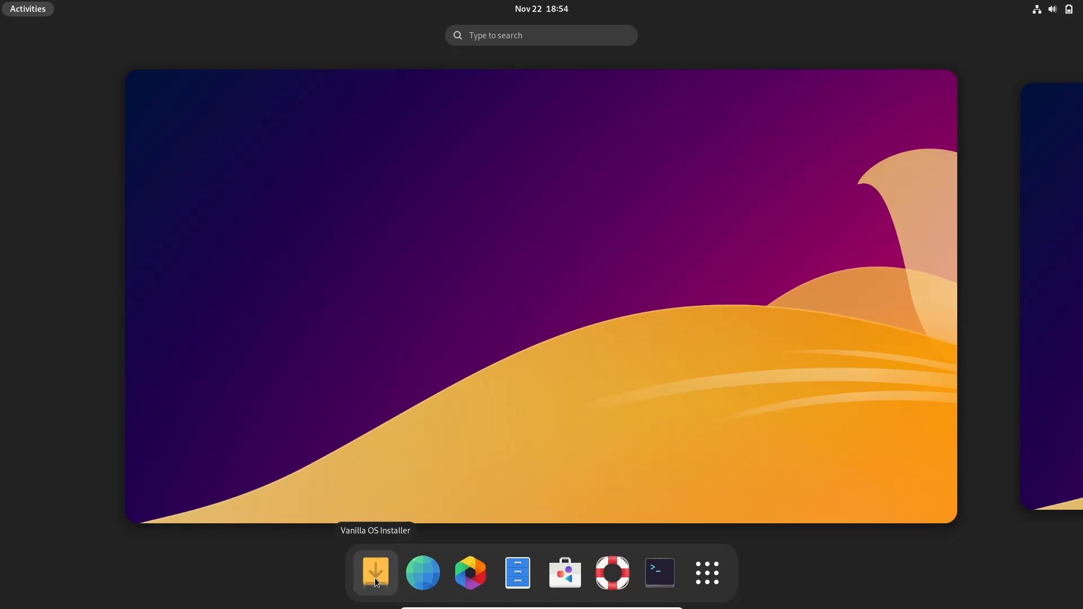
# Step: Launch the Vanilla OS Installer and continue past the Language and Keyboard pages
pyautogui.click(375, 573)
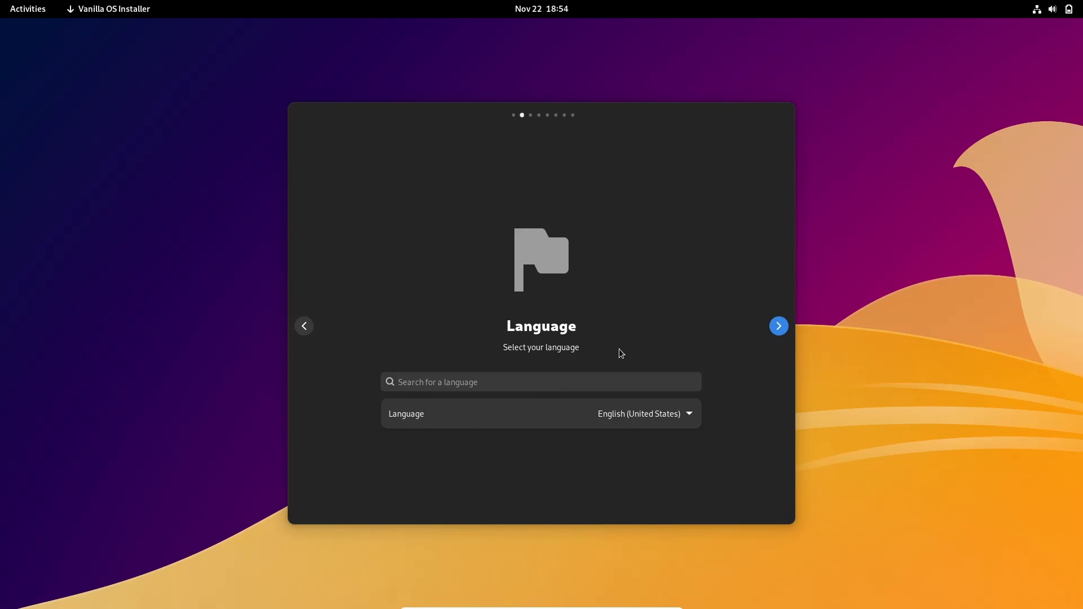
pyautogui.moveTo(561, 413)
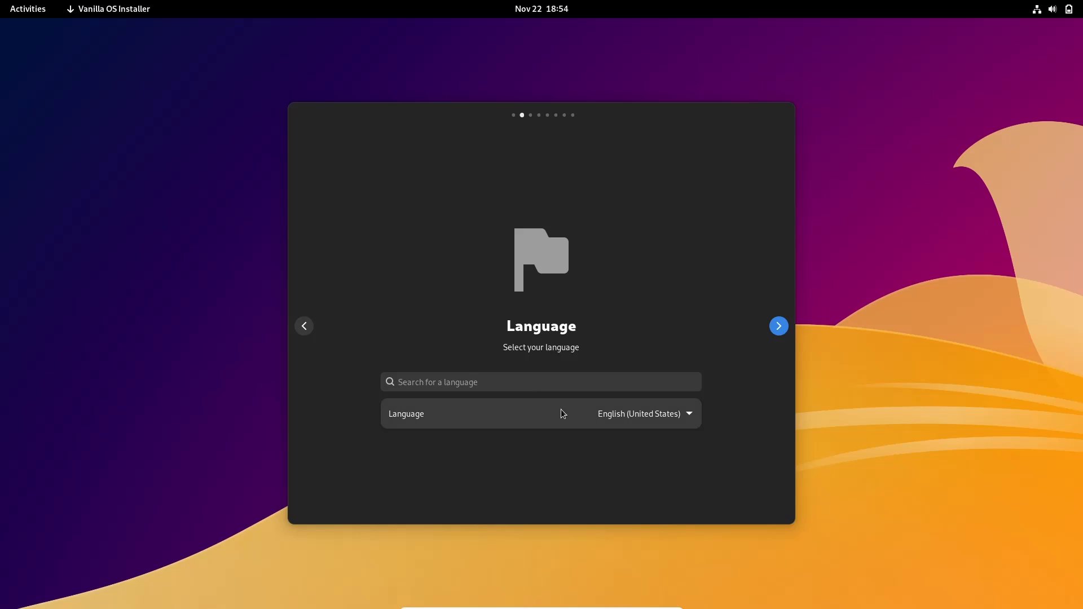
pyautogui.click(778, 326)
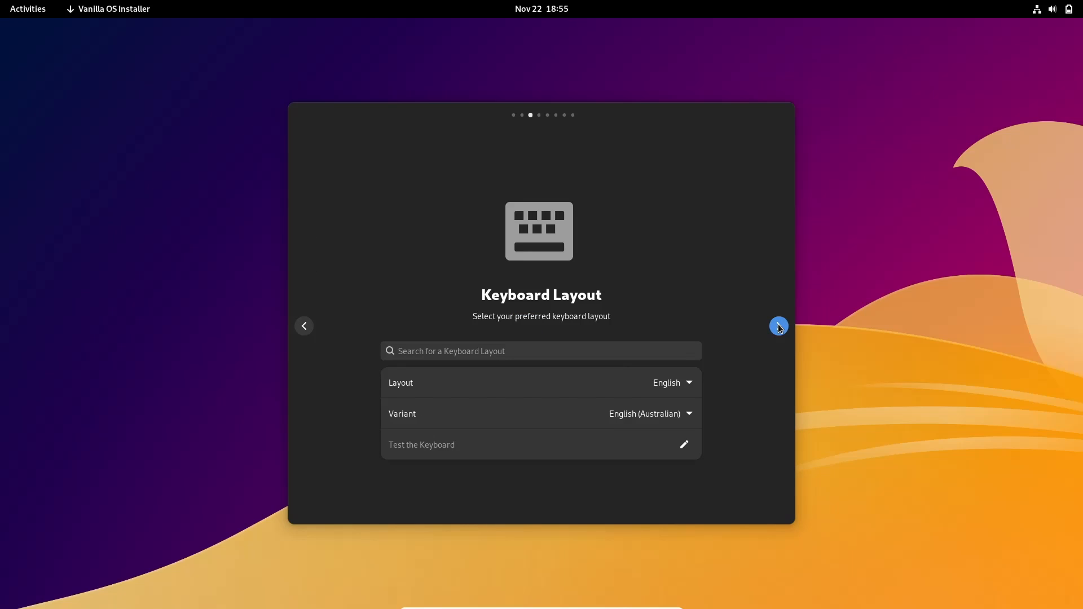
pyautogui.click(778, 325)
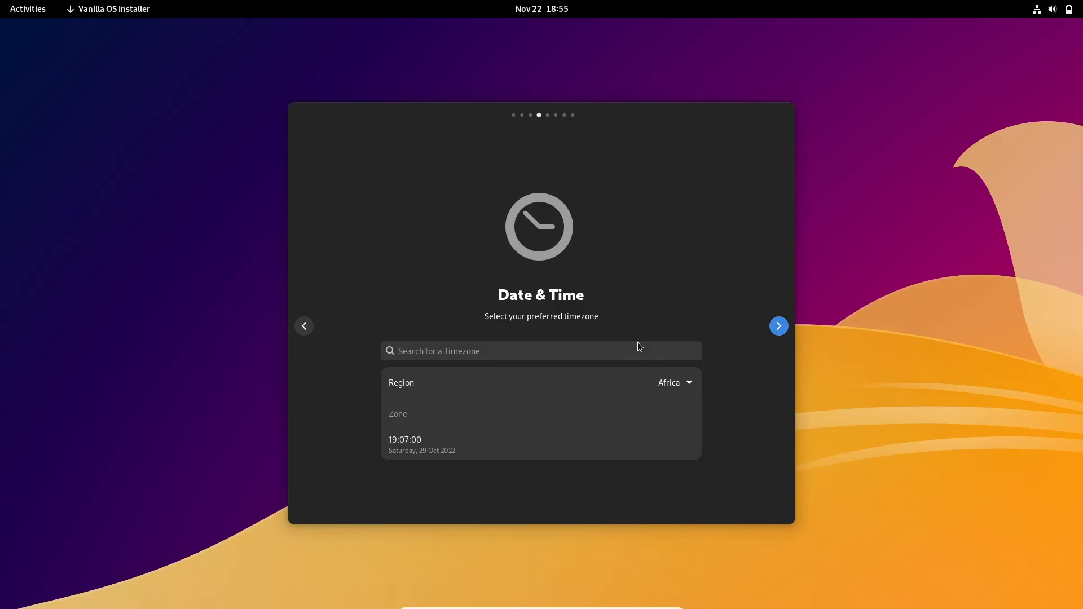
# Step: Search the timezone list for Chicago and continue to the disk selection page
pyautogui.click(540, 350)
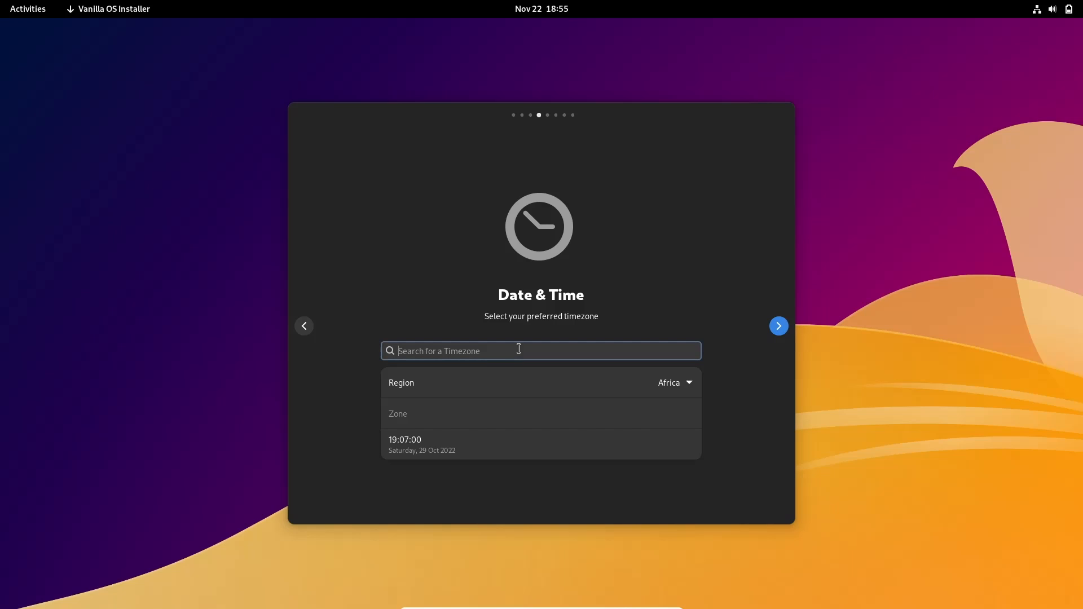
pyautogui.write('chicago')
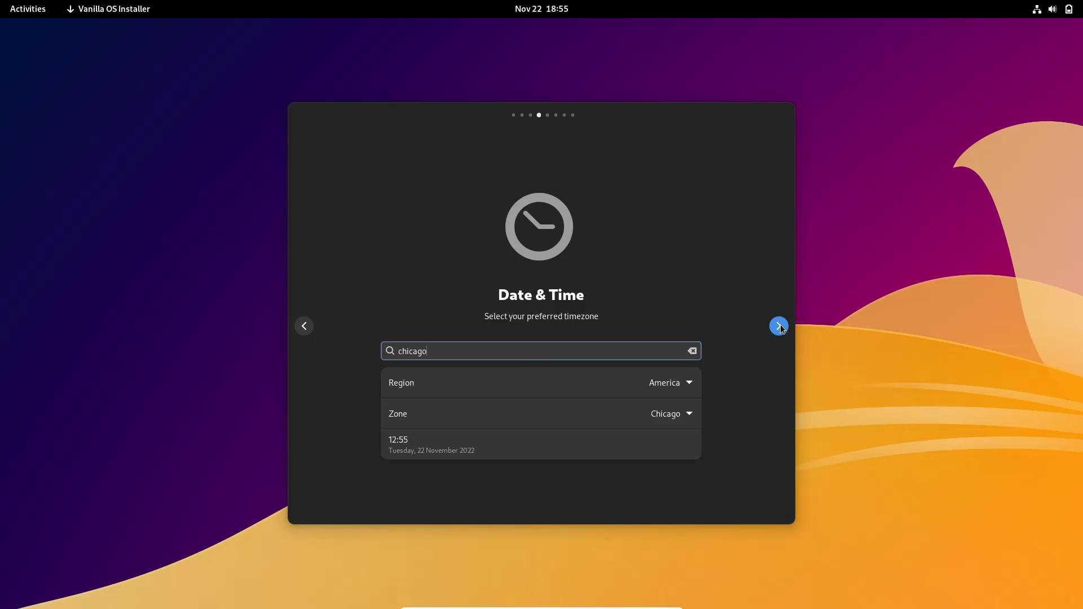
pyautogui.click(778, 325)
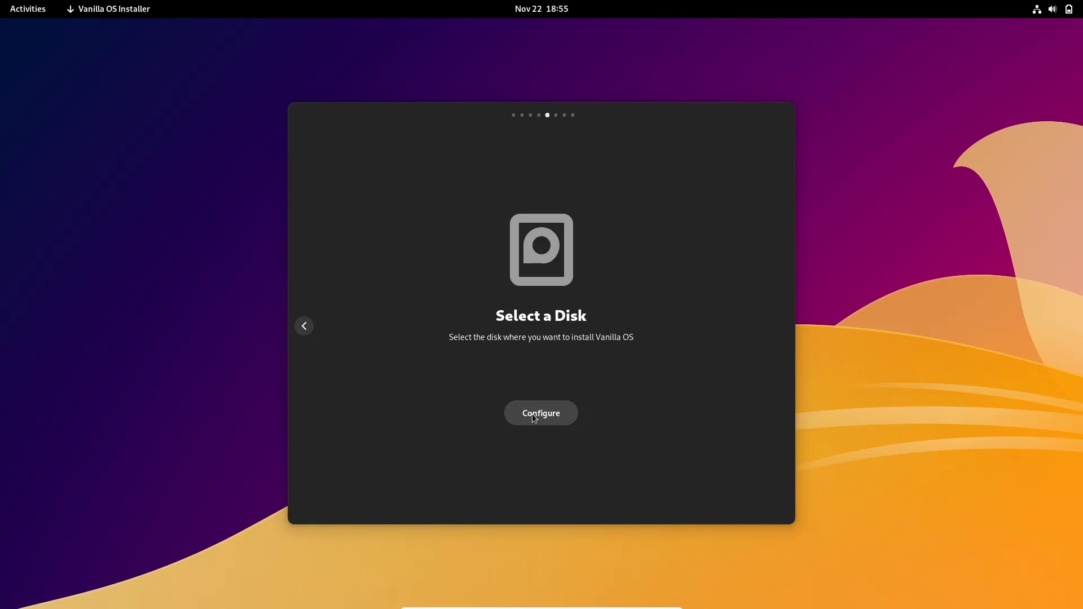
pyautogui.moveTo(607, 397)
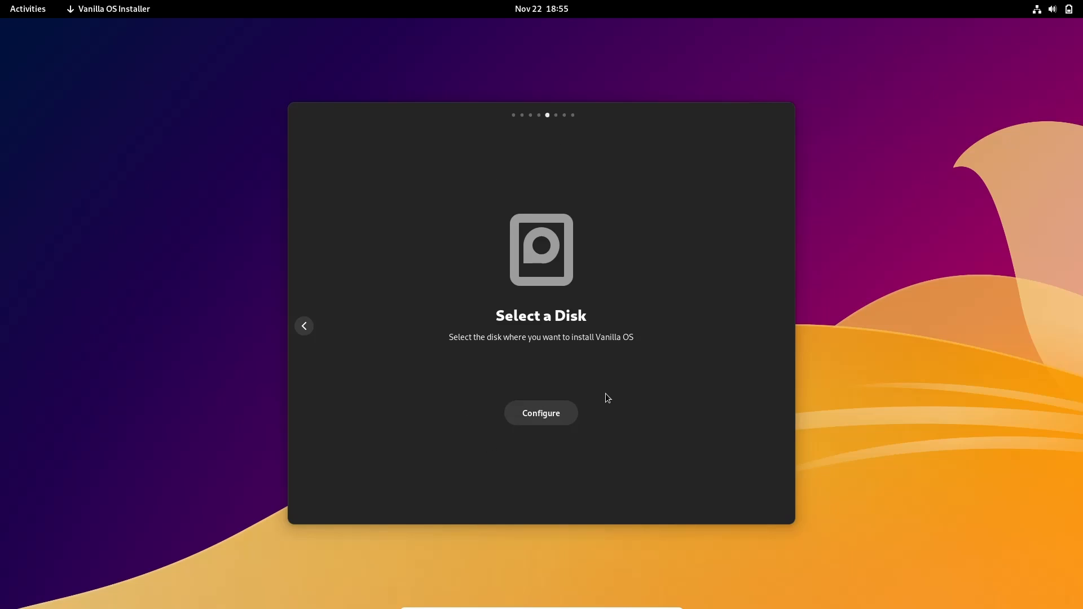
pyautogui.moveTo(600, 145)
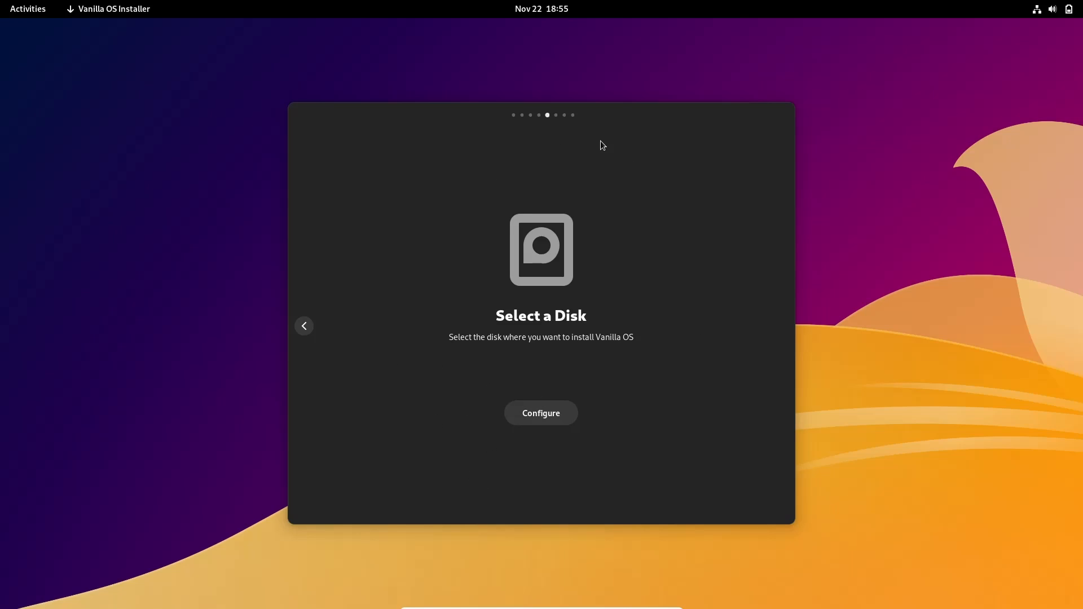
pyautogui.moveTo(573, 385)
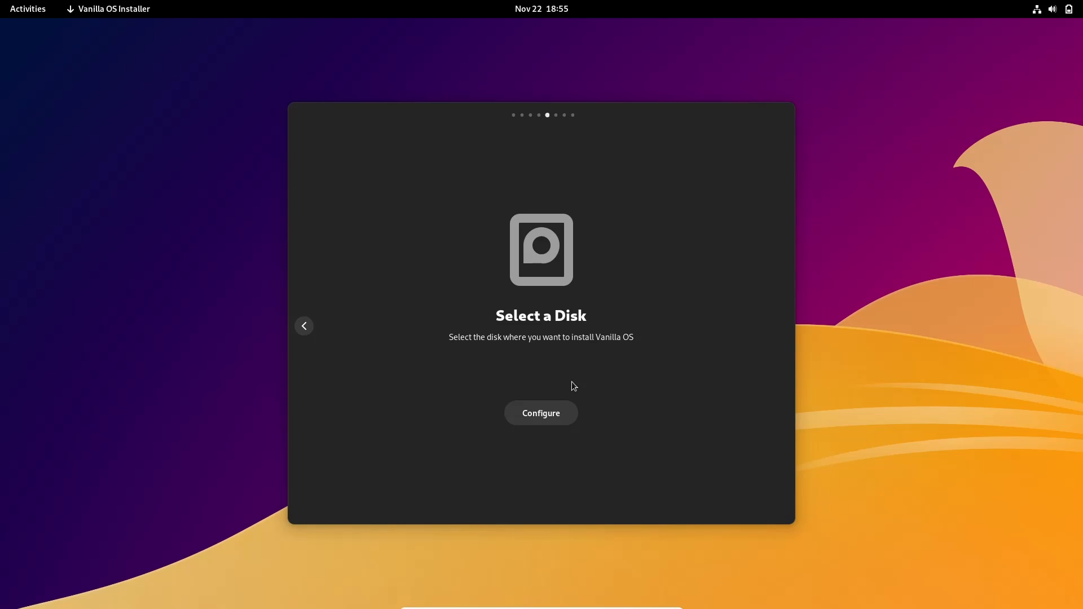
pyautogui.moveTo(615, 393)
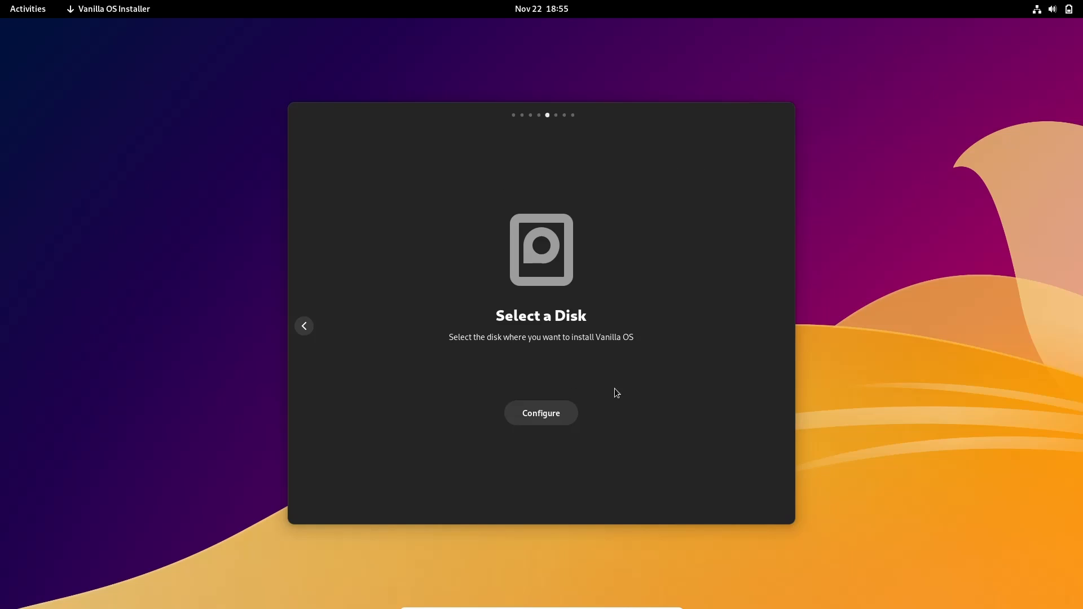
pyautogui.moveTo(291, 346)
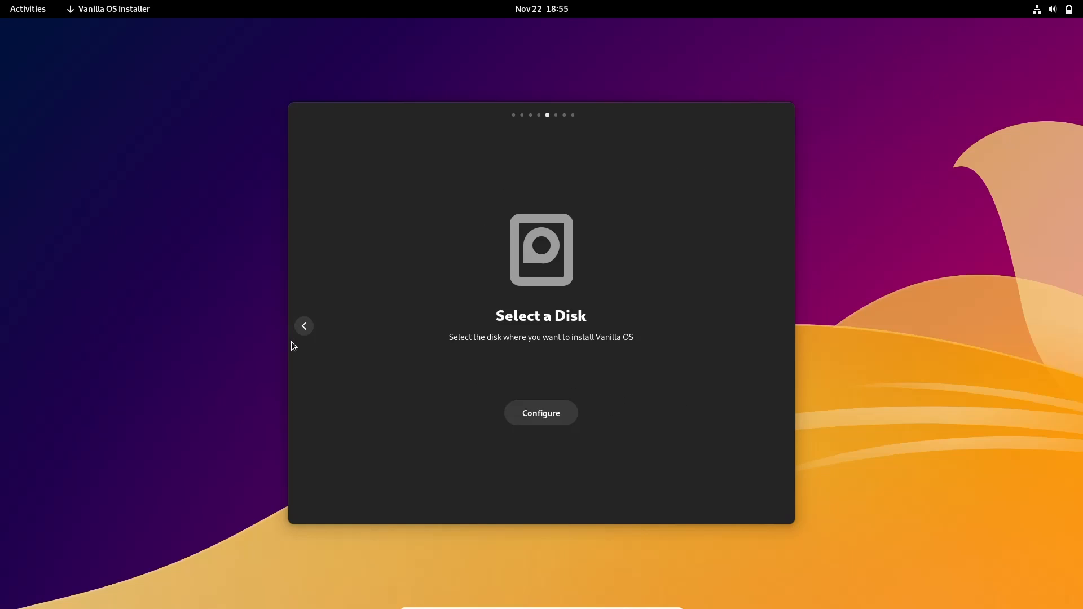
# Step: Step back to the Welcome screen and choose Try Vanilla OS, closing the installer
pyautogui.click(304, 325)
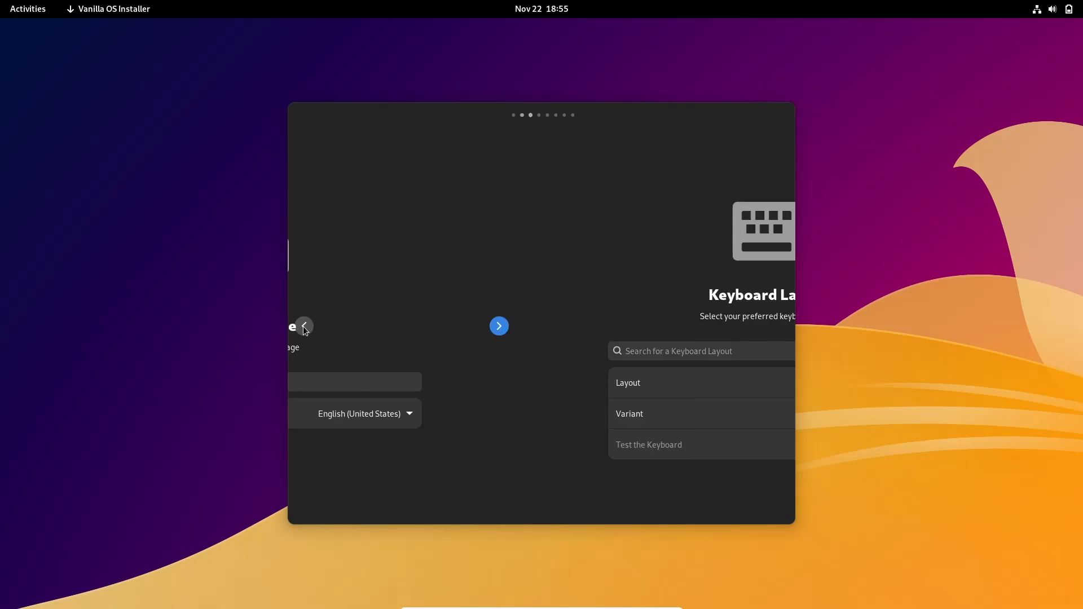
pyautogui.click(303, 325)
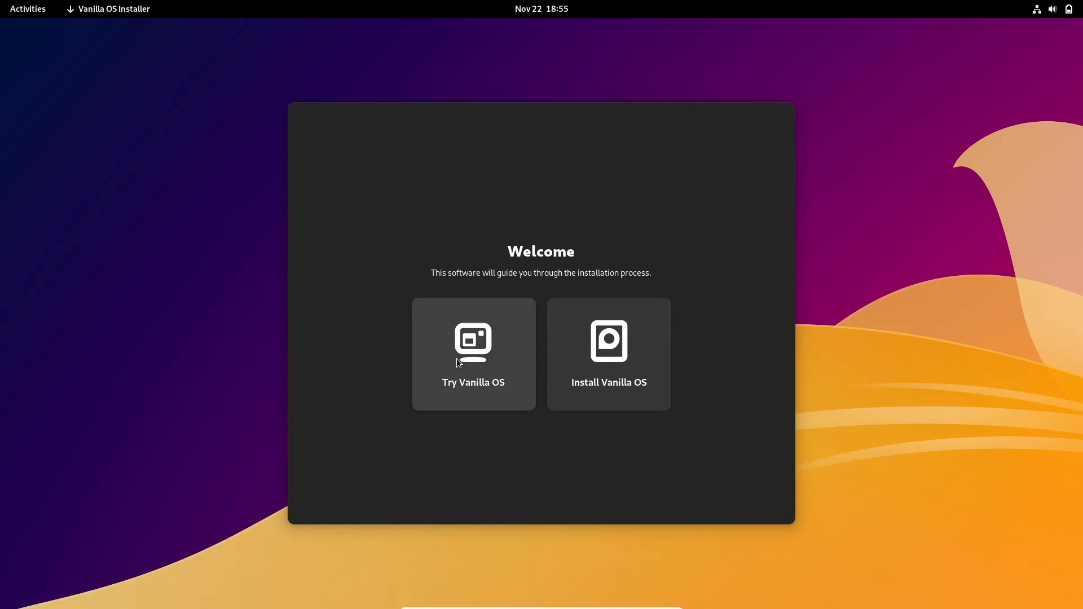
pyautogui.click(473, 353)
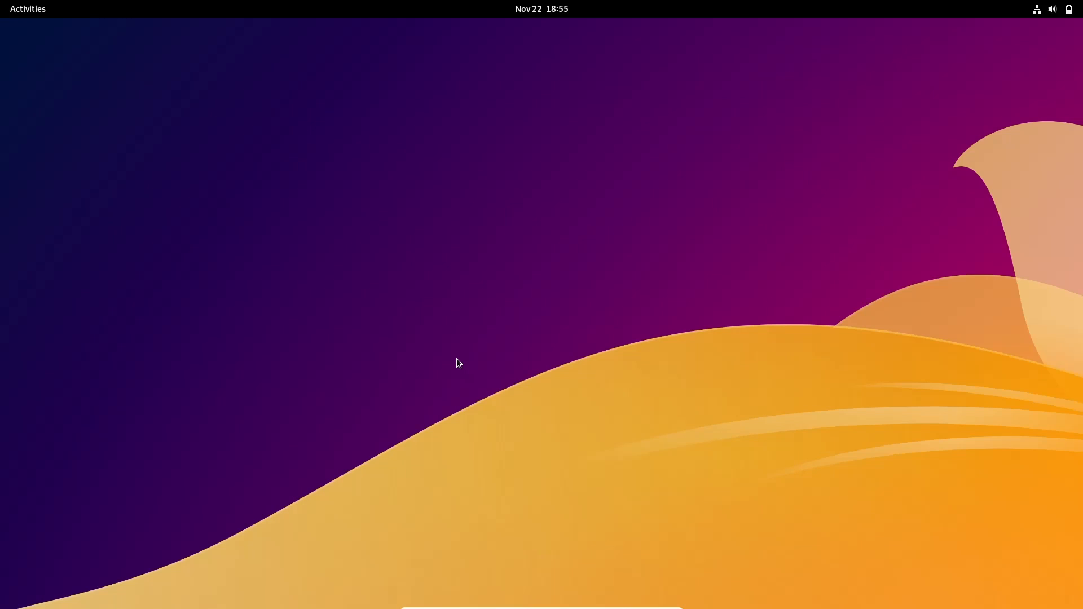
# Step: Launch GNOME Web from the dash in the Activities overview
pyautogui.click(27, 8)
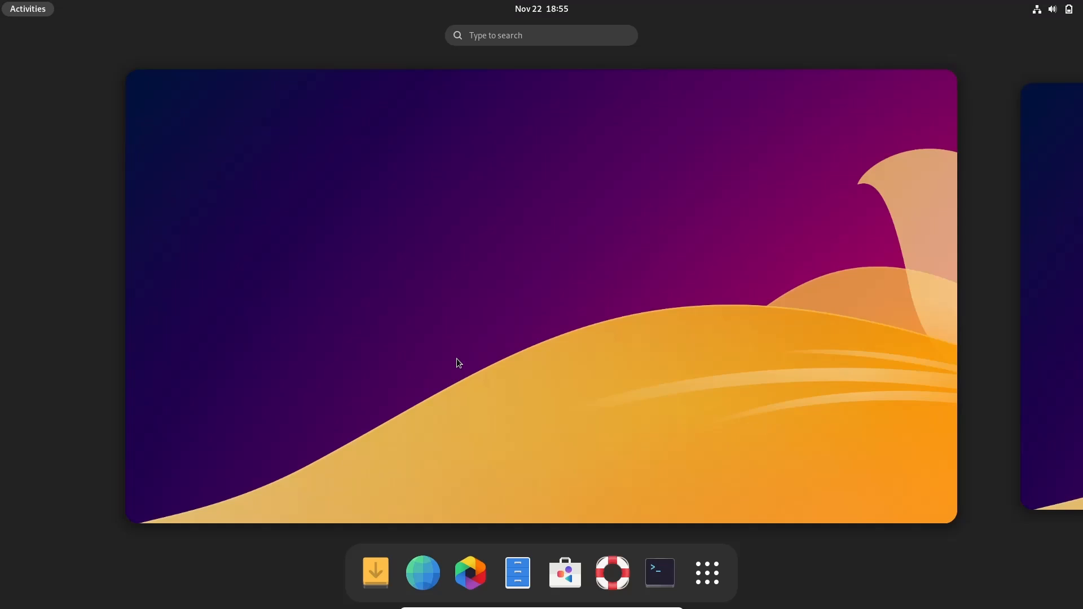
pyautogui.moveTo(421, 572)
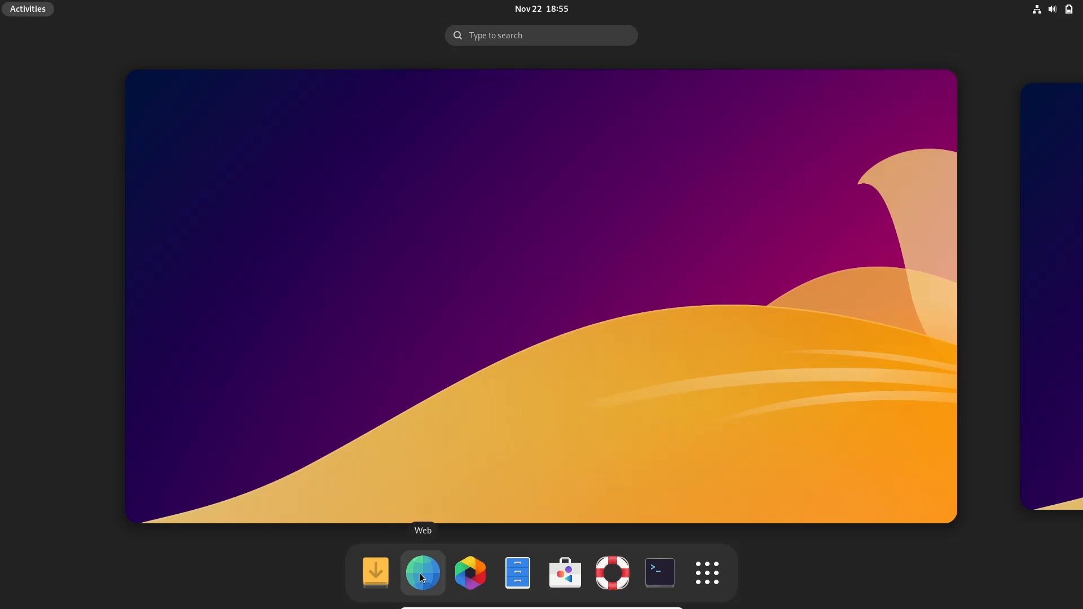
pyautogui.click(422, 572)
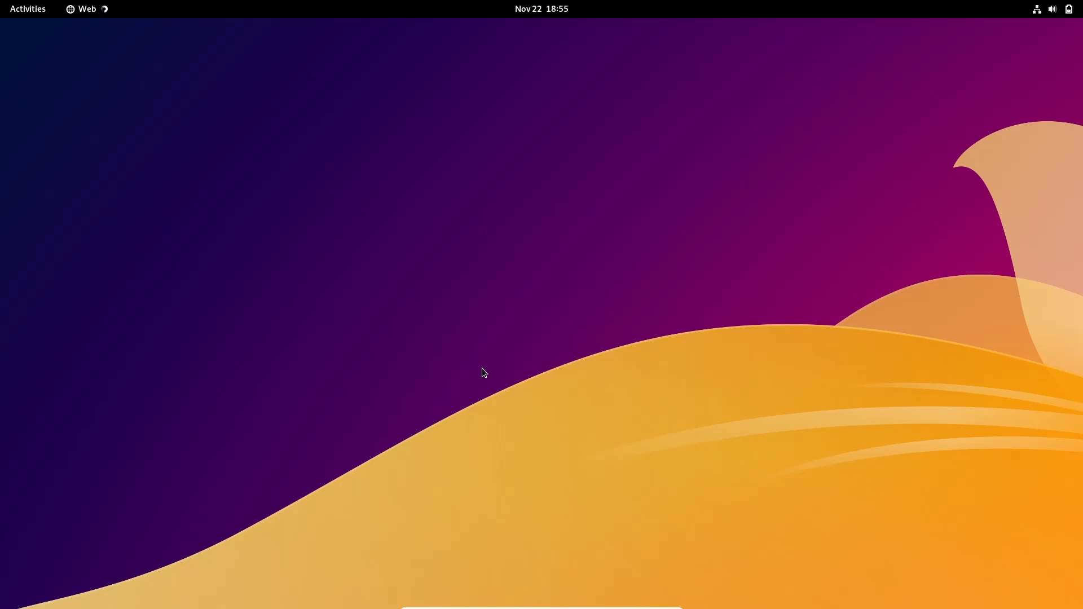
pyautogui.click(86, 9)
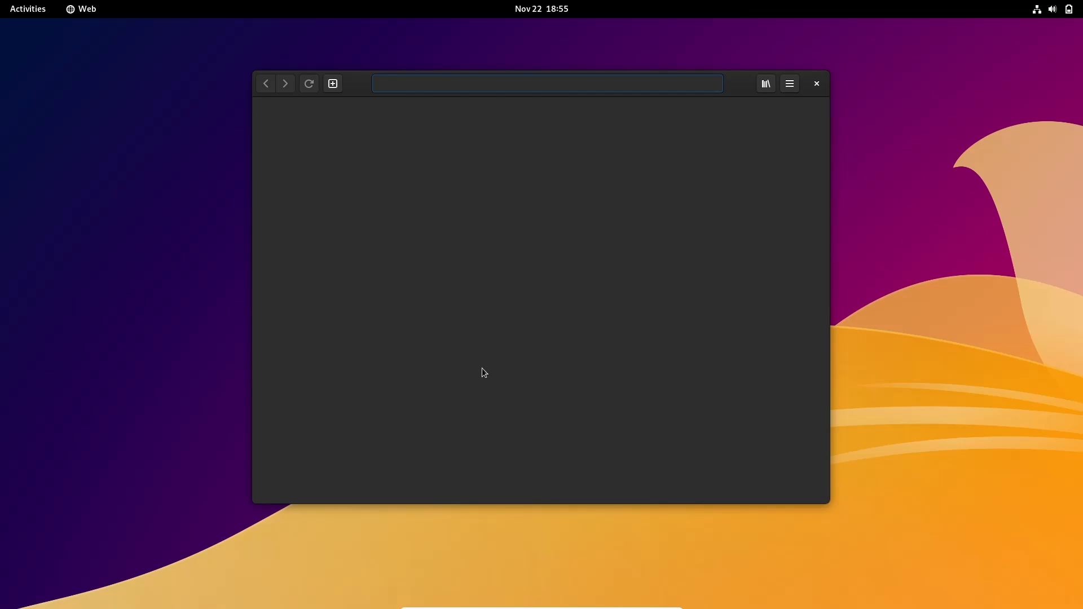
# Step: Search Google for 'ebuzz central' from the address bar, then close the browser
pyautogui.click(332, 83)
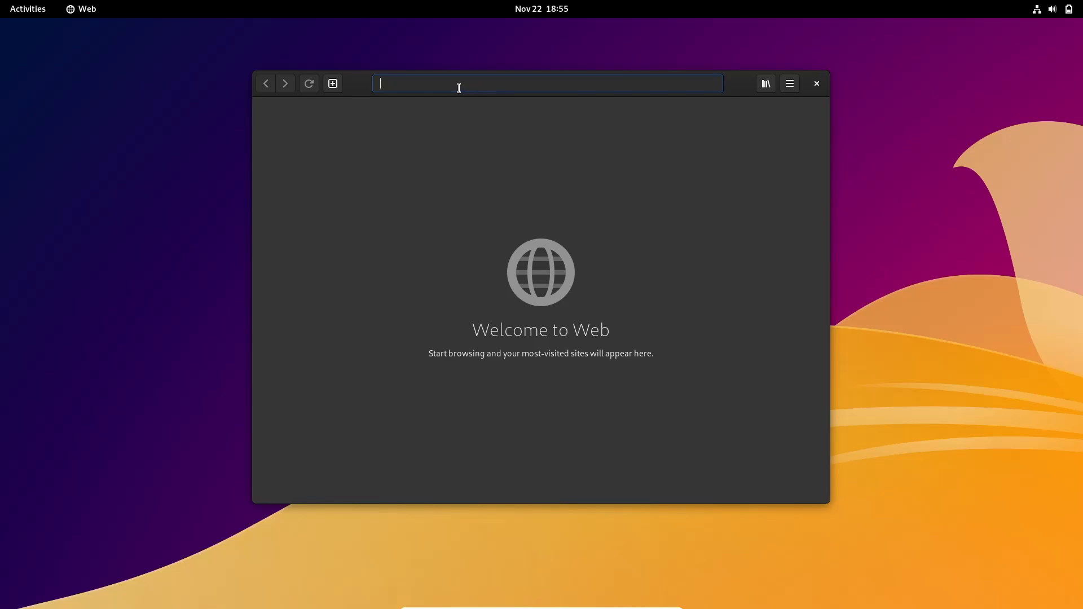
pyautogui.write('ebuzz cent')
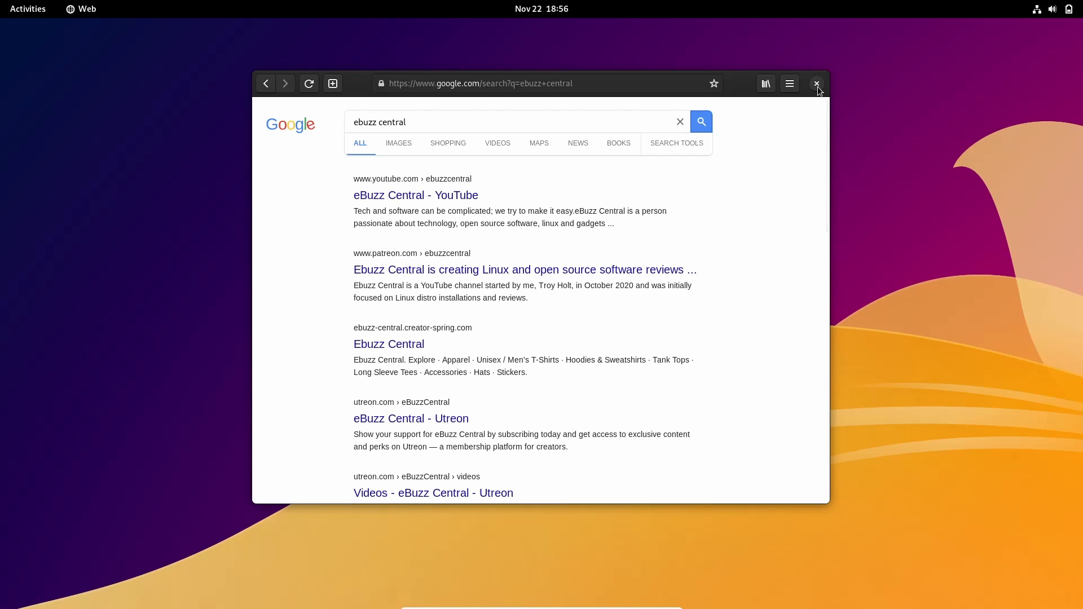
pyautogui.click(817, 83)
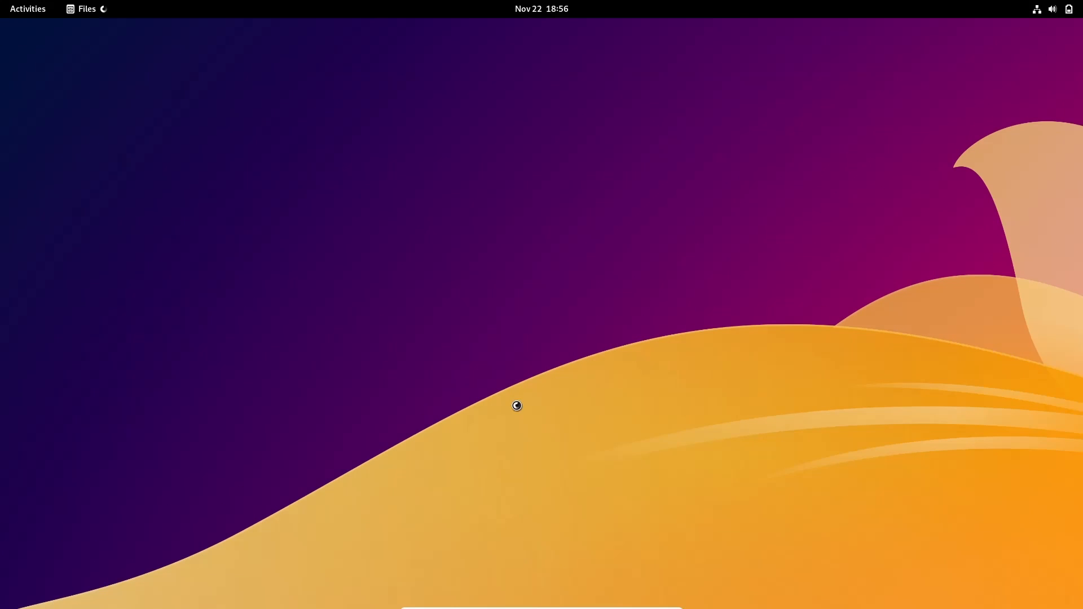
# Step: View the Home folder's standard folders in GNOME Files, then close the file manager
pyautogui.click(86, 9)
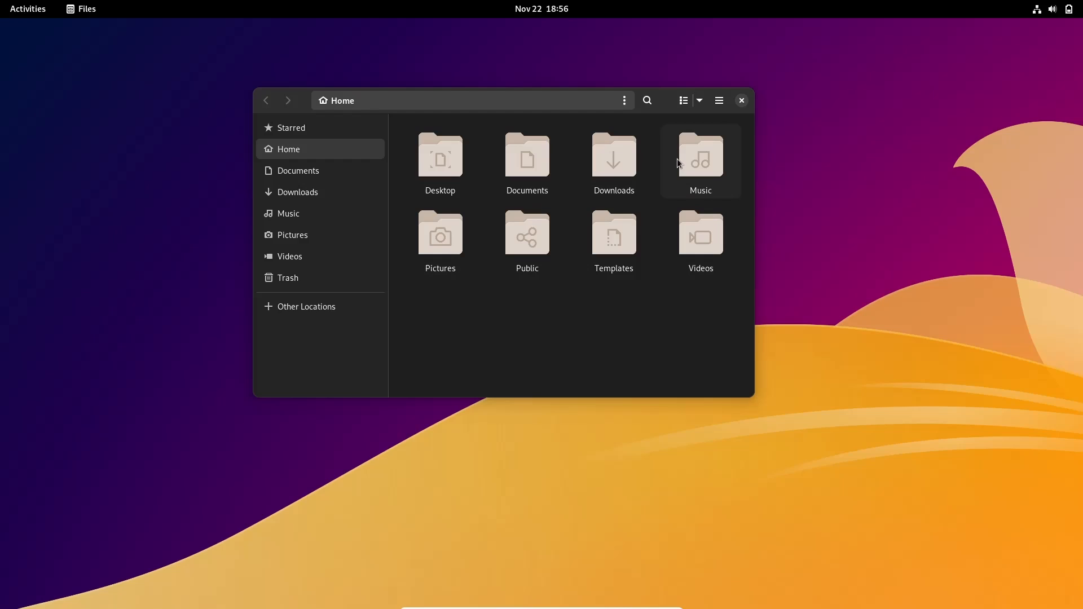
pyautogui.moveTo(700, 238)
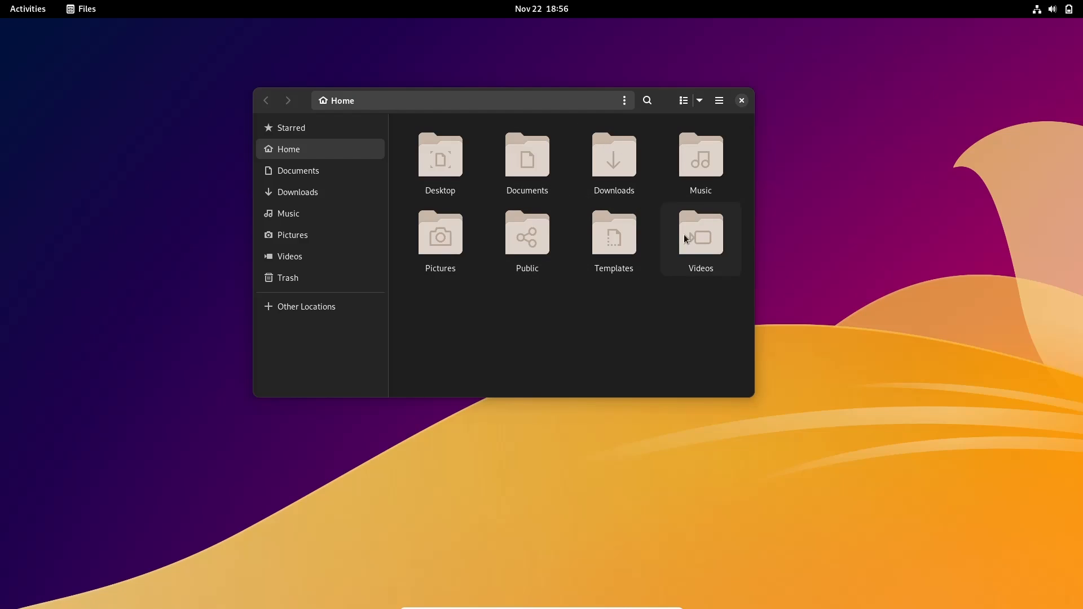
pyautogui.moveTo(659, 261)
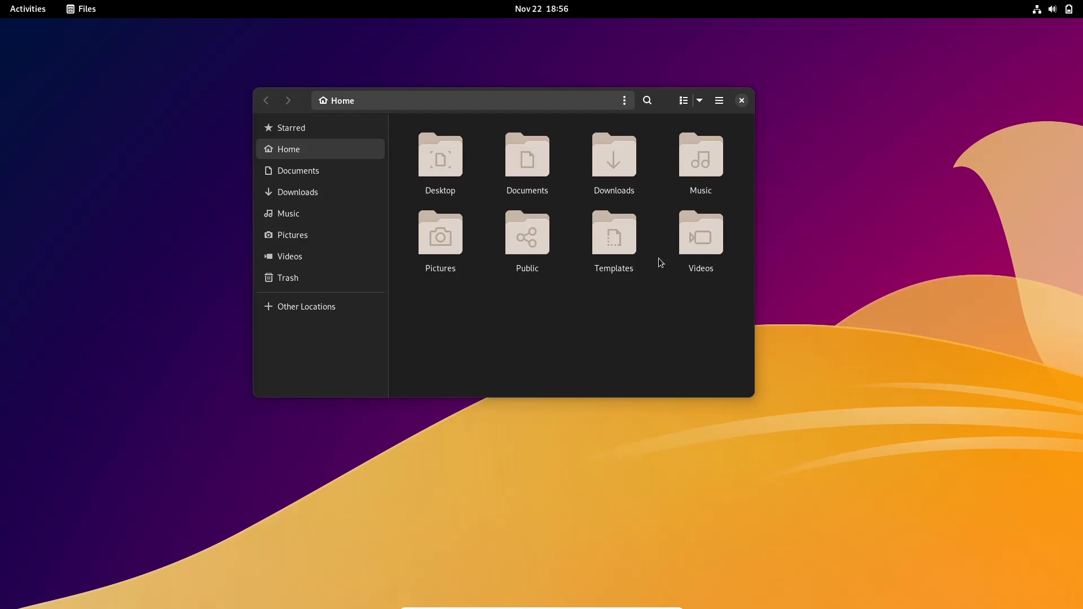
pyautogui.click(439, 233)
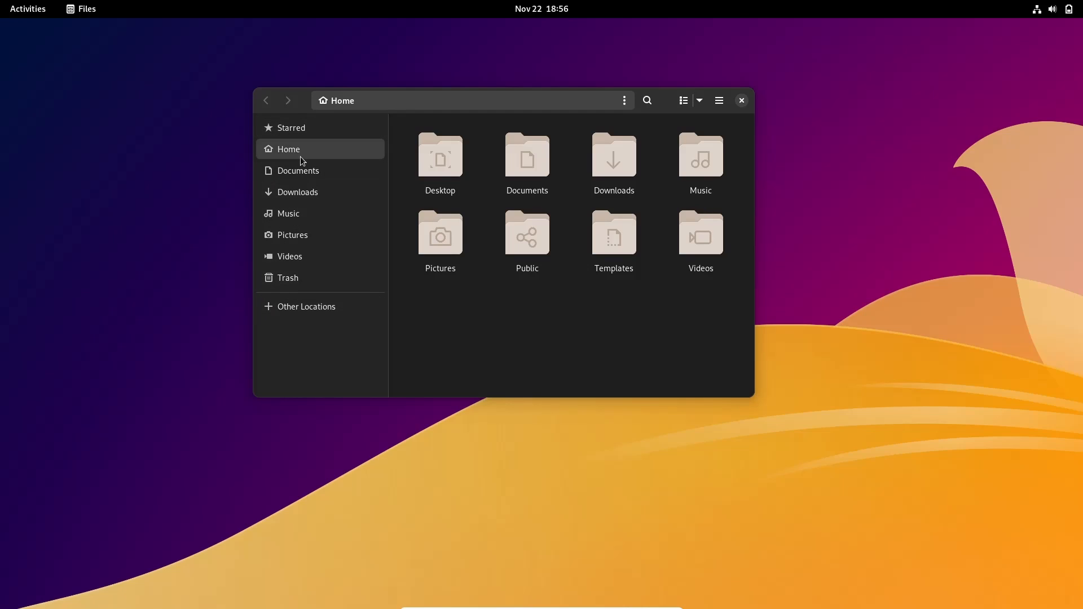
pyautogui.moveTo(729, 55)
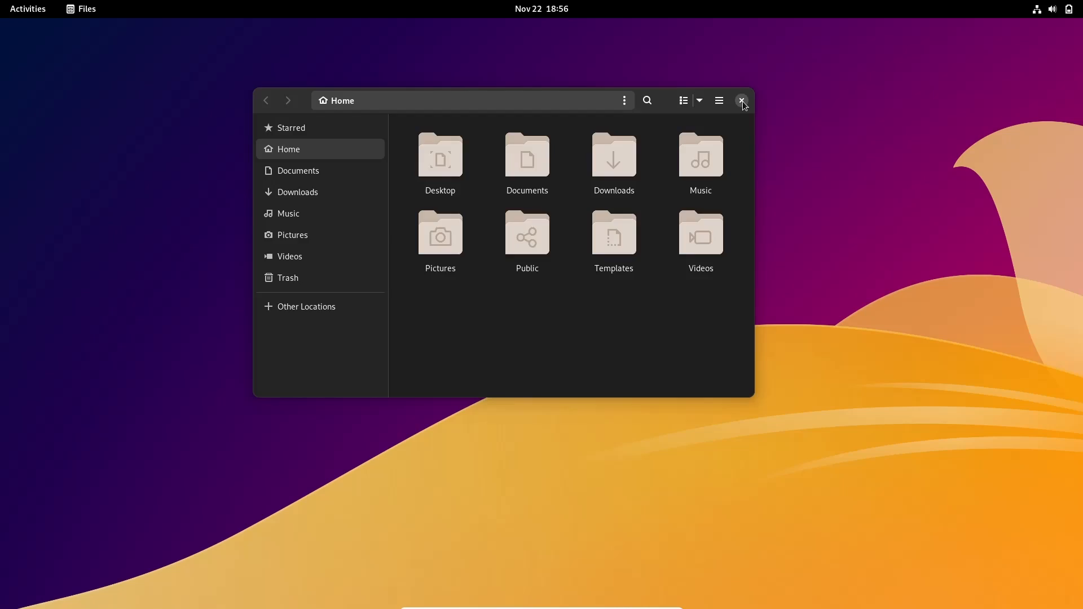
pyautogui.click(742, 100)
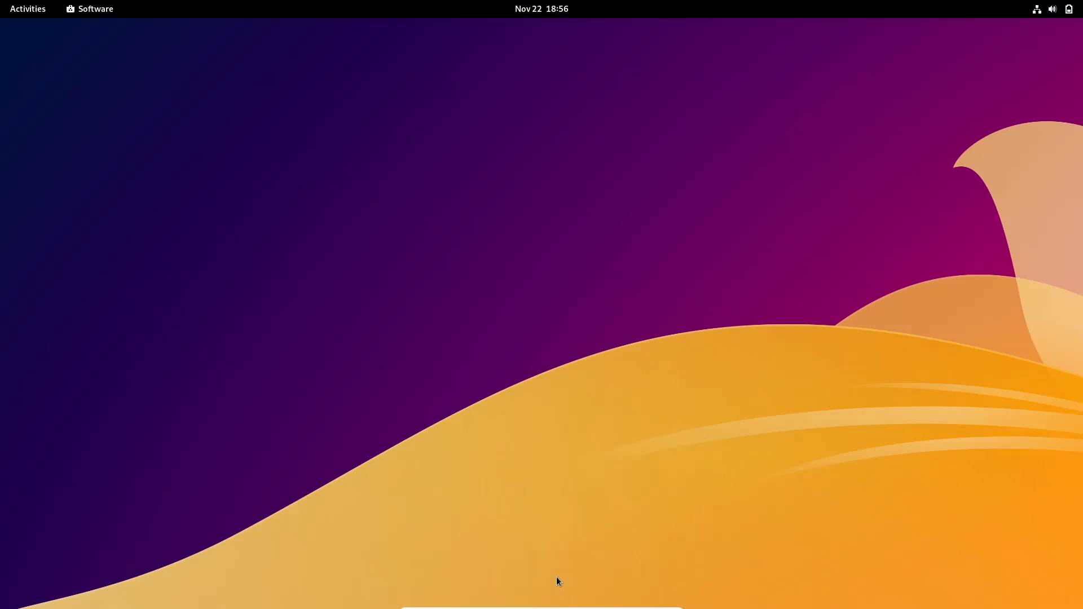
# Step: Check the Installed apps list, return to Explore and scroll the featured apps, then close Software
pyautogui.click(94, 9)
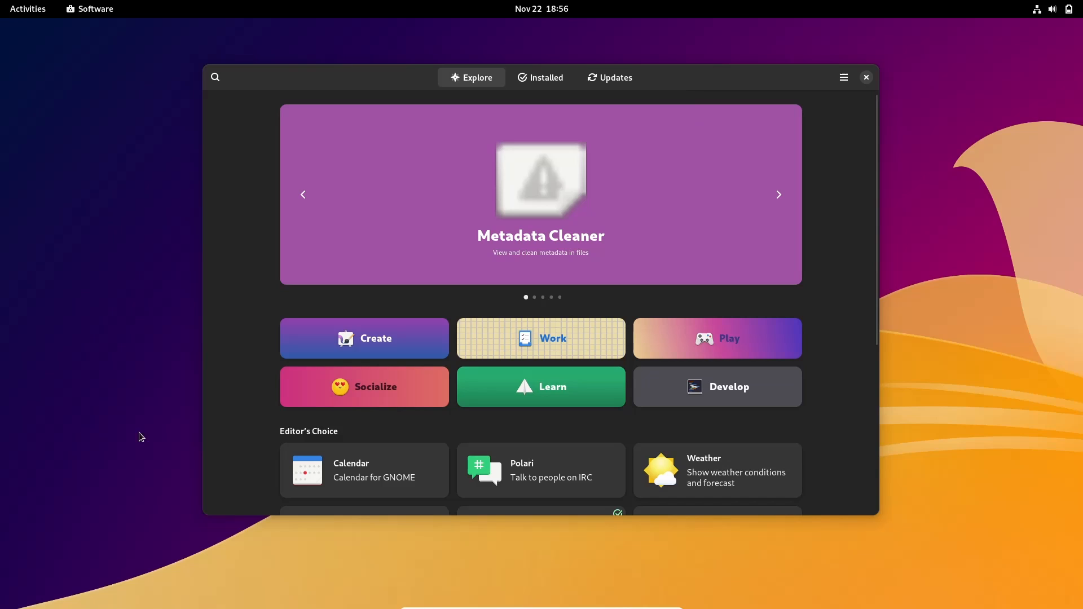
pyautogui.moveTo(695, 146)
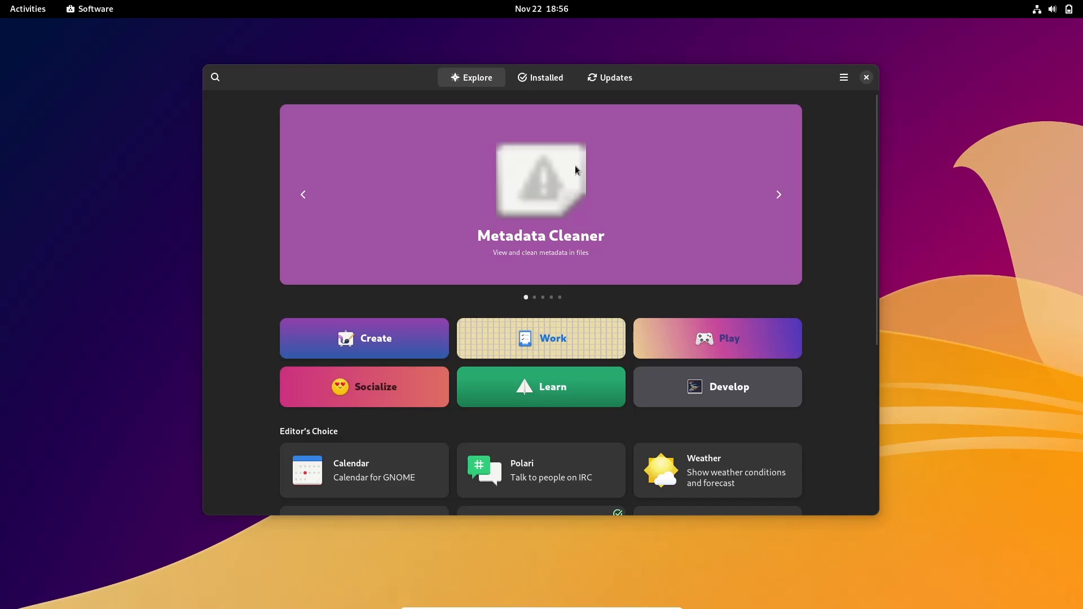
pyautogui.moveTo(565, 174)
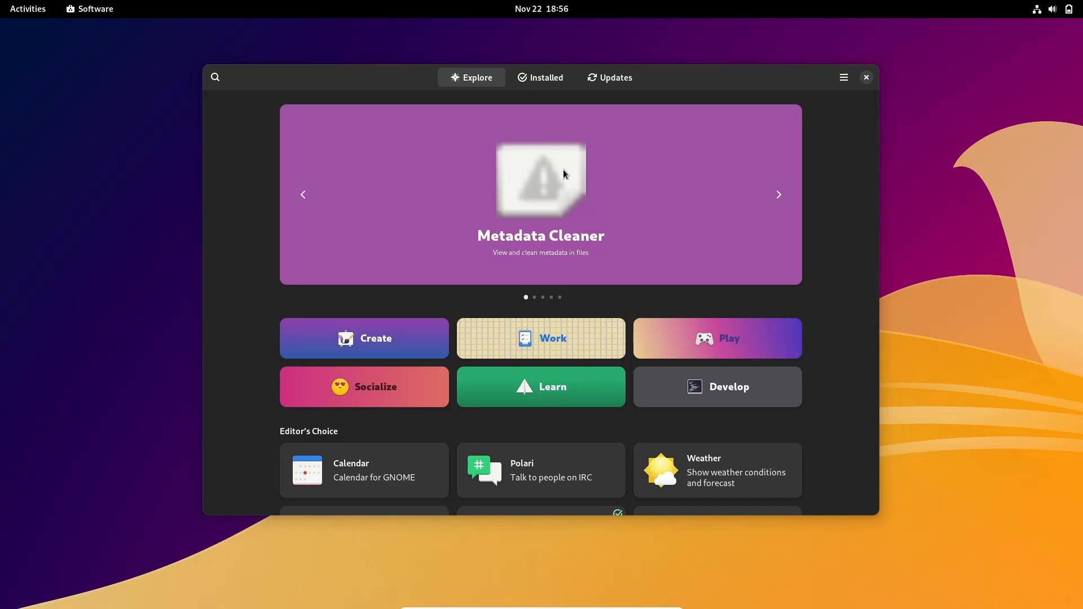
pyautogui.click(545, 77)
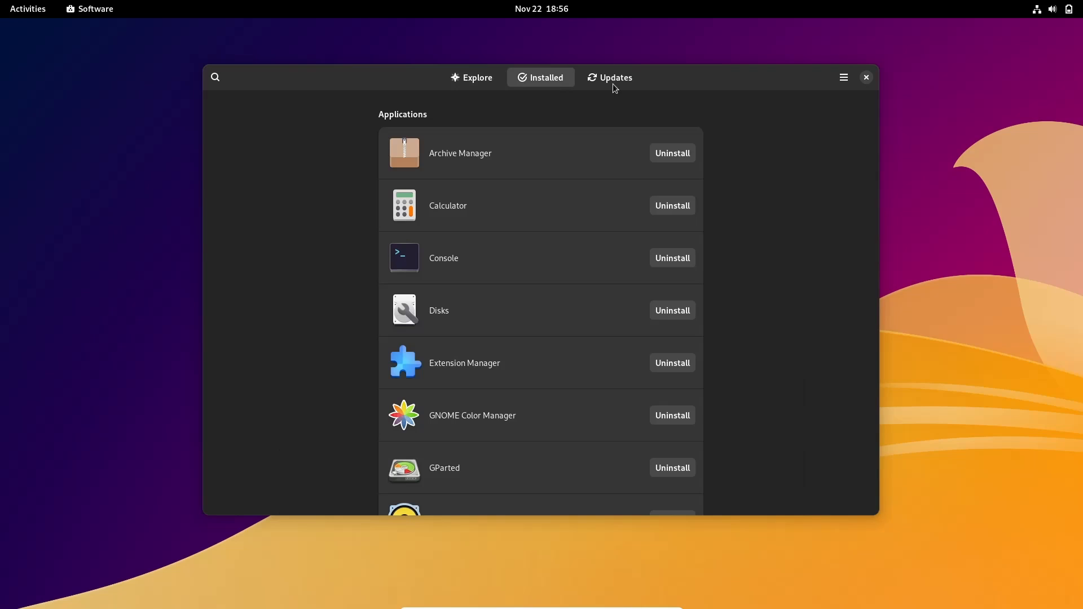
pyautogui.click(471, 77)
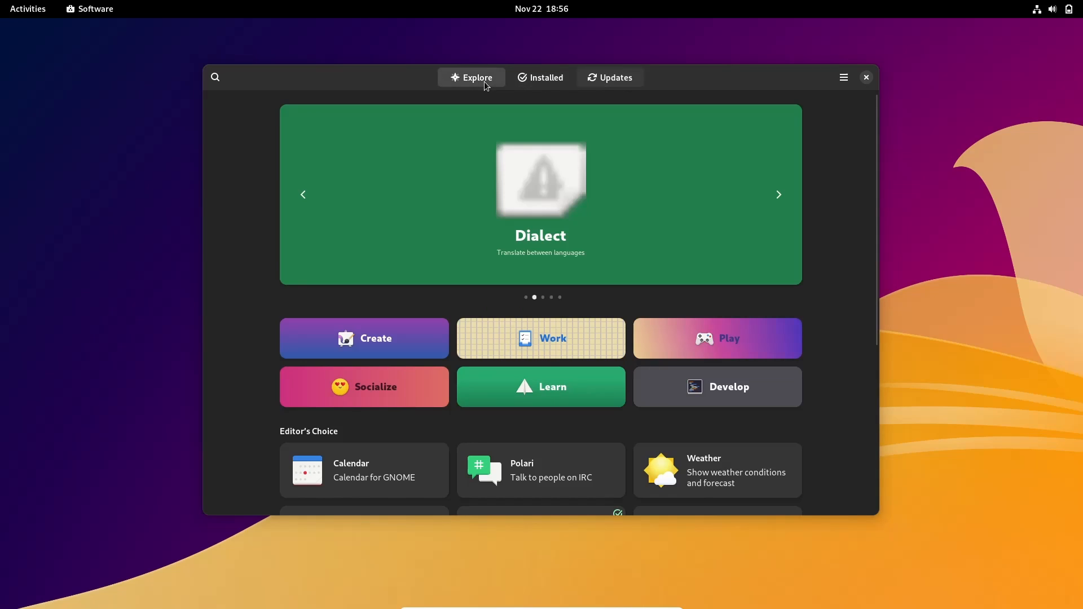
pyautogui.scroll(-3)
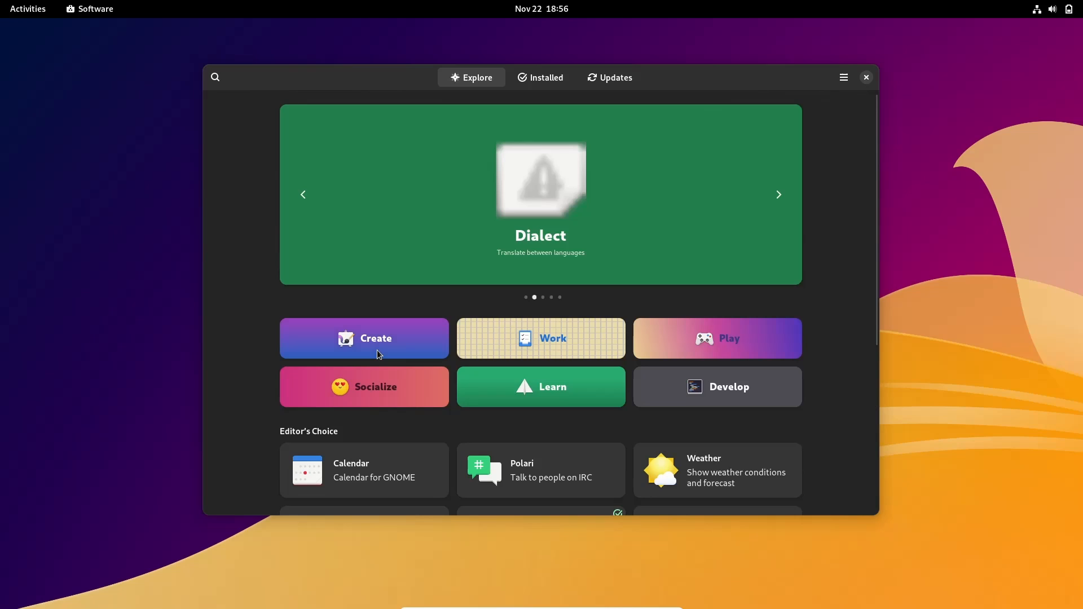
pyautogui.moveTo(801, 194)
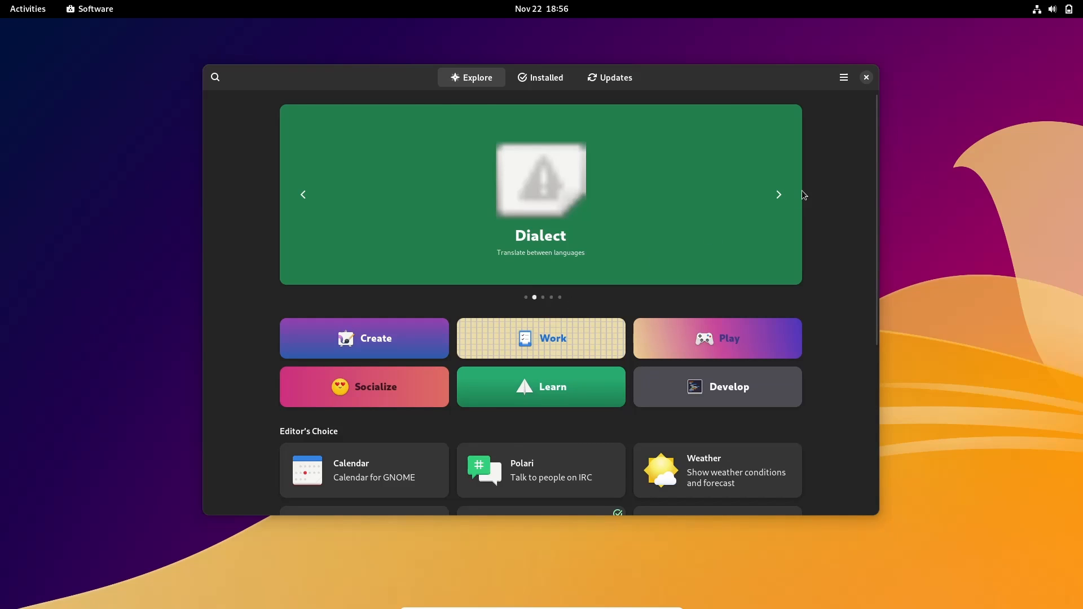
pyautogui.click(865, 77)
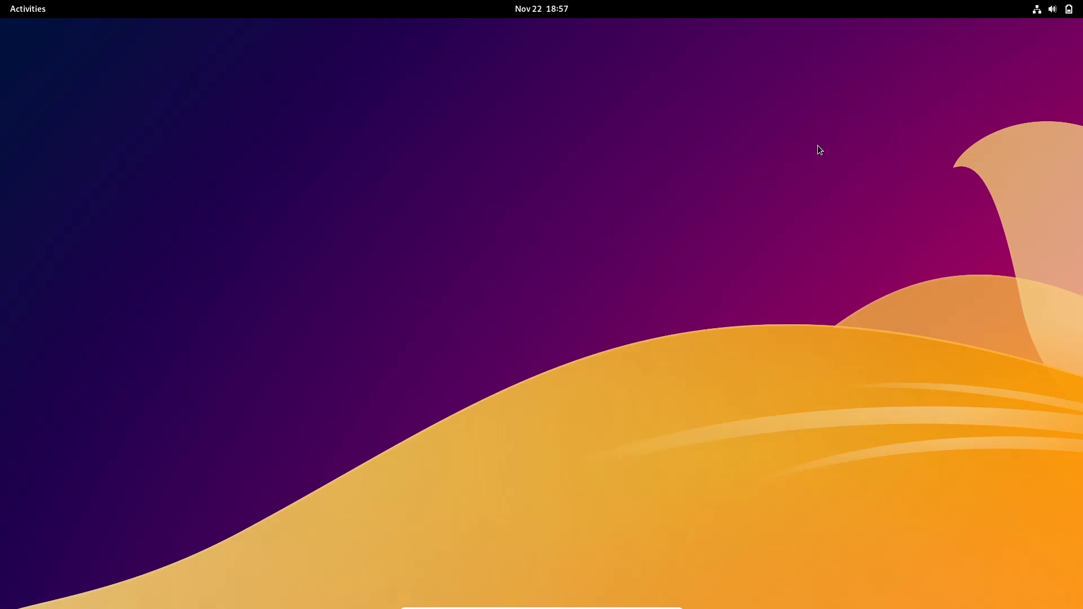
# Step: Show the full application grid and launch the Vanilla Beta Notice
pyautogui.click(28, 8)
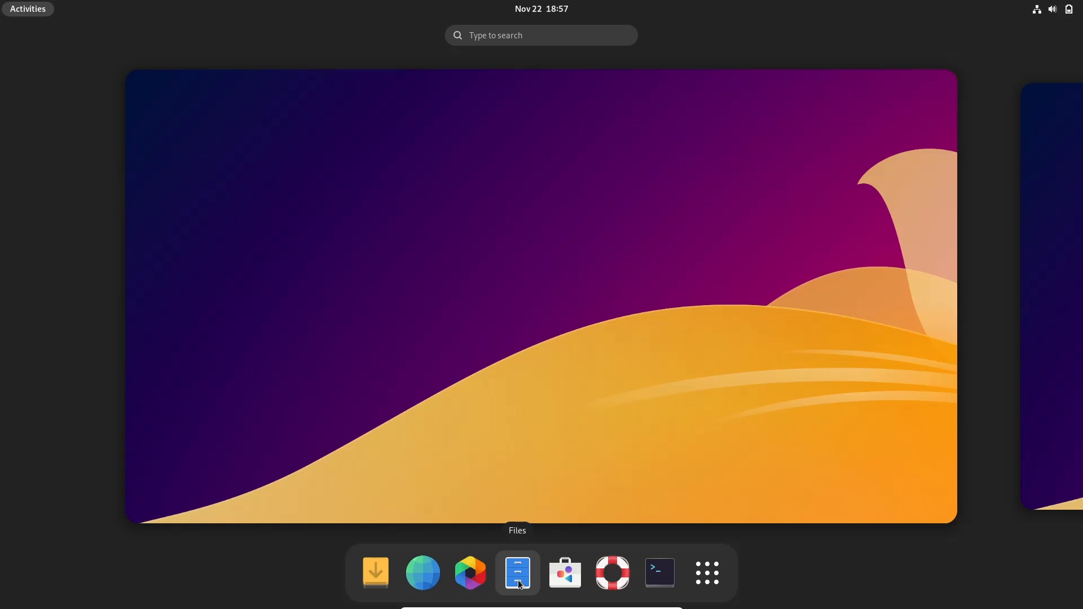
pyautogui.moveTo(705, 573)
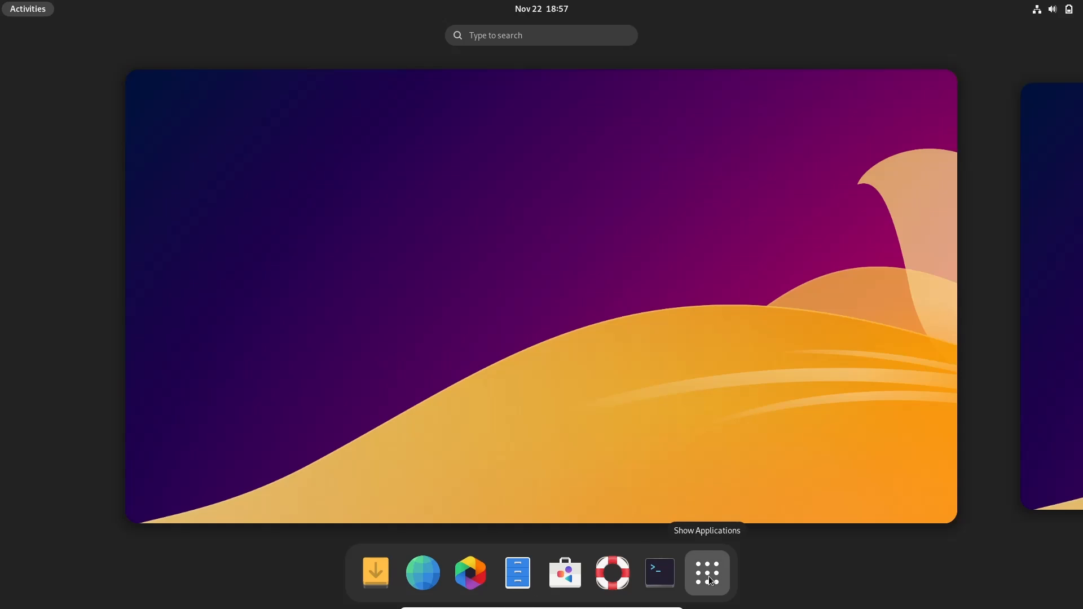
pyautogui.click(705, 573)
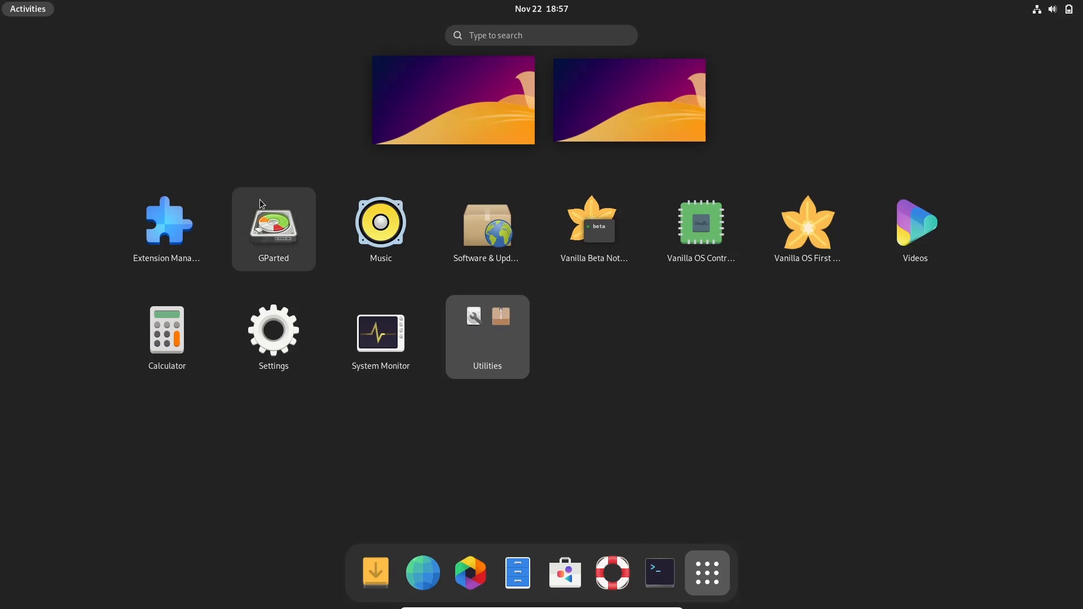
pyautogui.moveTo(167, 229)
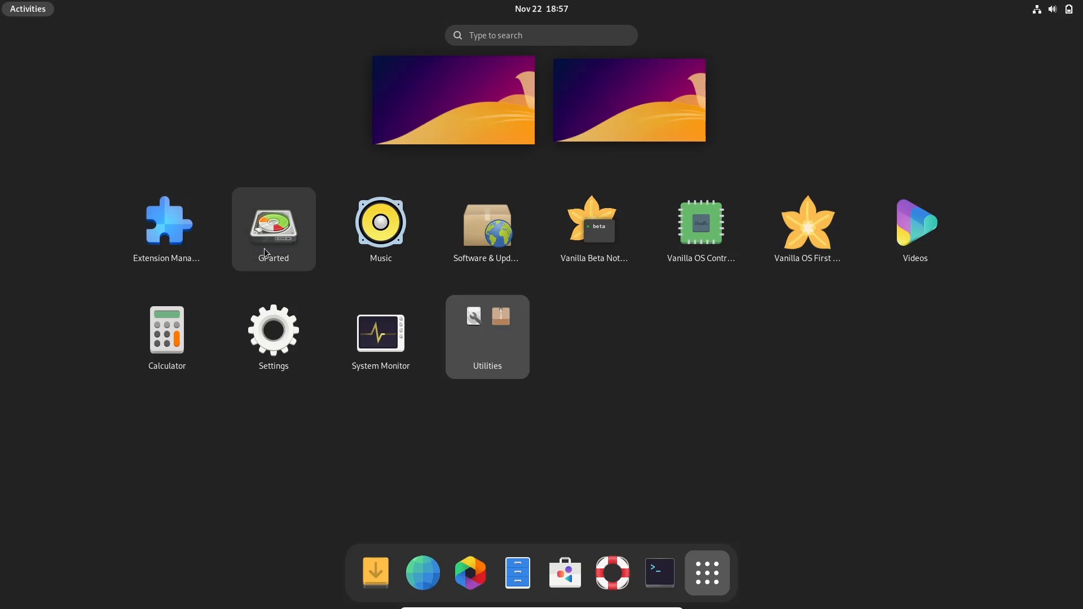
pyautogui.moveTo(486, 225)
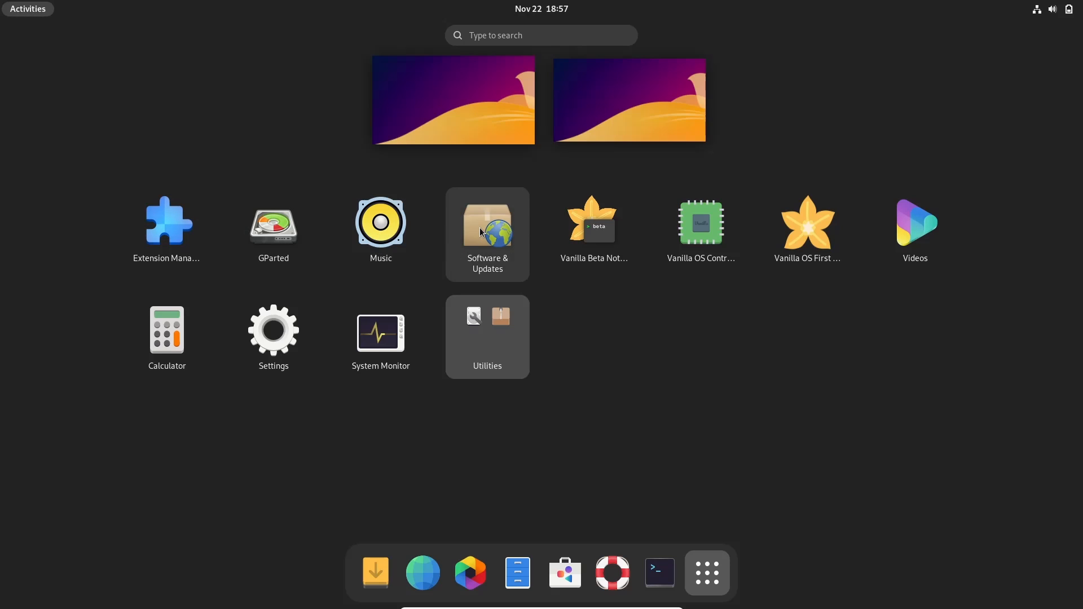
pyautogui.moveTo(592, 233)
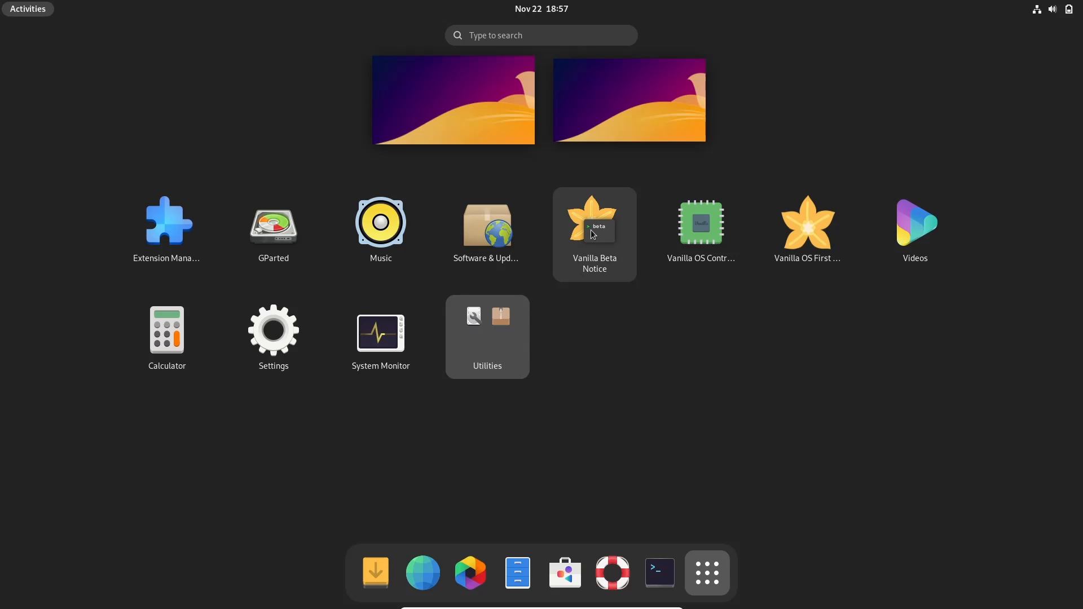
pyautogui.click(657, 572)
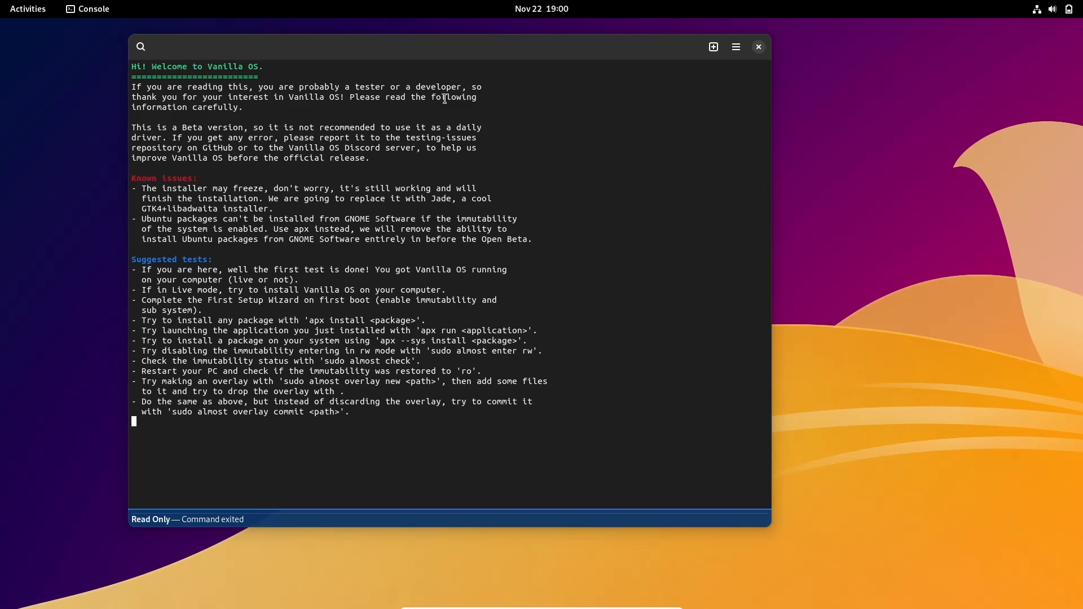
# Step: Close the Console window after reading the beta notice's known issues and suggested tests
pyautogui.click(758, 47)
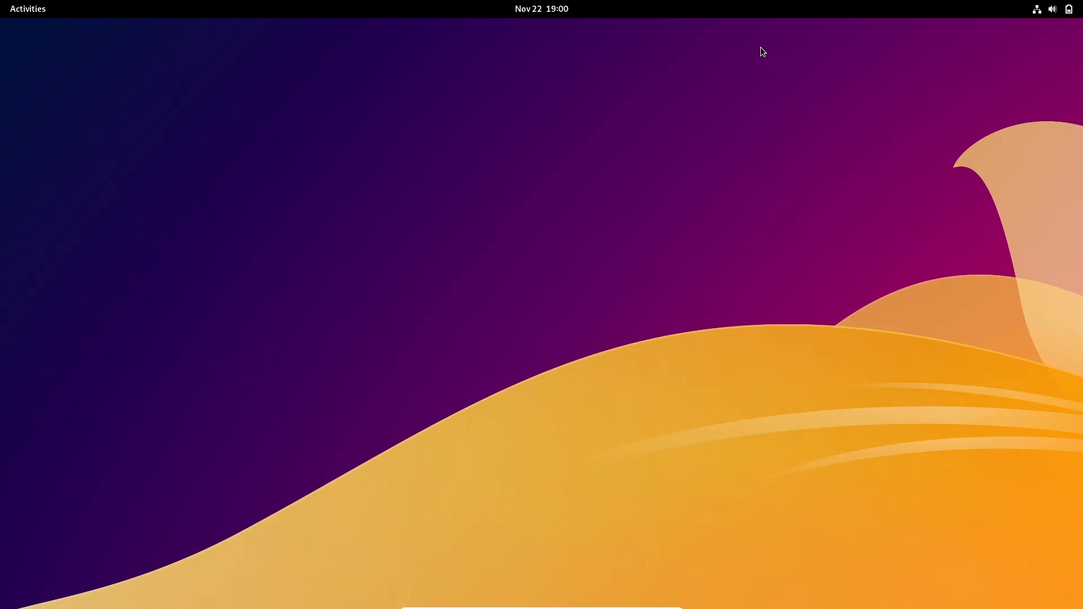
# Step: Bring up the GNOME app grid listing all installed applications
pyautogui.click(706, 572)
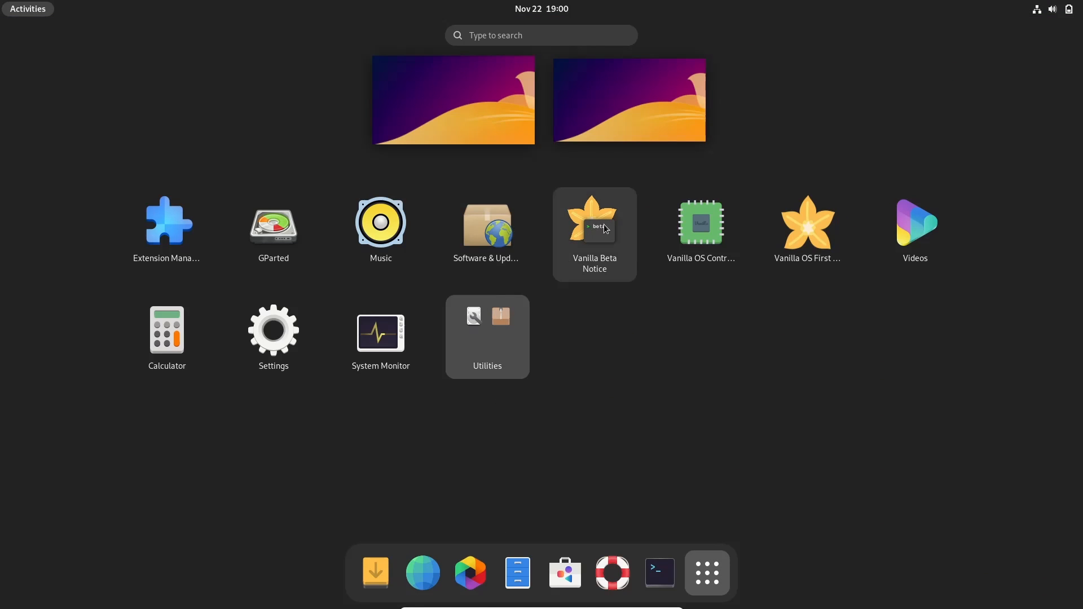
pyautogui.moveTo(701, 222)
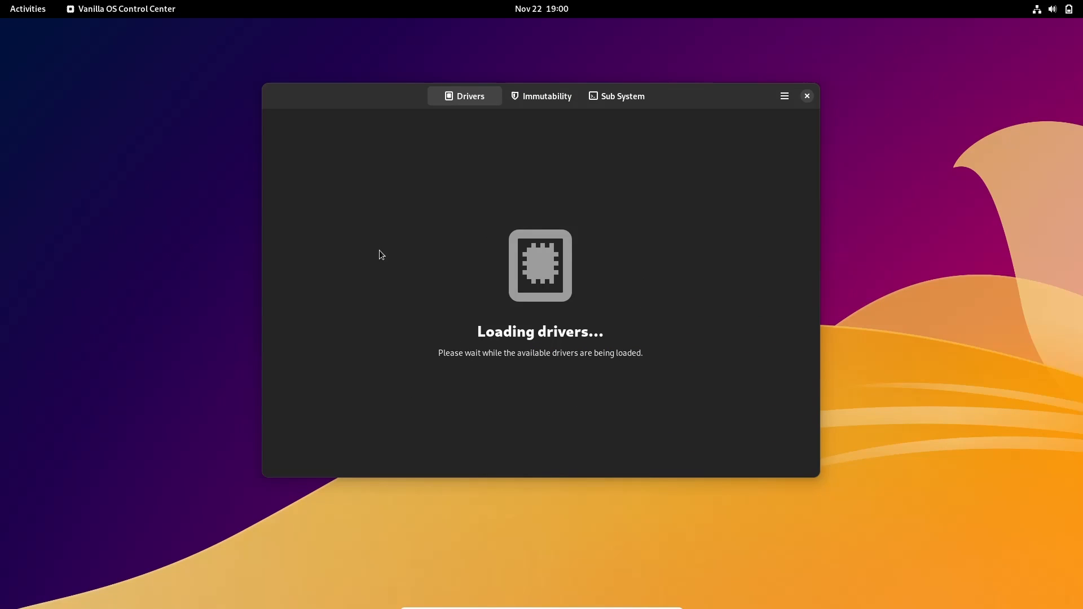
pyautogui.moveTo(531, 266)
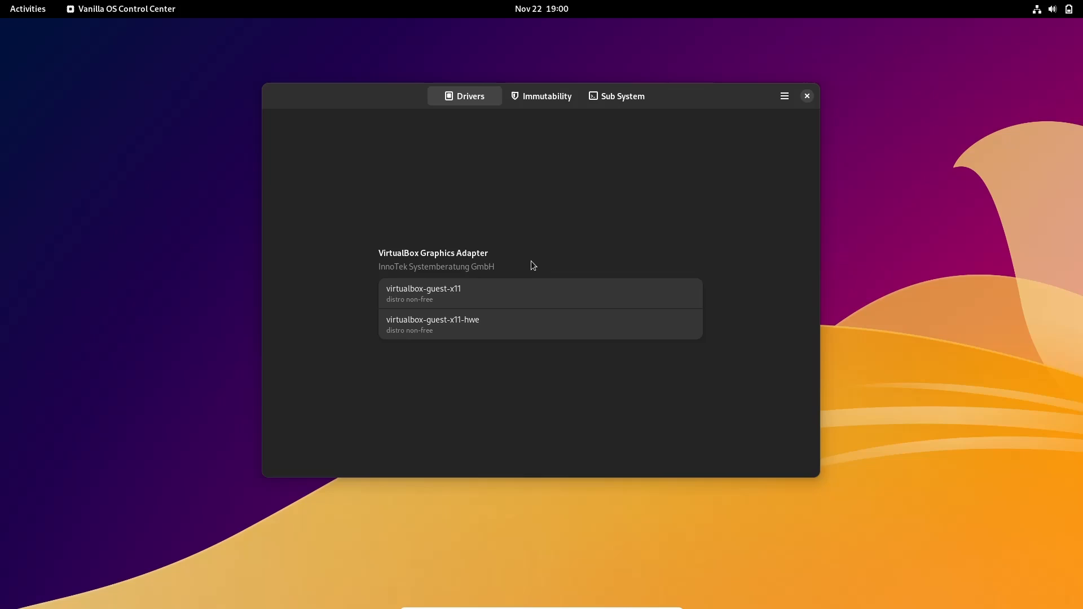
pyautogui.moveTo(254, 352)
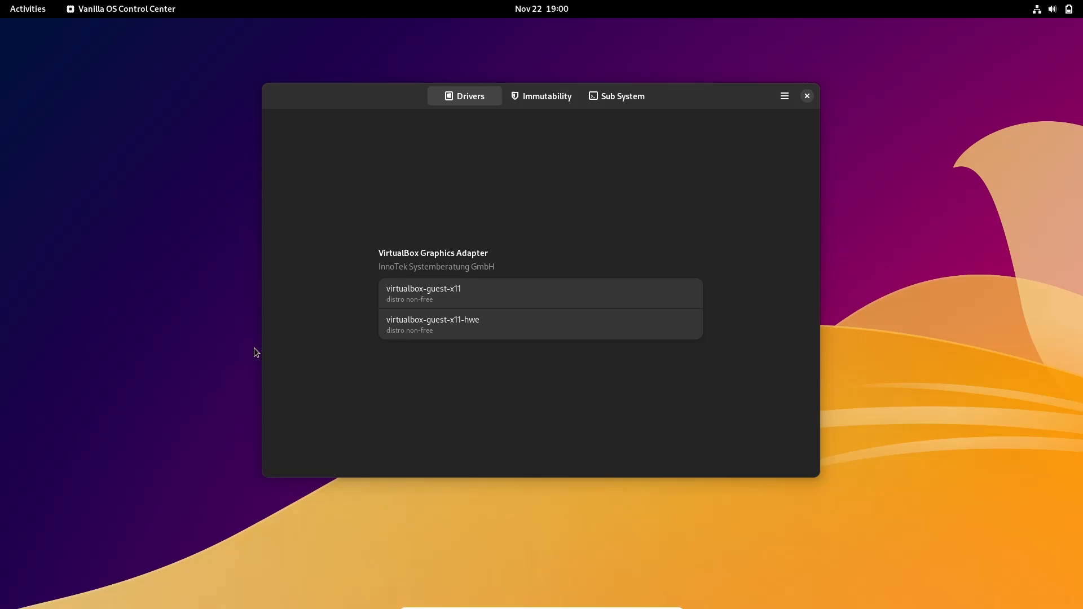
pyautogui.moveTo(548, 381)
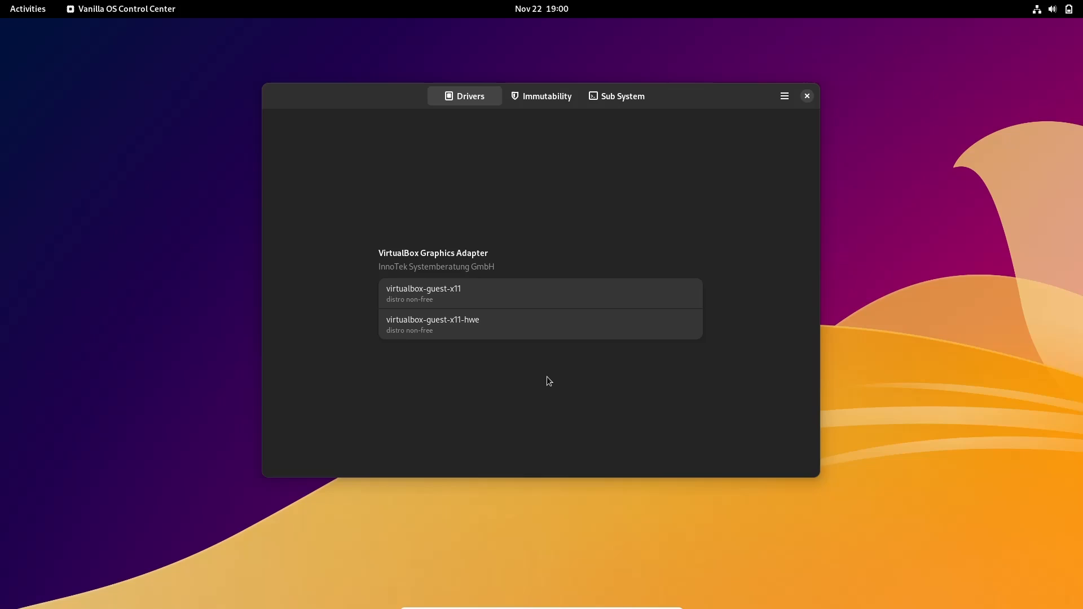
pyautogui.moveTo(547, 377)
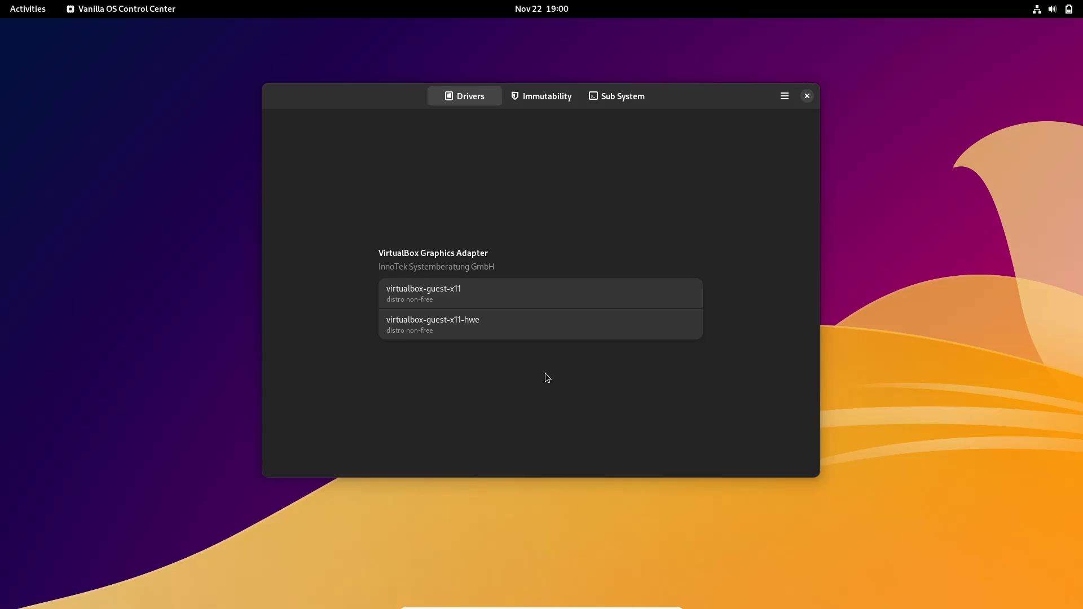
pyautogui.moveTo(542, 400)
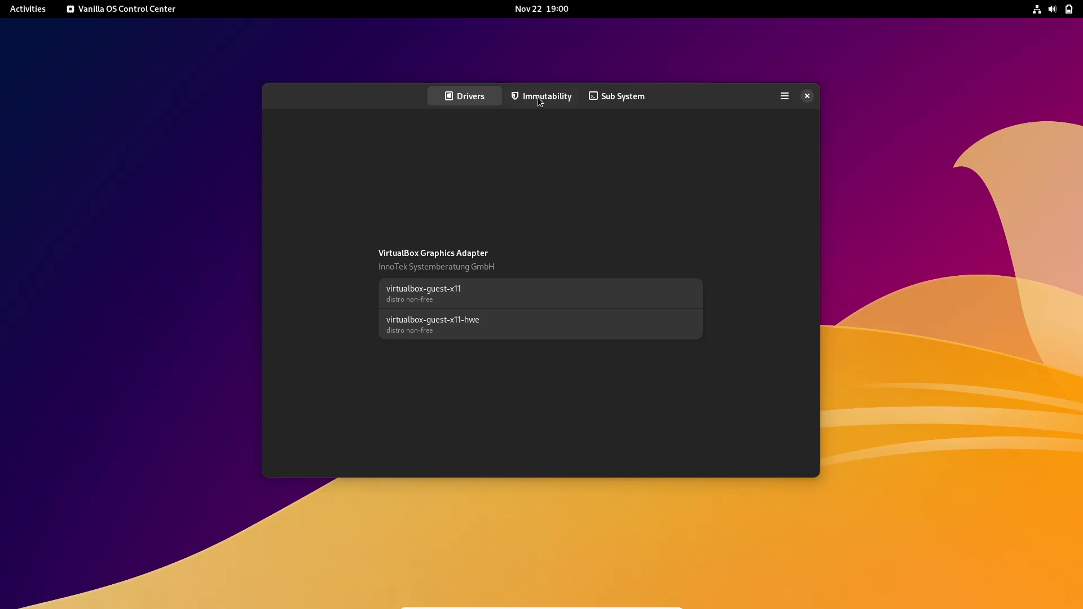
# Step: Switch the Control Center from the VirtualBox driver list to the Immutability preferences
pyautogui.click(546, 96)
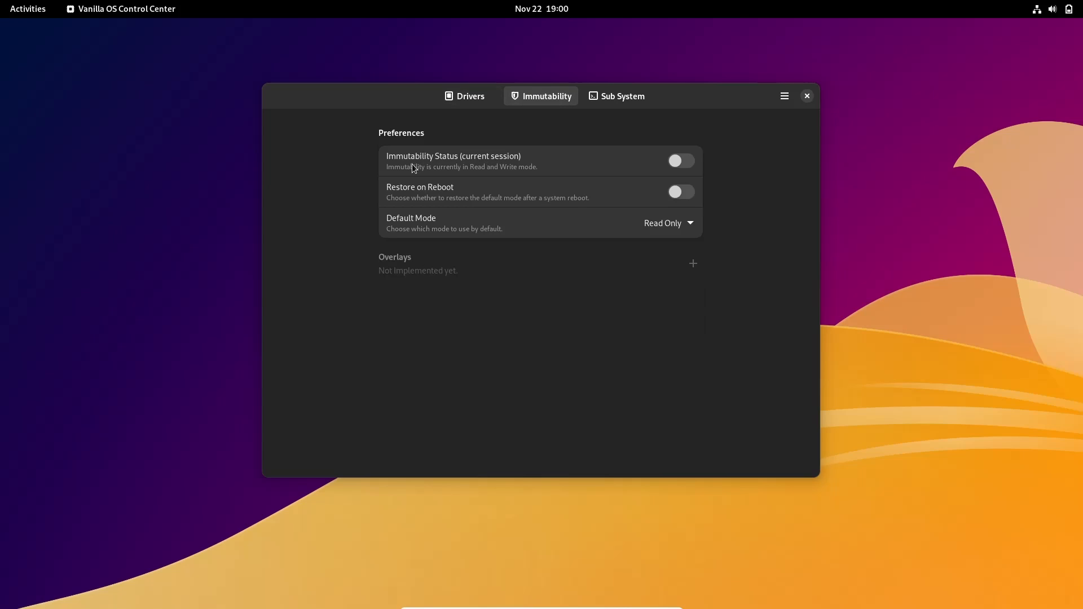
pyautogui.moveTo(560, 169)
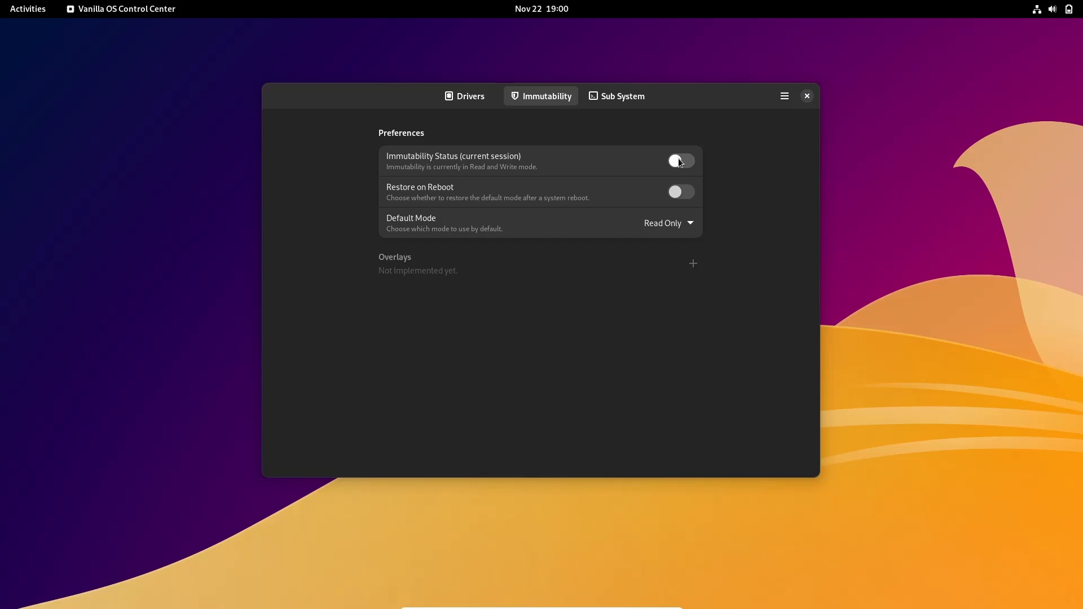
# Step: Toggle current-session immutability on and back off
pyautogui.click(680, 161)
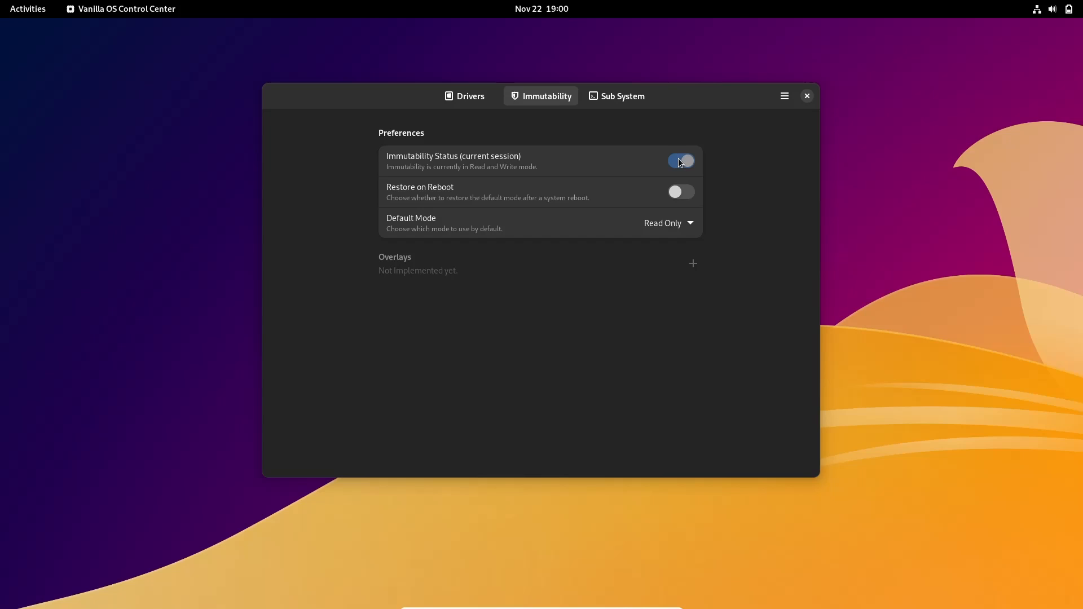
pyautogui.click(680, 160)
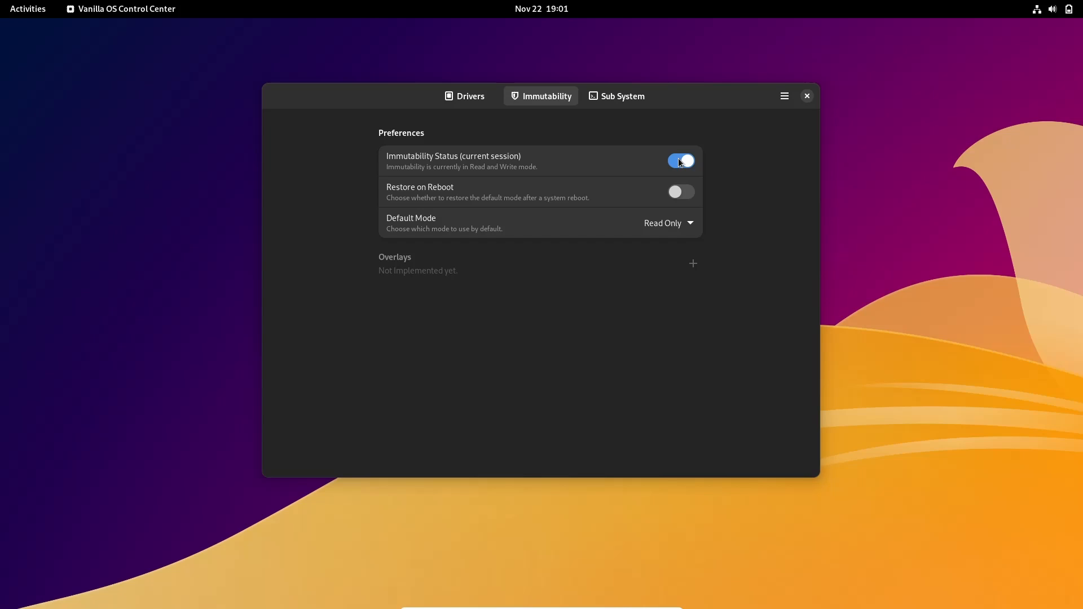
pyautogui.click(679, 161)
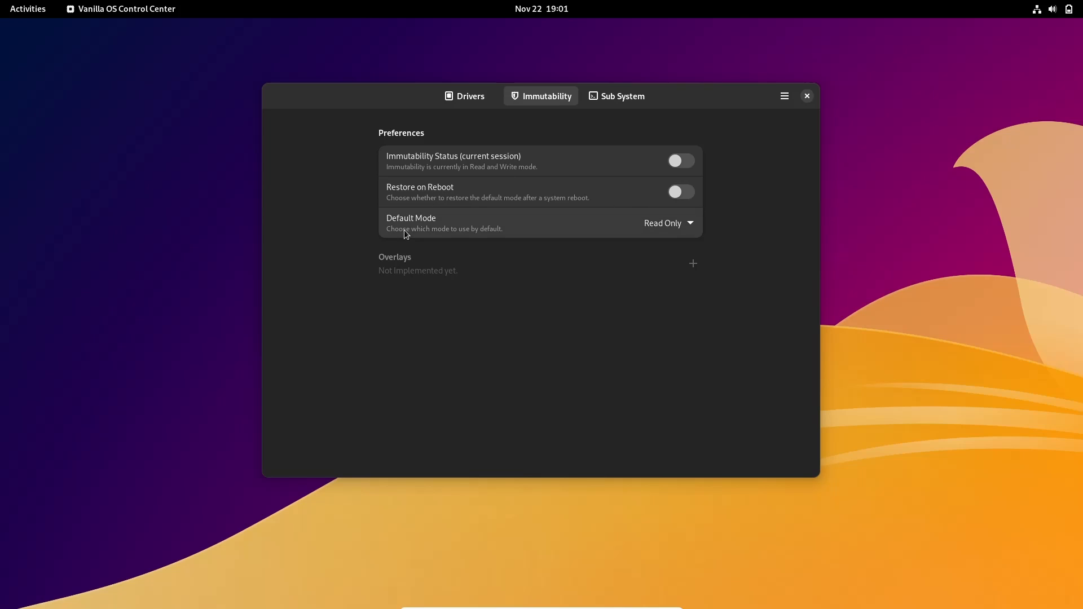
pyautogui.moveTo(392, 274)
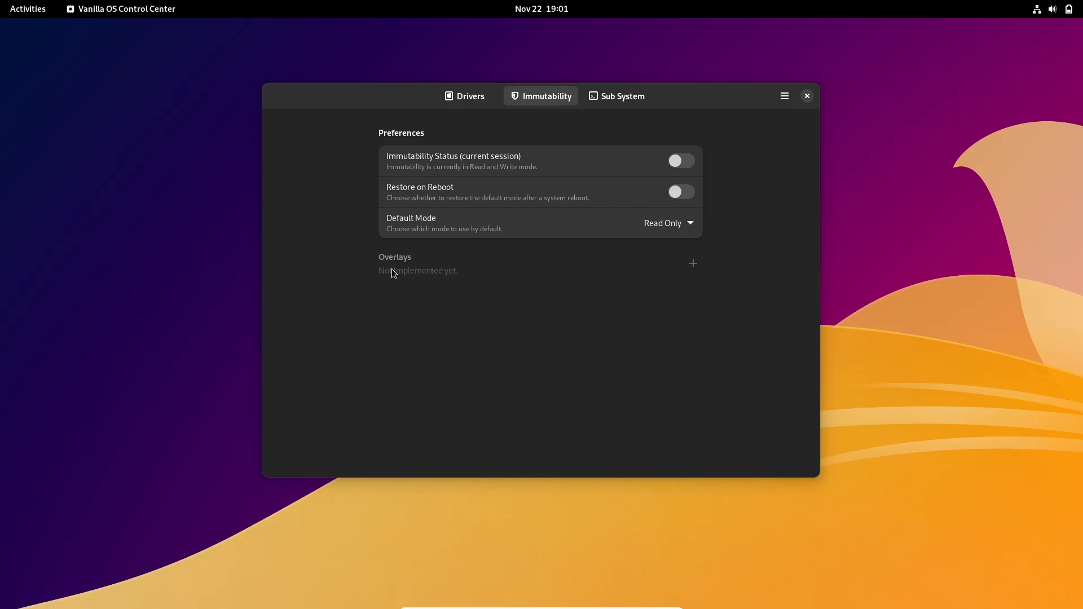
pyautogui.moveTo(629, 256)
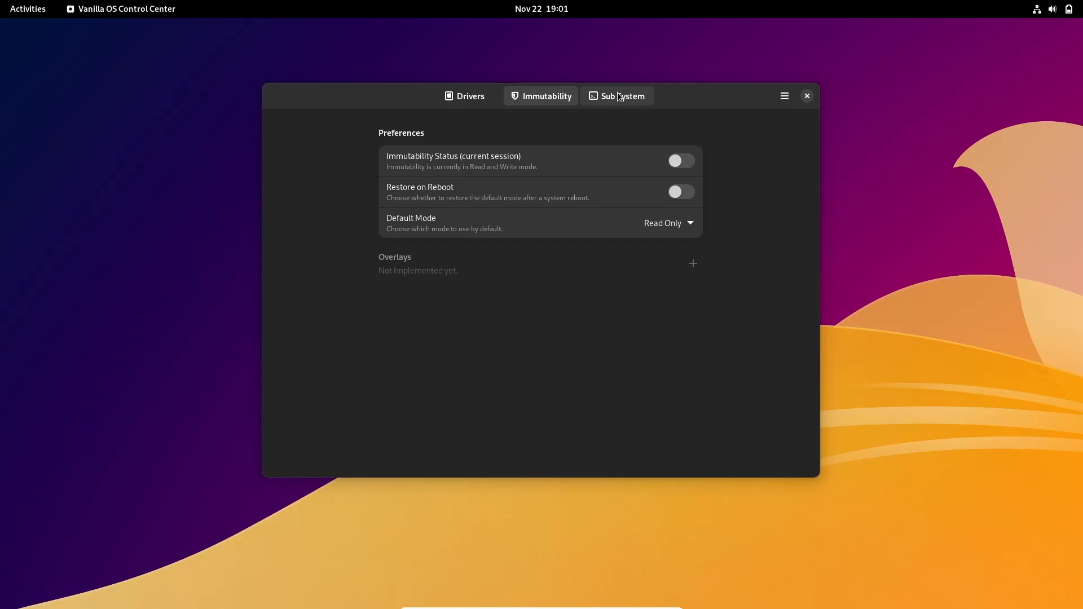
# Step: View the Sub System's installed applications, then return to the Drivers list
pyautogui.click(622, 96)
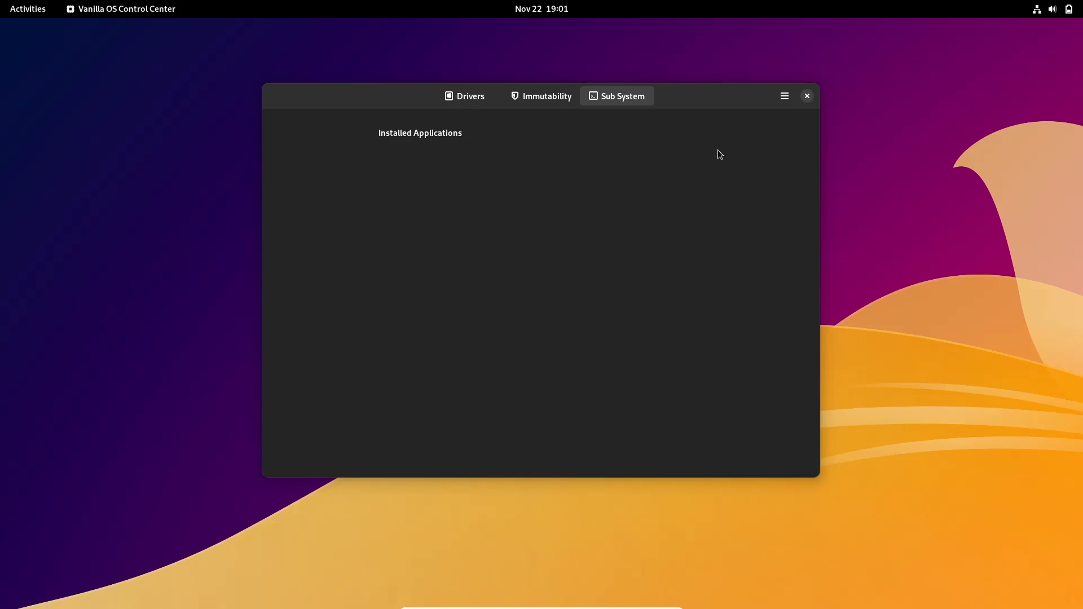
pyautogui.click(464, 96)
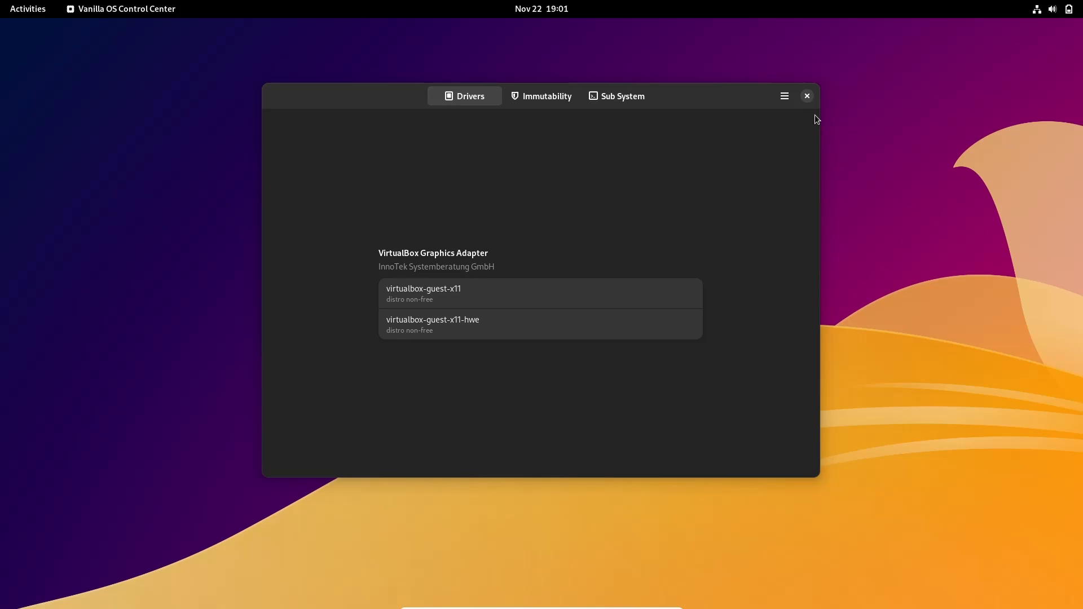
# Step: Close the Control Center and dismiss the application overview back to the desktop
pyautogui.click(806, 95)
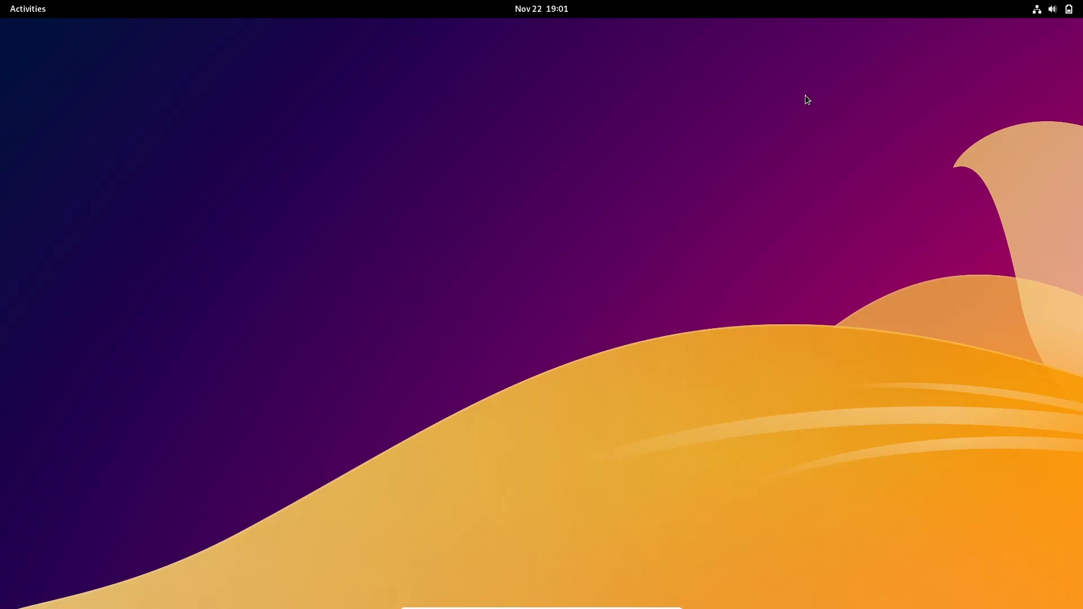
pyautogui.click(28, 8)
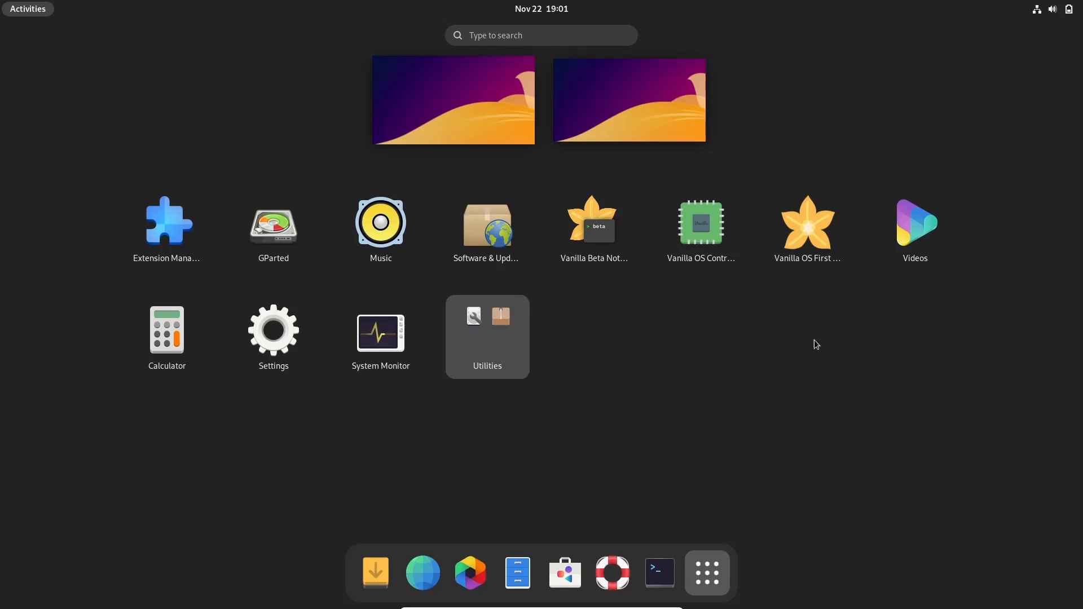
pyautogui.click(806, 222)
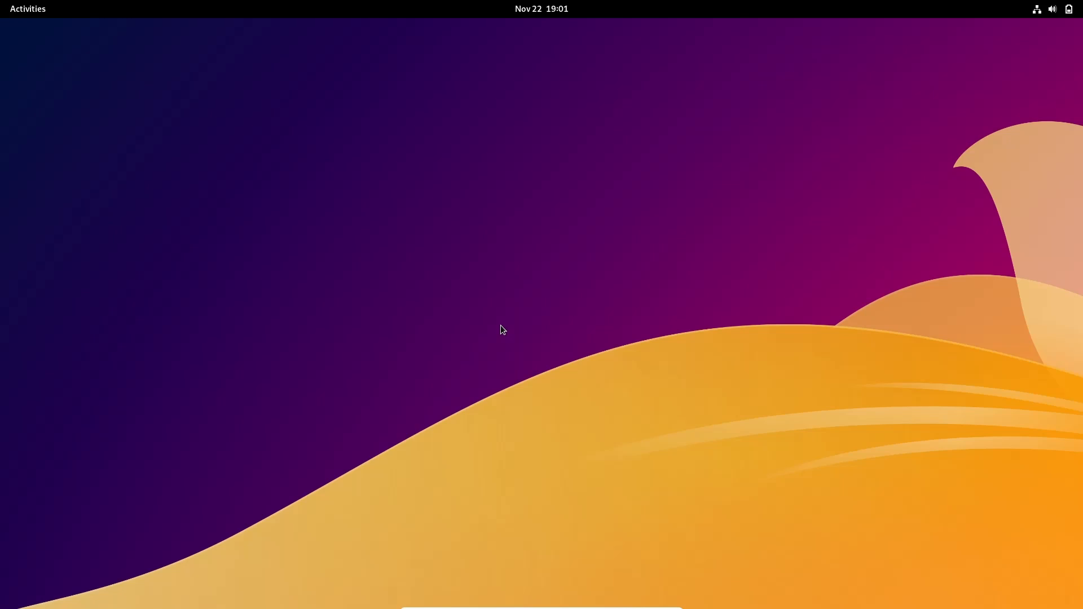
# Step: Launch GNOME Settings and show the About page with VanillaOS 22.10 unstable details
pyautogui.click(28, 8)
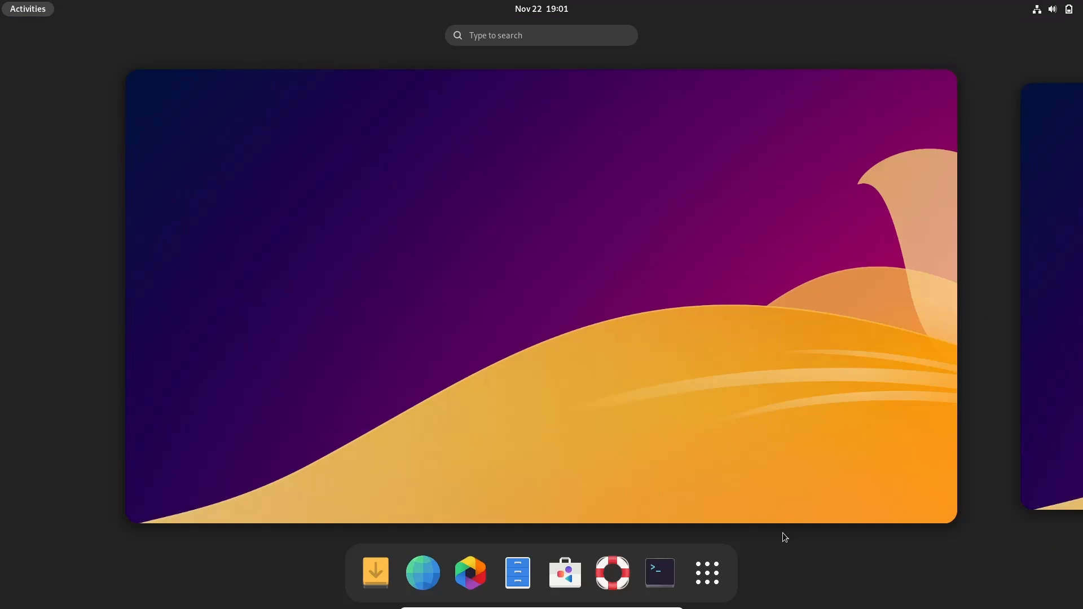
pyautogui.click(706, 572)
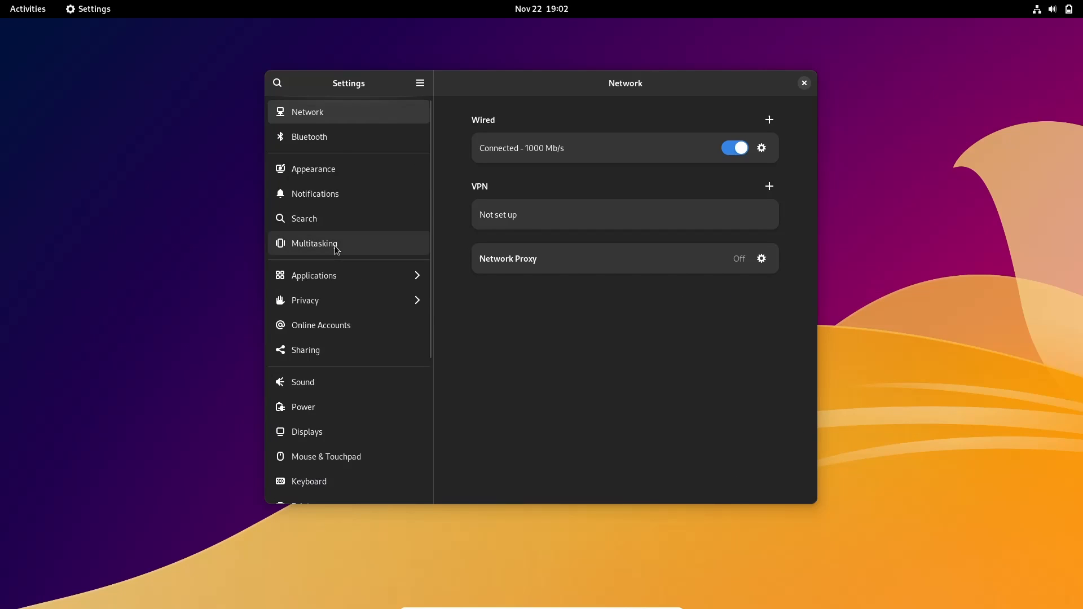
pyautogui.scroll(-3)
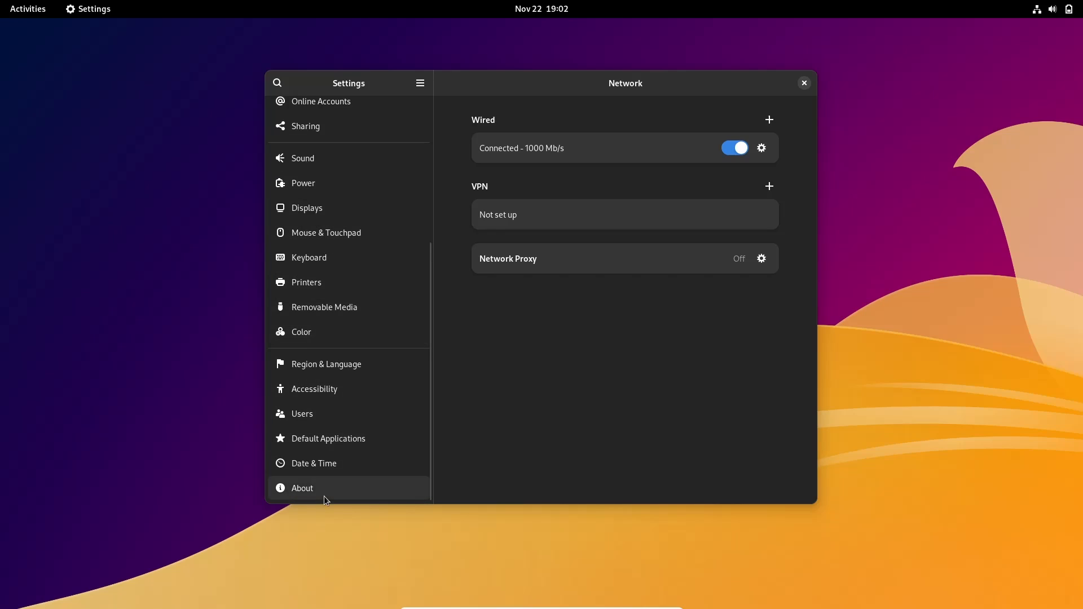
pyautogui.click(302, 487)
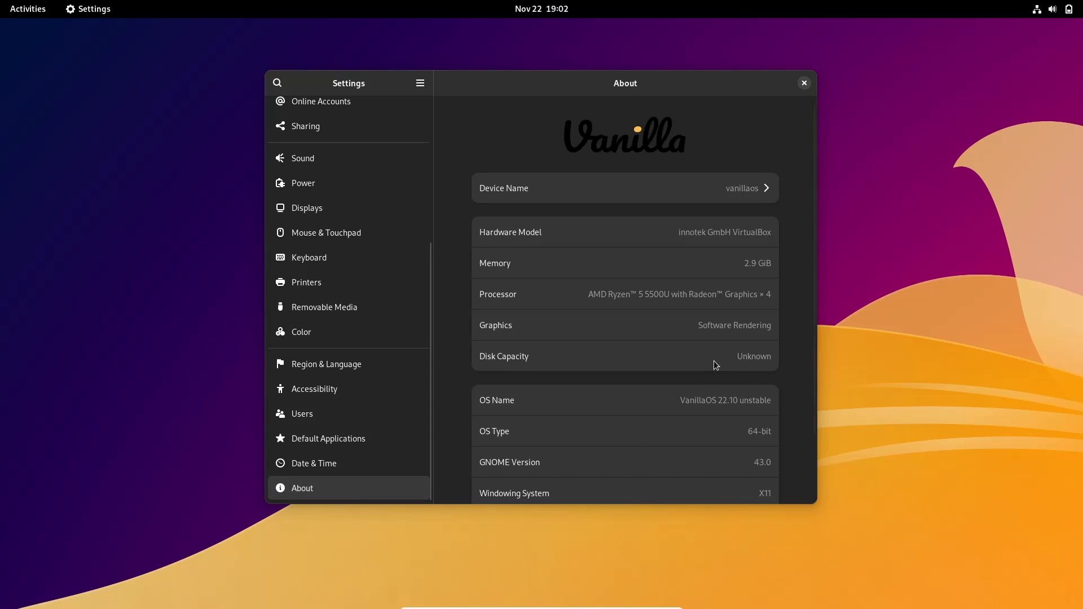
pyautogui.moveTo(829, 111)
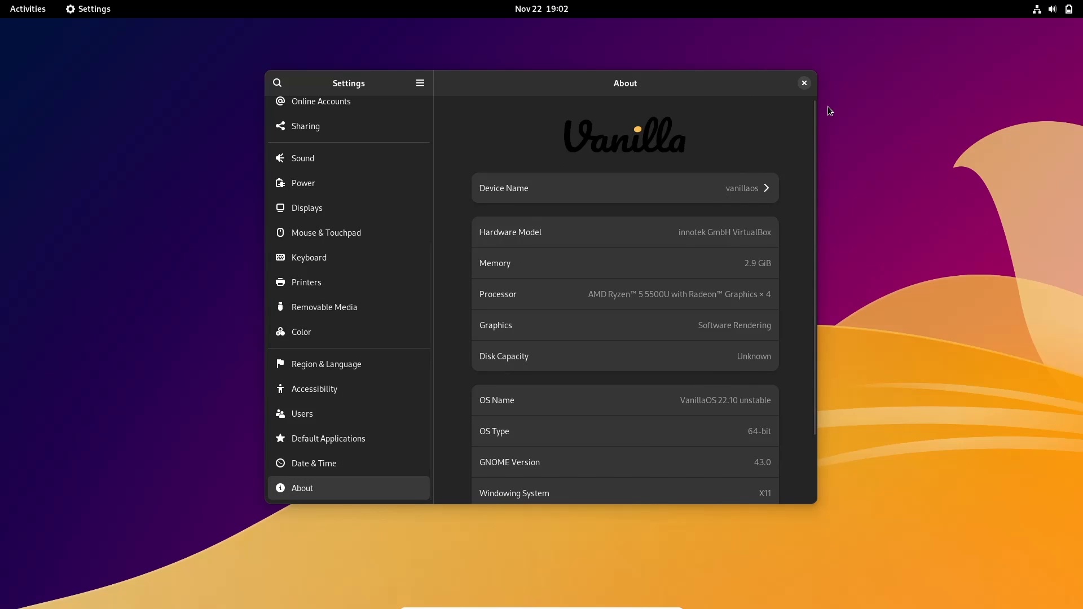
pyautogui.moveTo(697, 190)
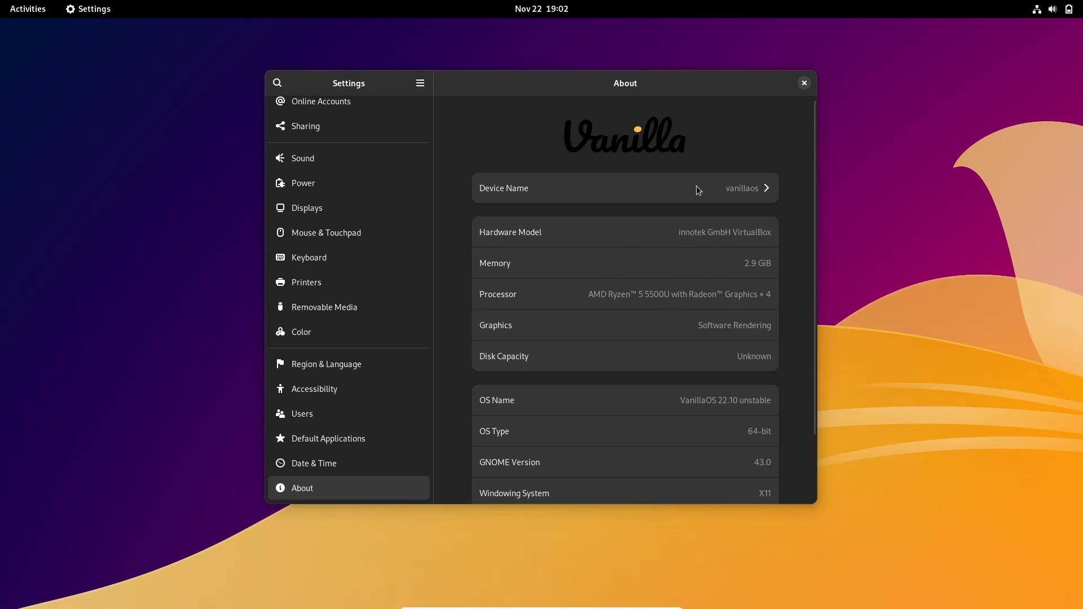
pyautogui.moveTo(731, 298)
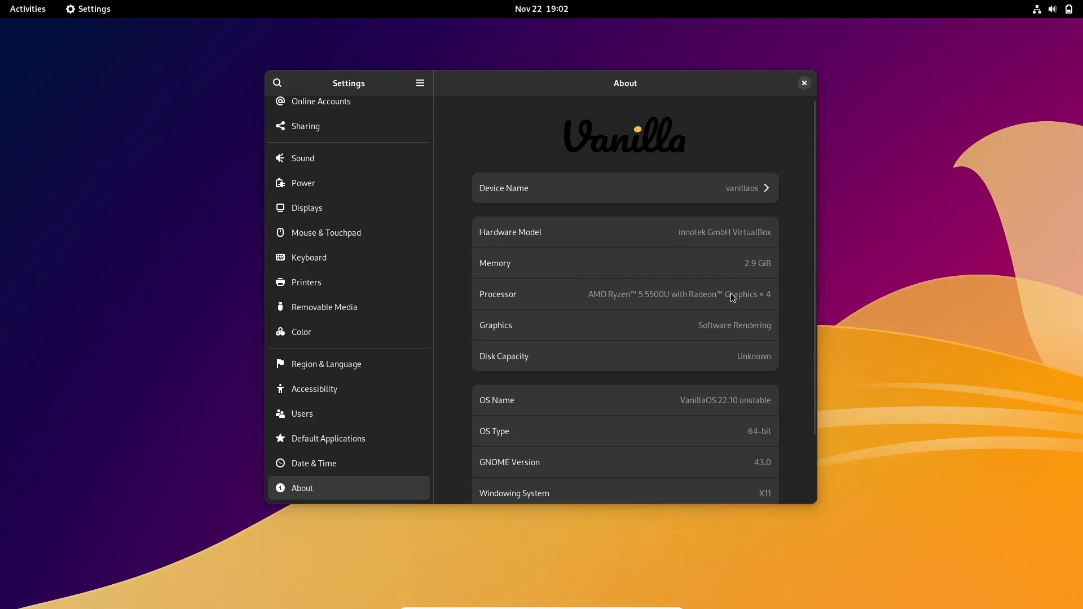
pyautogui.moveTo(753, 489)
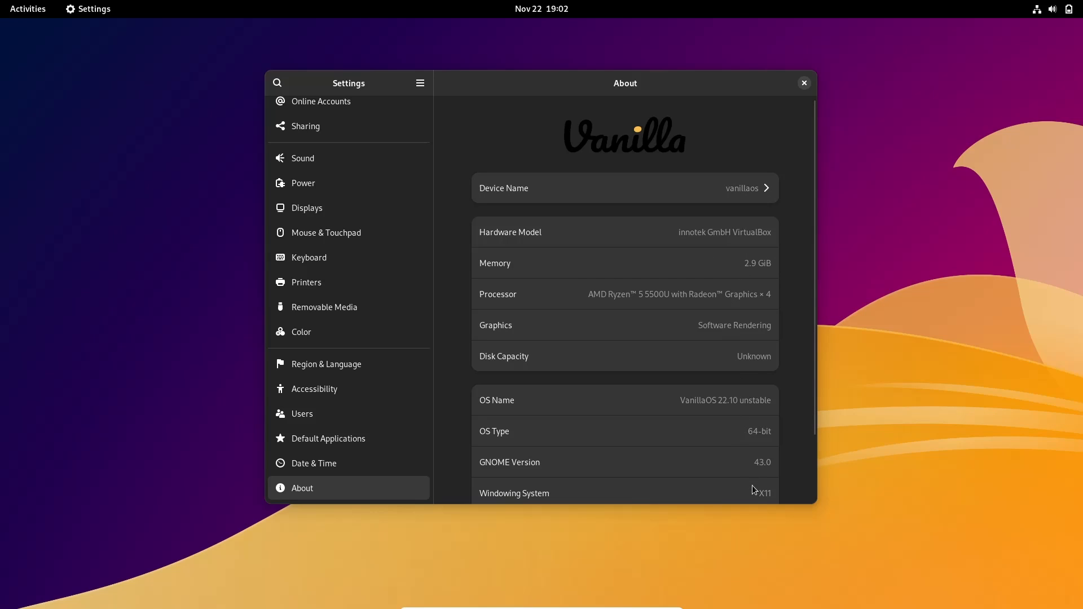
pyautogui.moveTo(758, 464)
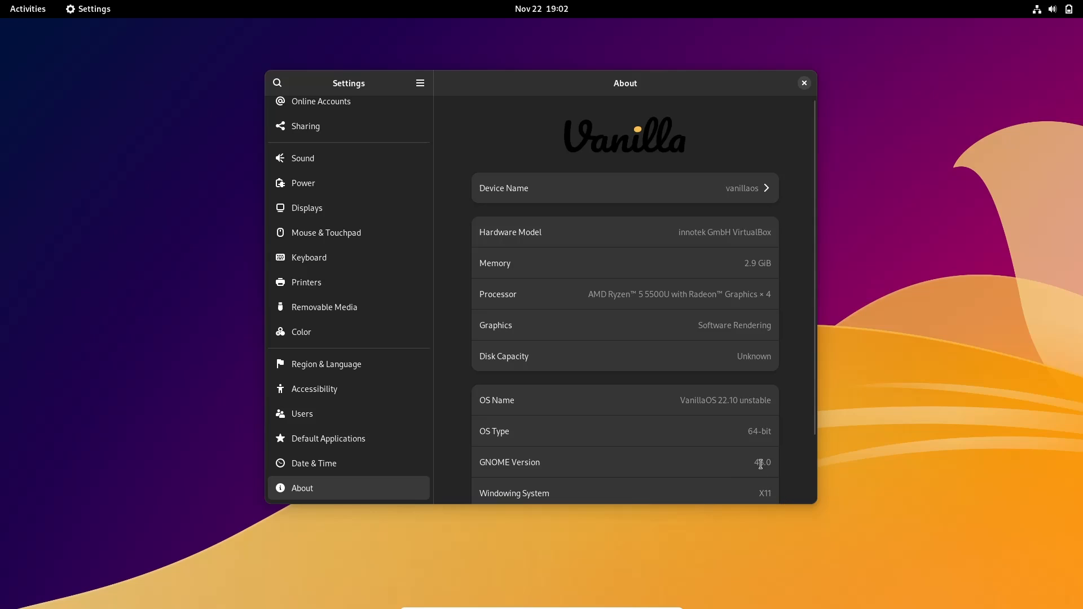
pyautogui.moveTo(661, 405)
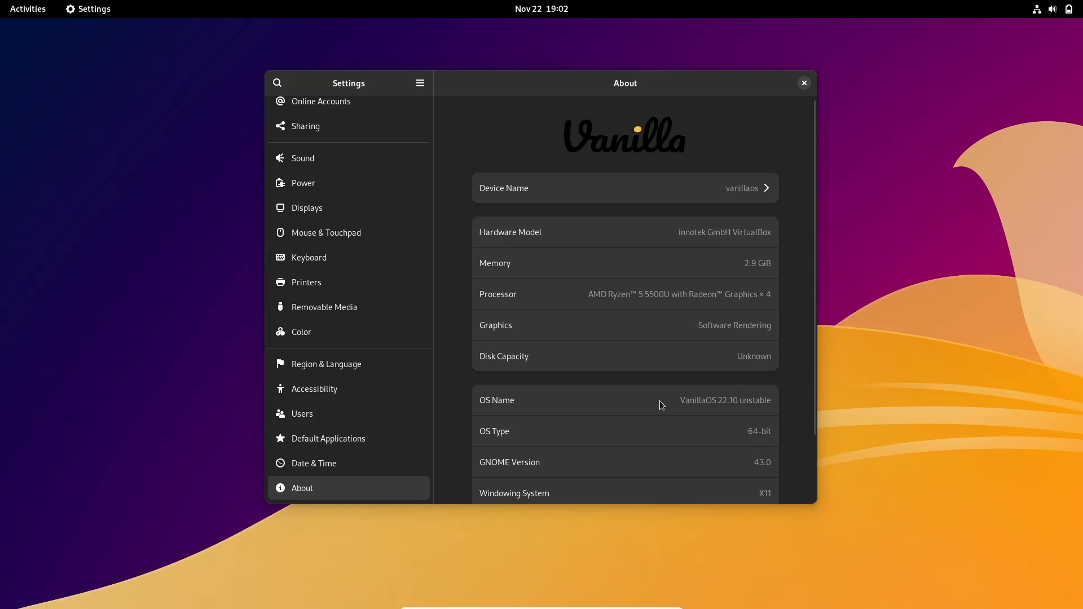
pyautogui.moveTo(832, 211)
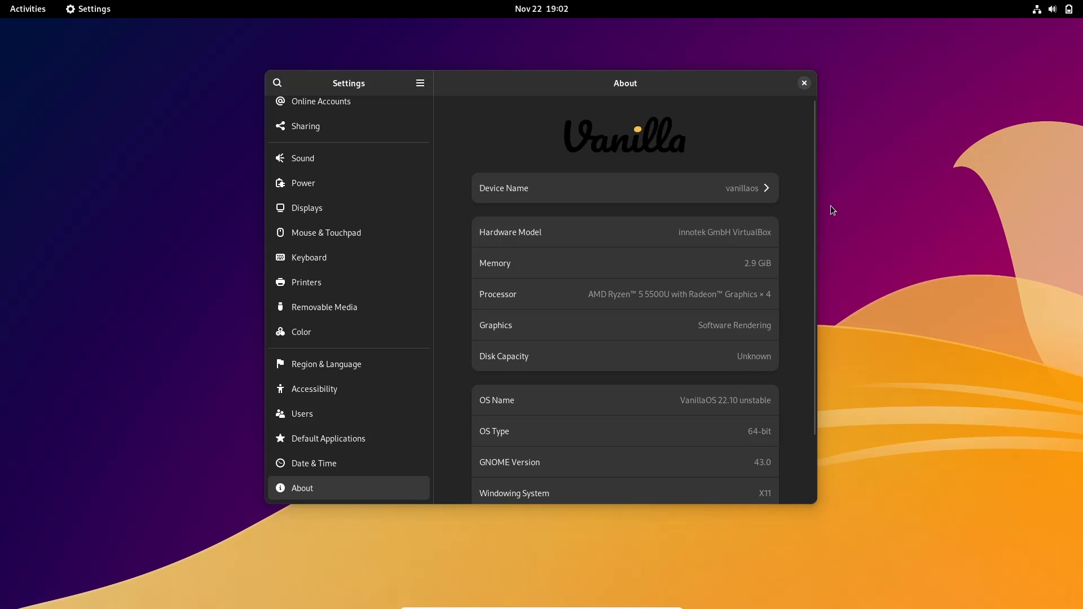
pyautogui.click(803, 83)
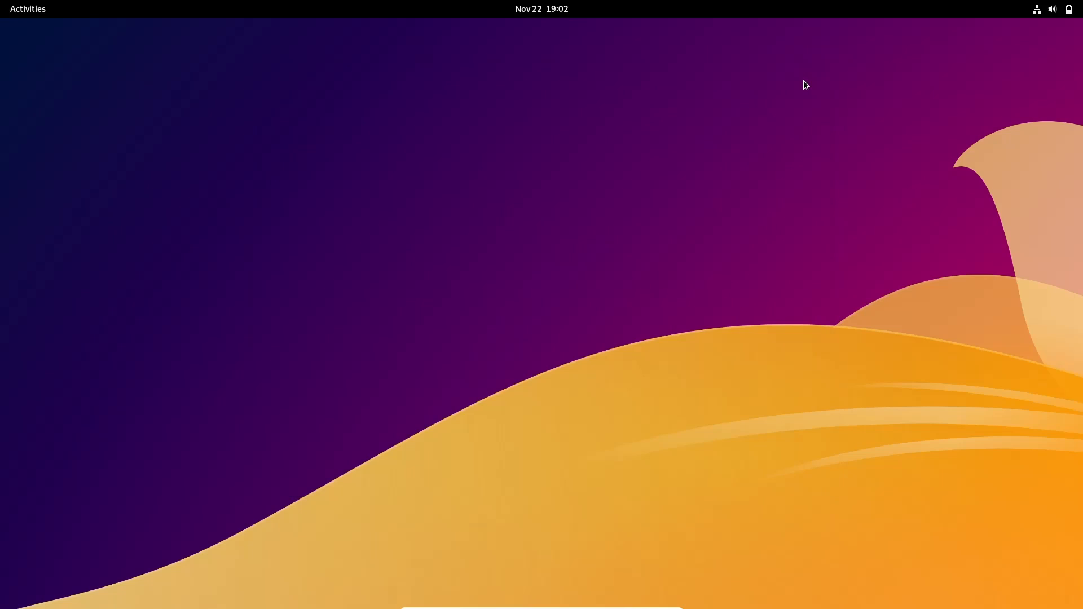
pyautogui.click(28, 8)
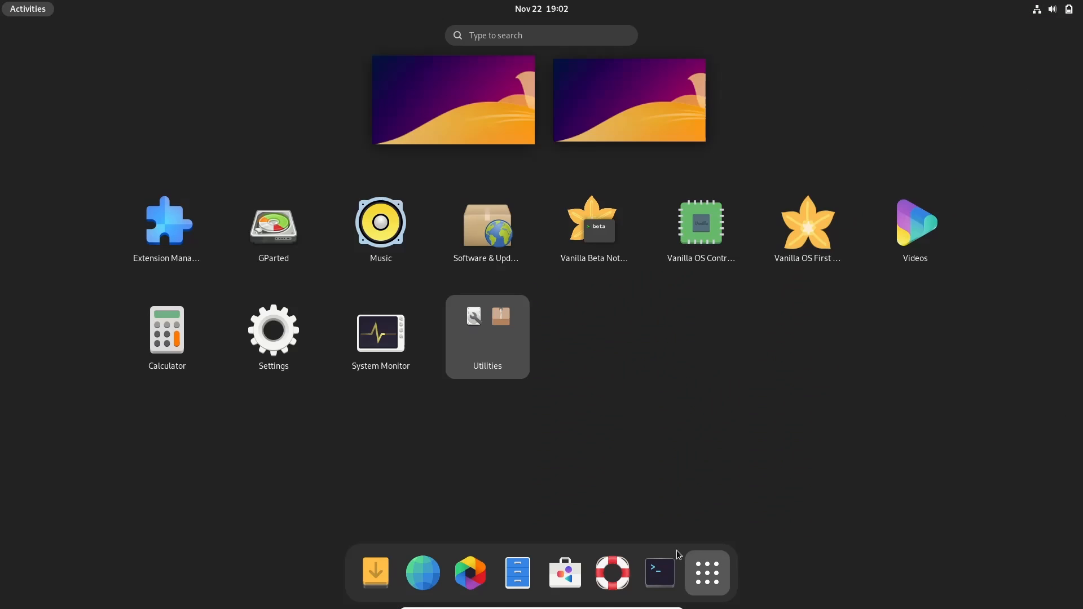
pyautogui.click(487, 336)
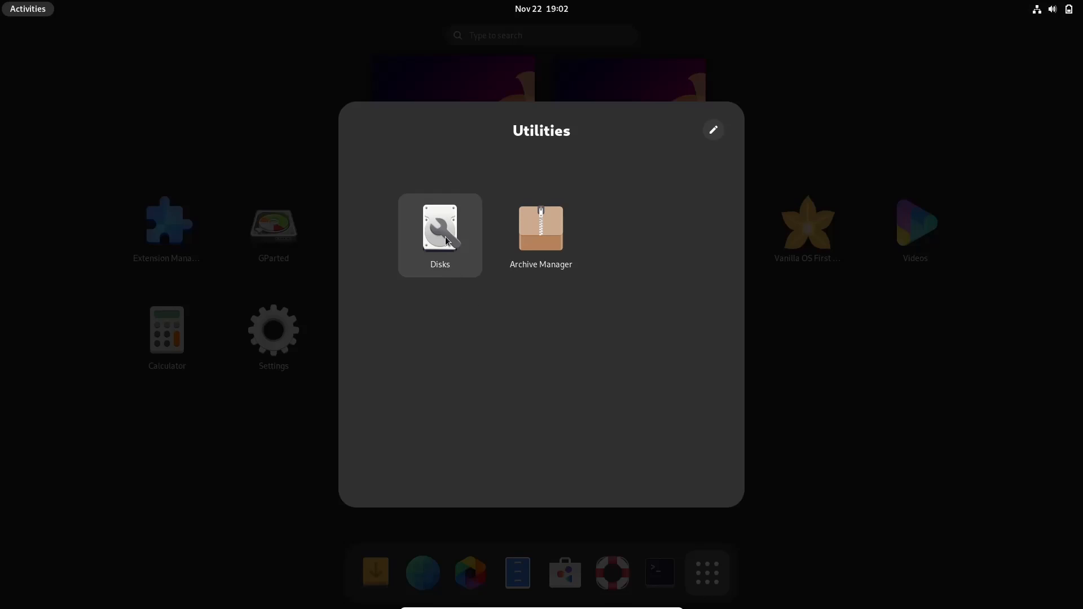
pyautogui.moveTo(770, 408)
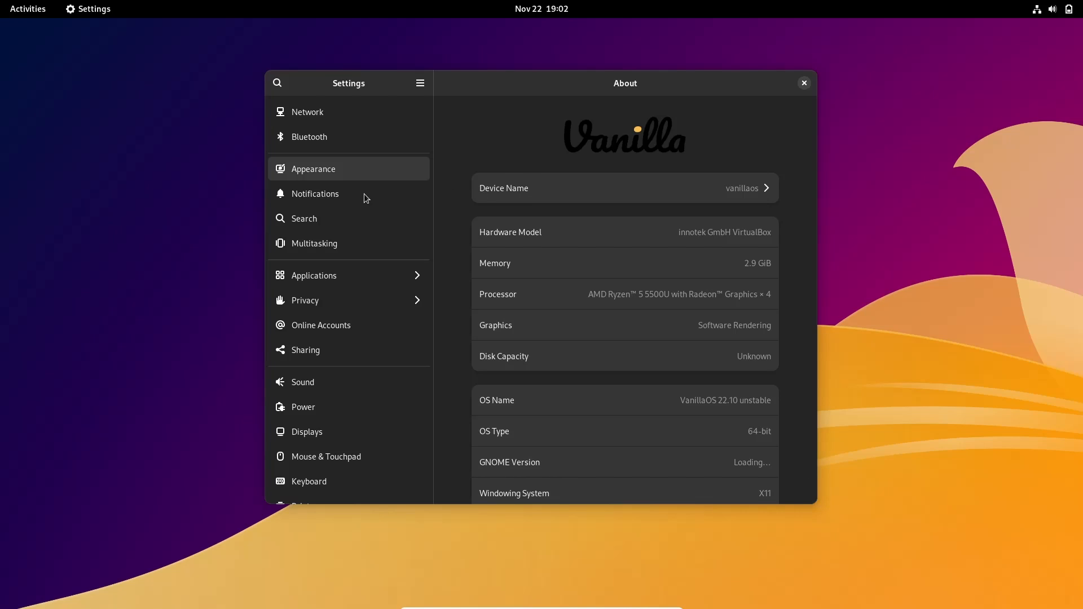
# Step: Choose the orange and red drip wallpaper in Settings > Appearance and close Settings
pyautogui.click(312, 169)
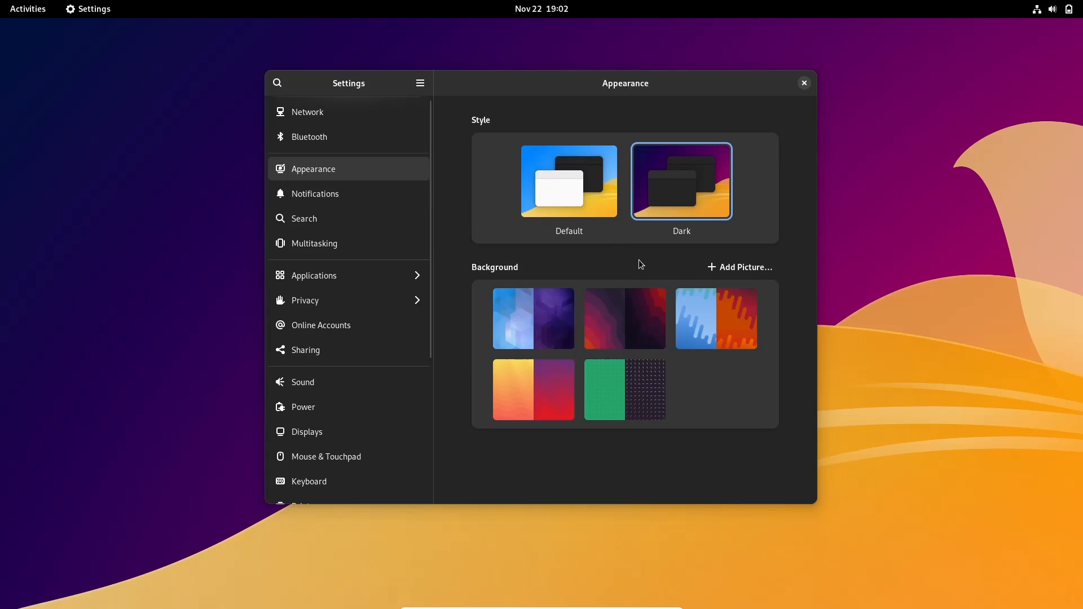
pyautogui.click(716, 318)
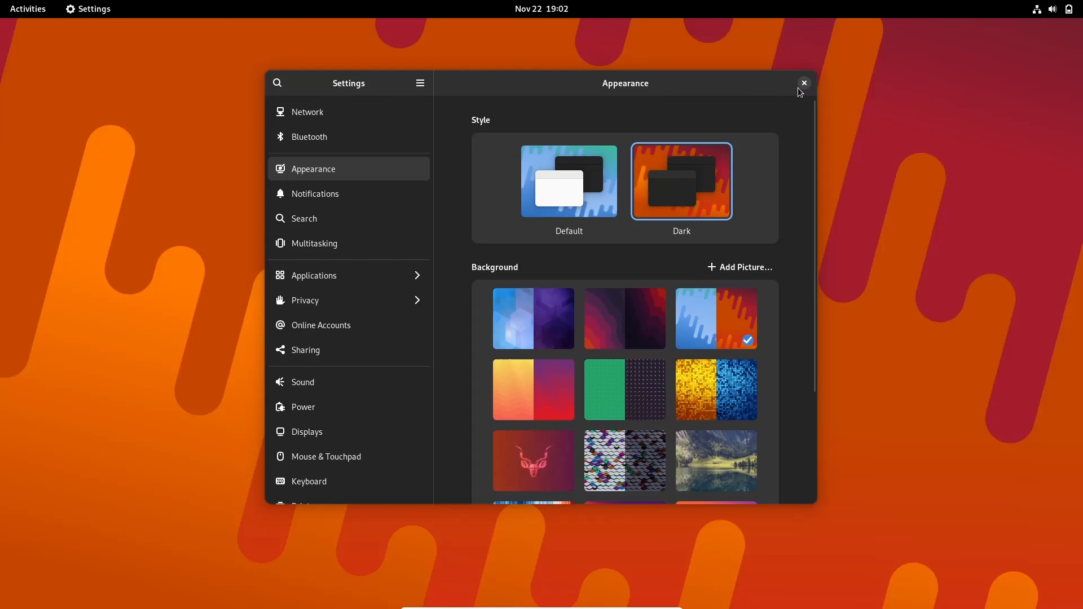
pyautogui.click(803, 83)
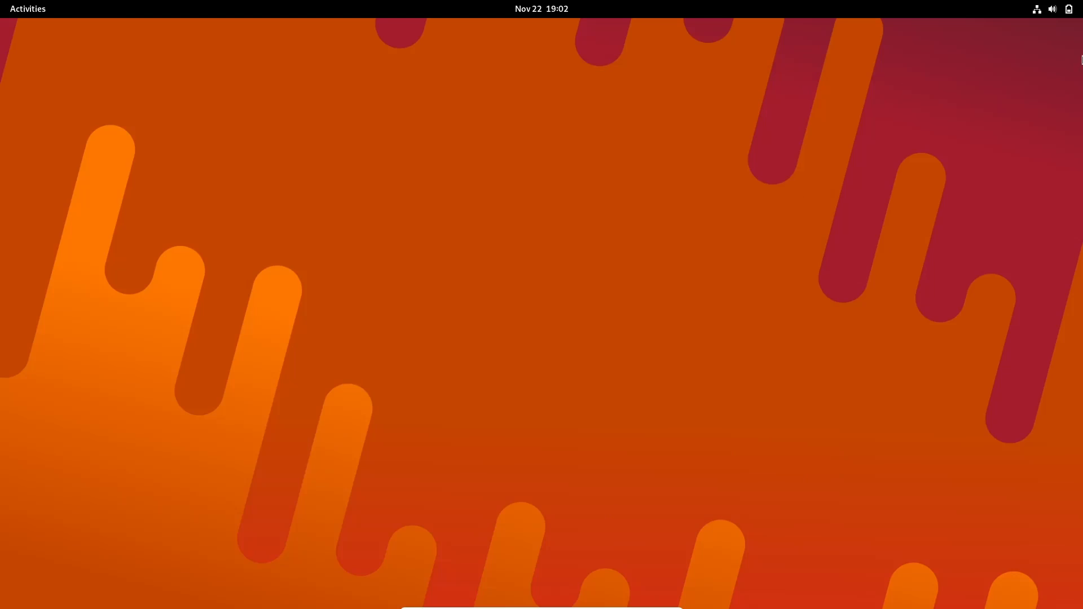
# Step: Toggle Dark Mode from the GNOME Quick Settings panel
pyautogui.click(1067, 9)
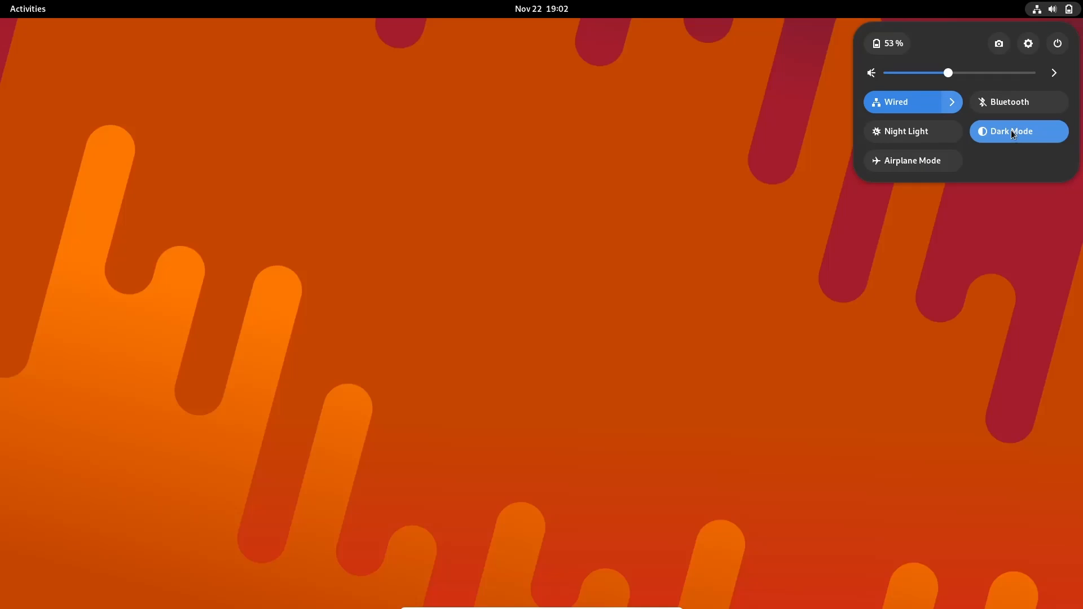
pyautogui.click(655, 306)
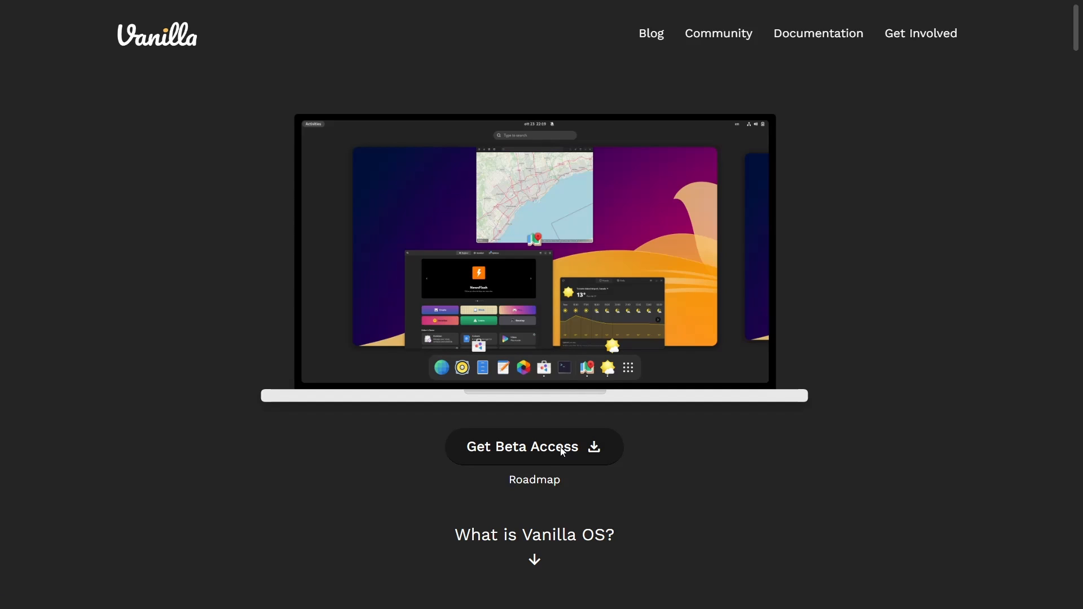
# Step: Follow Get Beta Access and accept the Vanilla OS Discord server invite
pyautogui.click(533, 446)
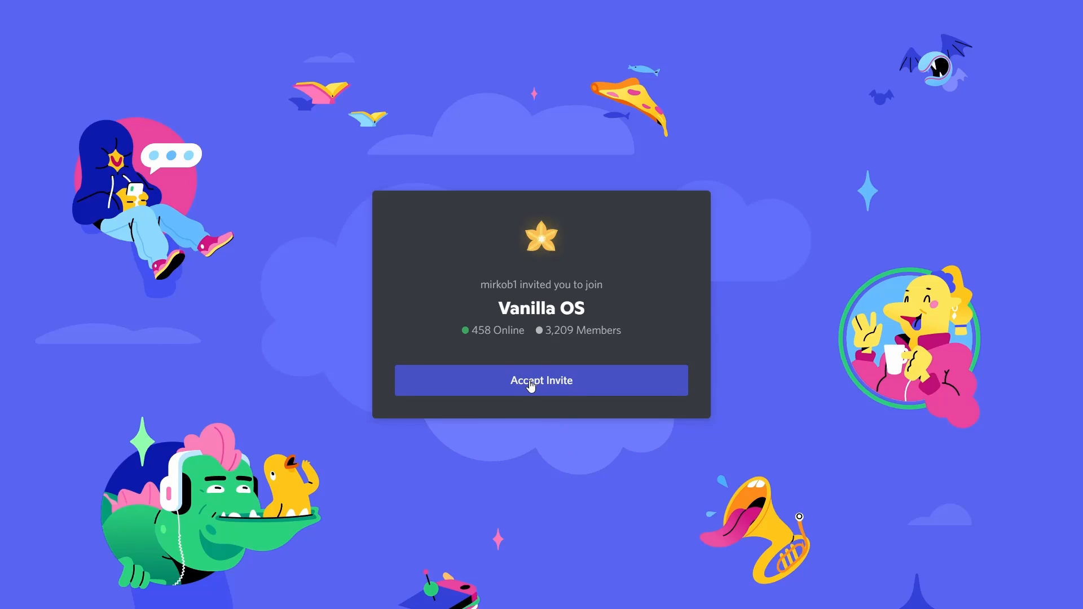
pyautogui.click(541, 380)
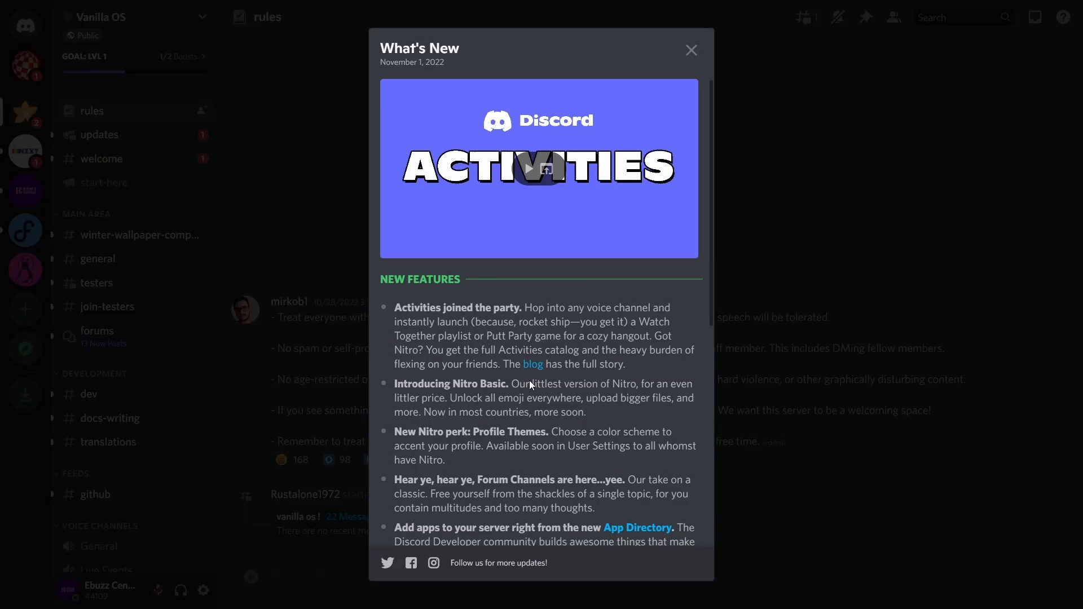
# Step: Reach the #start-here iso-builder link and confirm leaving Discord for the GitHub builds page
pyautogui.click(690, 50)
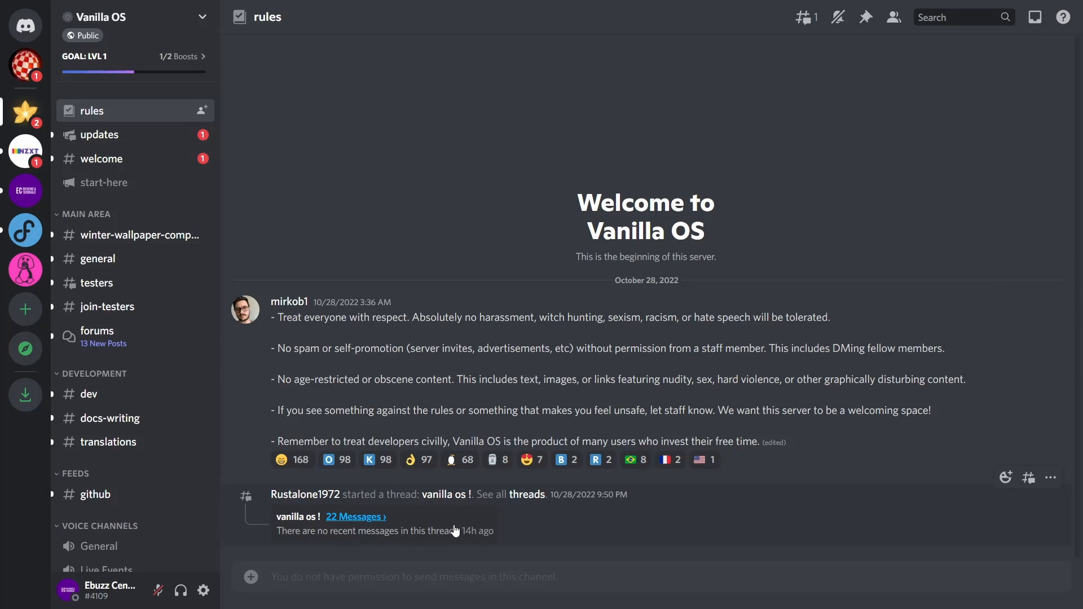
pyautogui.click(354, 516)
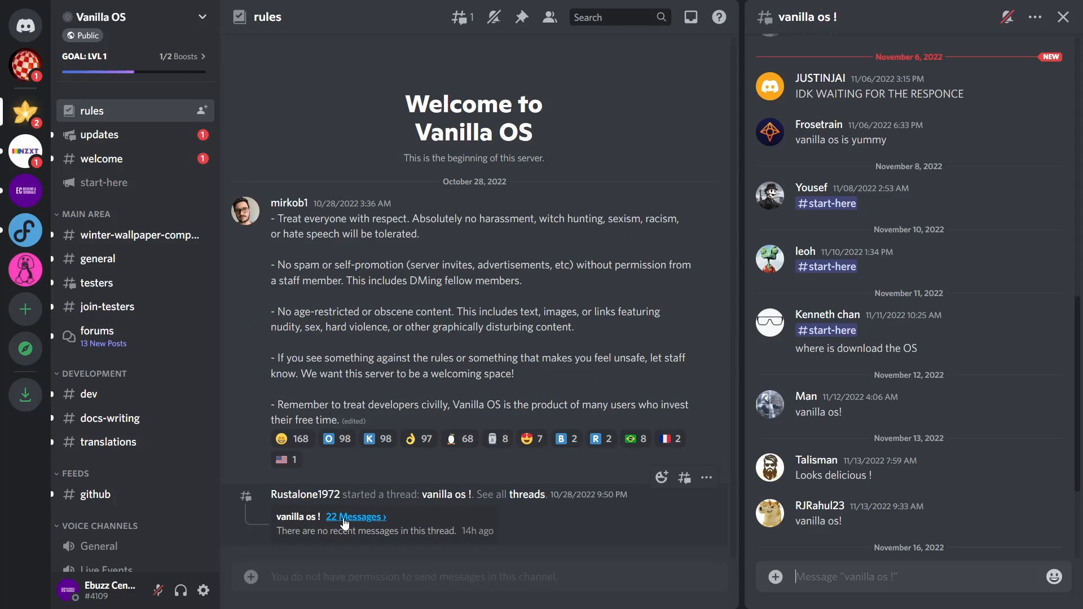
pyautogui.moveTo(347, 520)
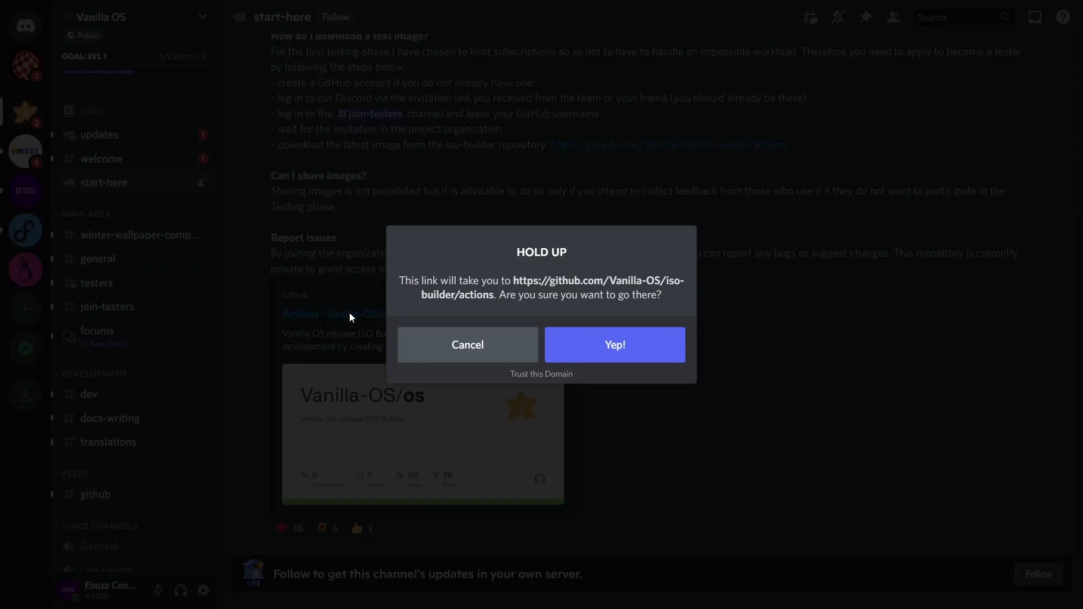
pyautogui.click(614, 345)
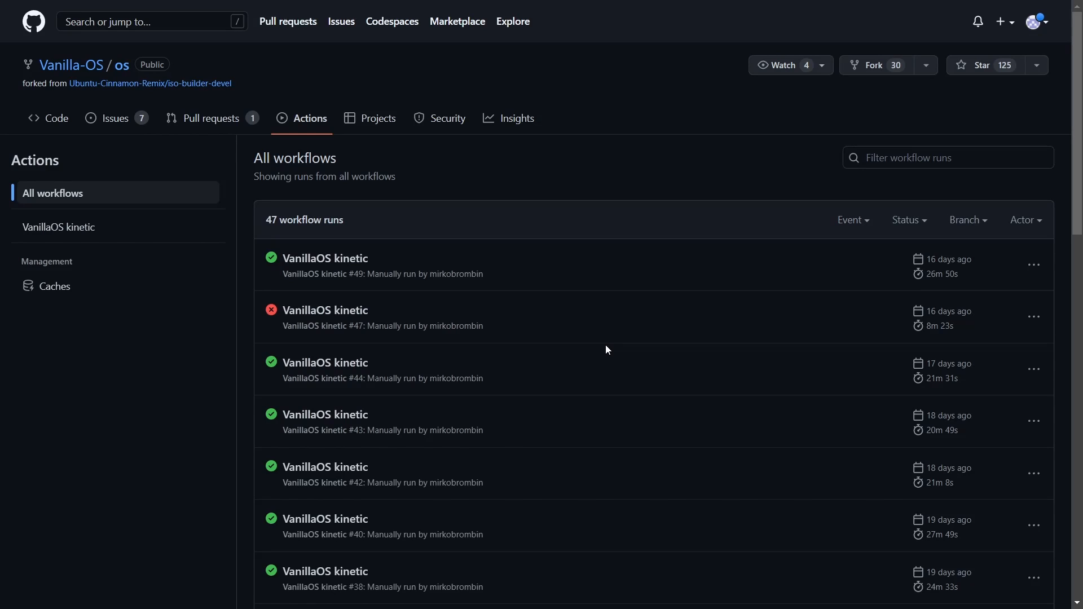
pyautogui.moveTo(71, 64)
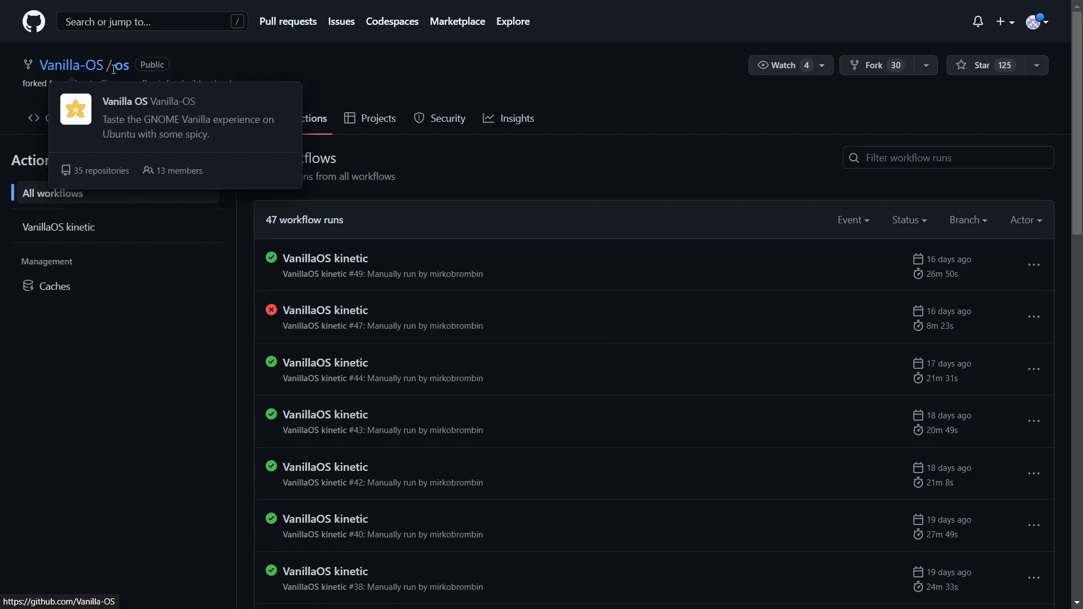
pyautogui.moveTo(325, 259)
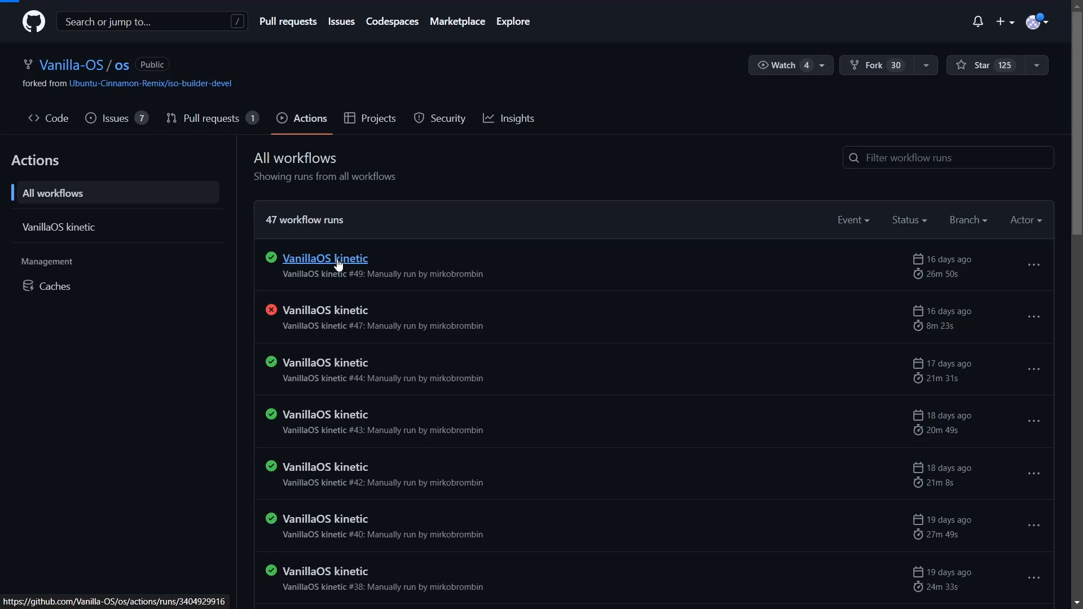
# Step: Open the latest successful VanillaOS kinetic #49 workflow run with its 1.61 GB 22.10 artifact
pyautogui.click(325, 258)
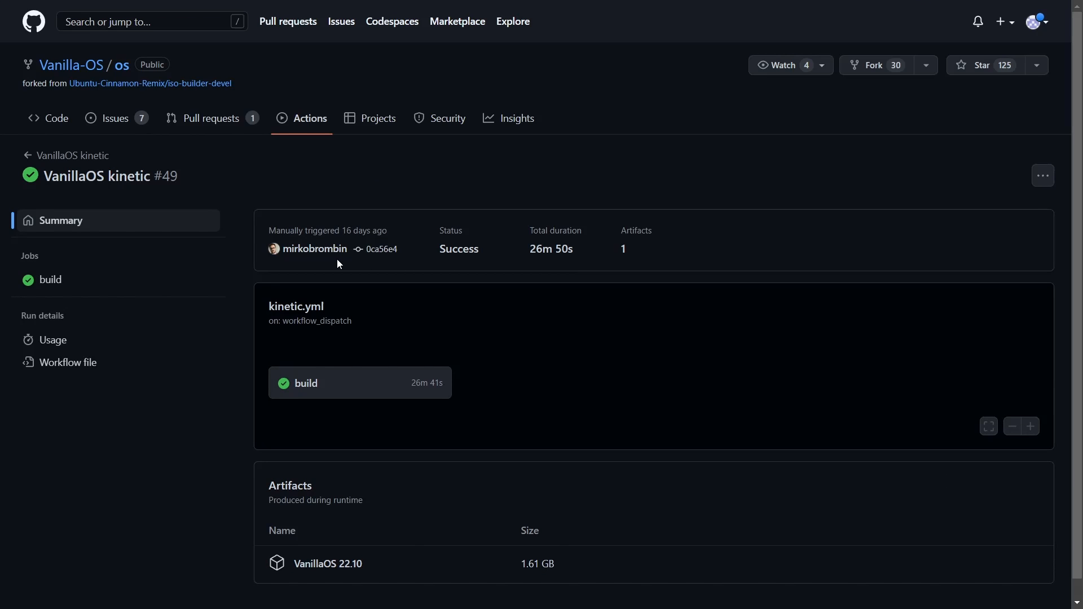
pyautogui.moveTo(175, 534)
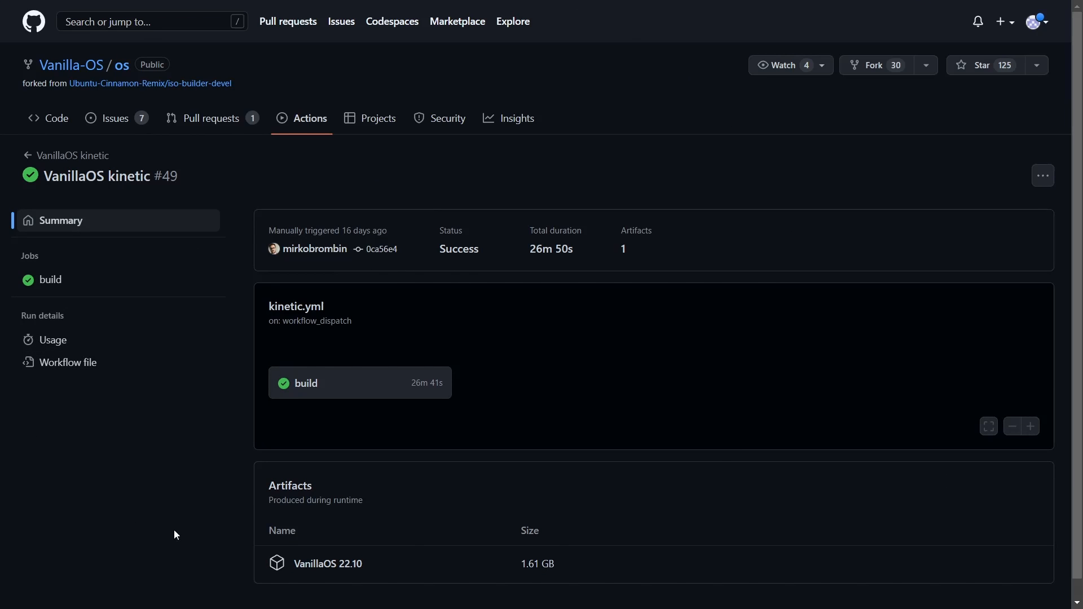
pyautogui.moveTo(327, 563)
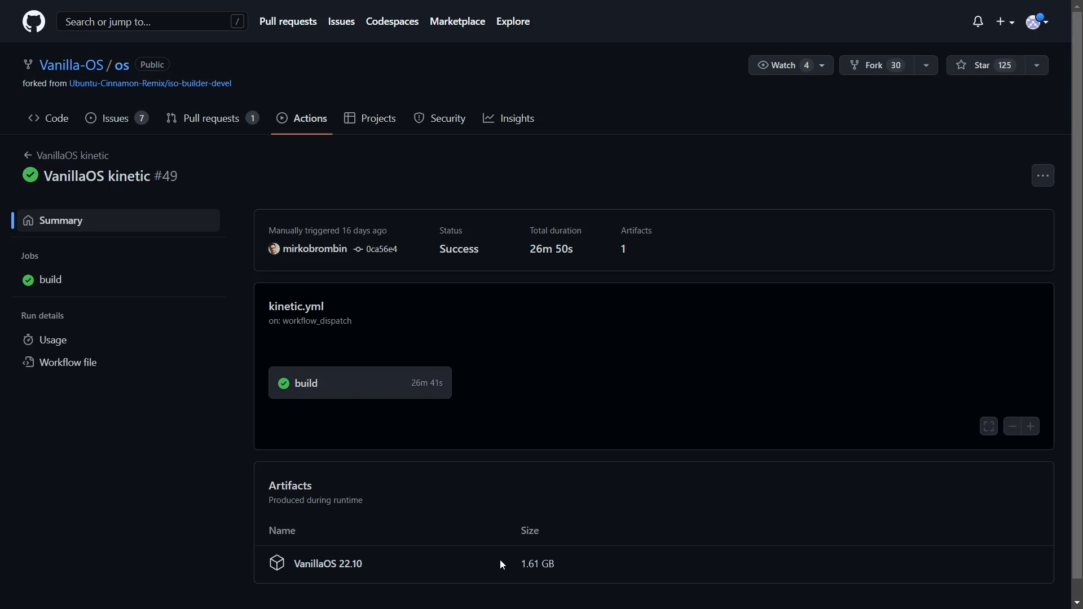
pyautogui.moveTo(446, 311)
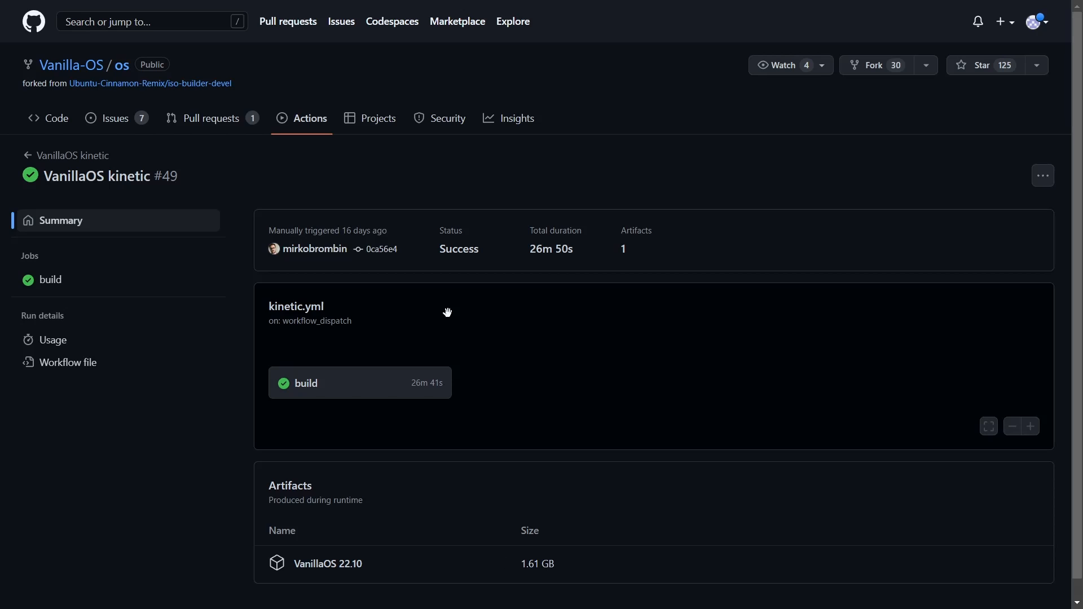